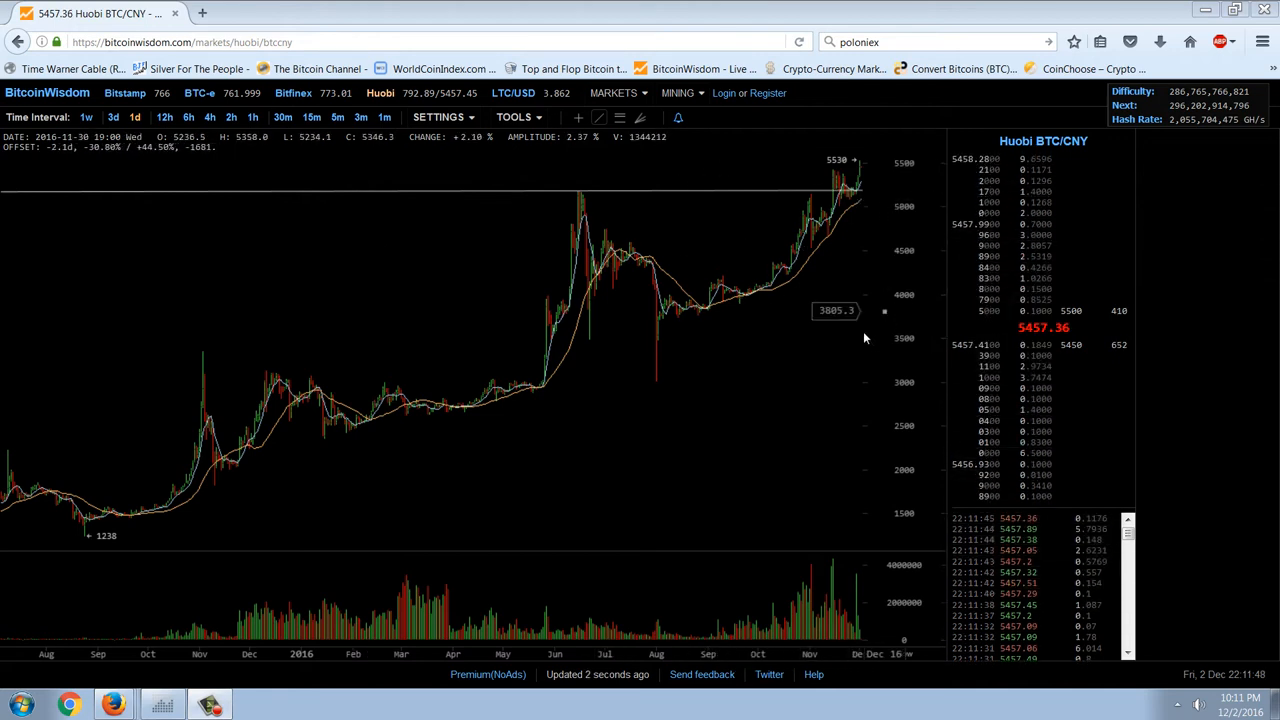
mouse_move(840, 224)
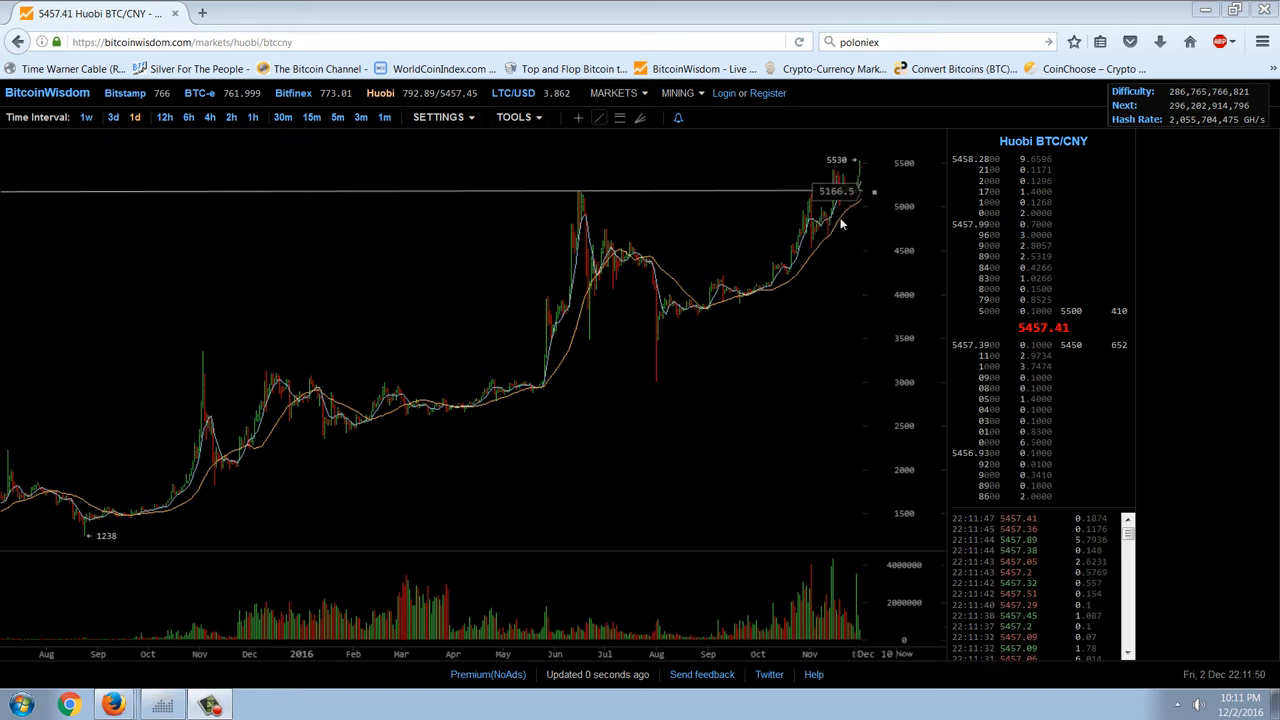
mouse_move(872, 166)
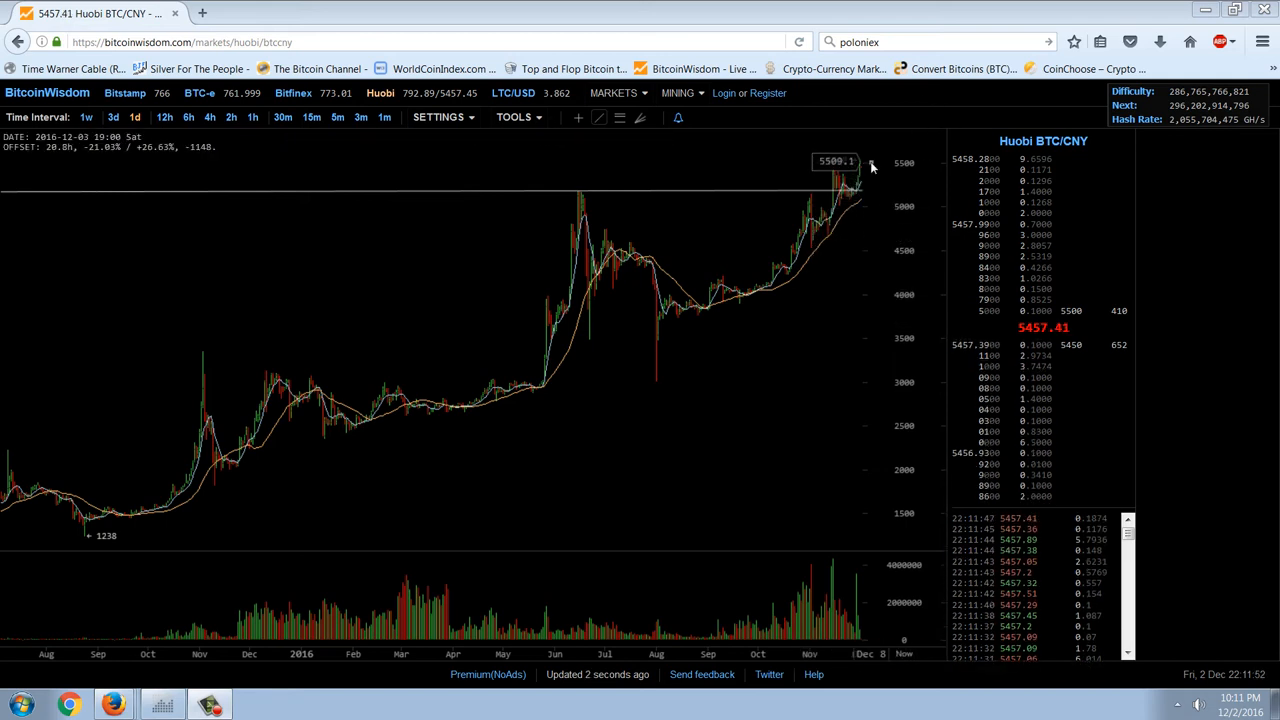
mouse_move(658, 224)
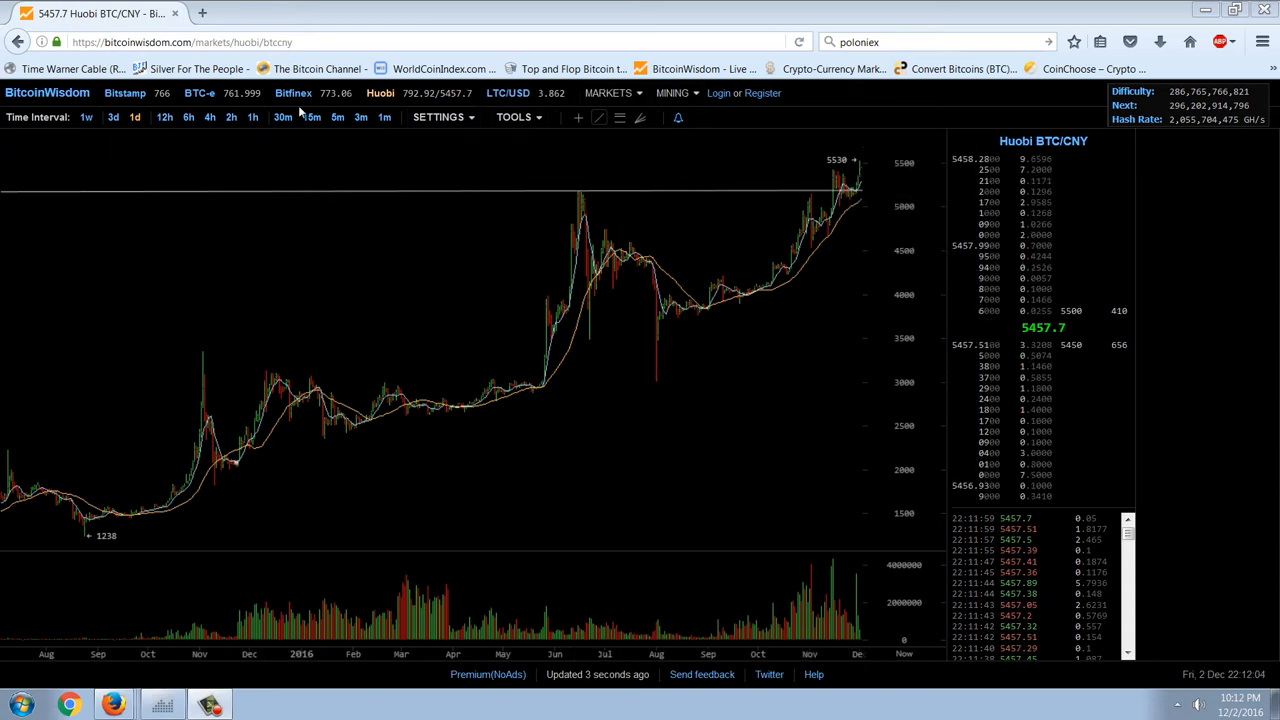
Step: Draw a blue arrow toward the November spike and a horizontal trend line across the February highs
click(296, 92)
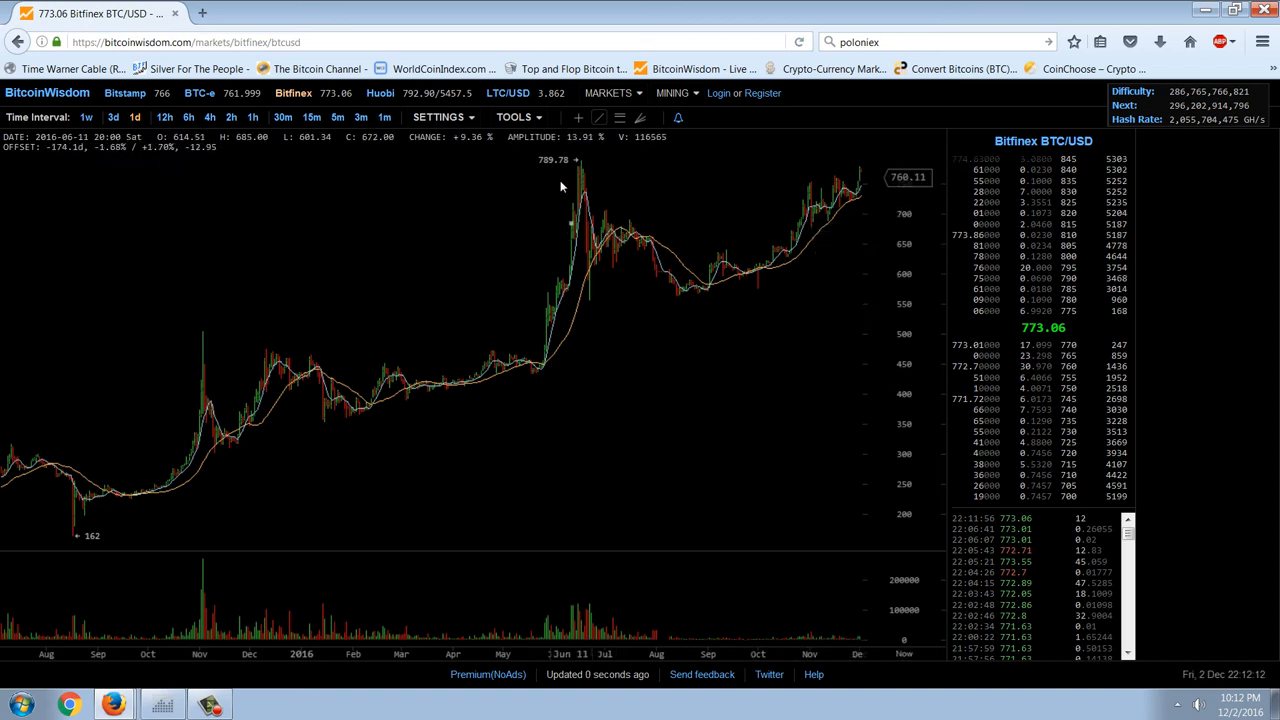
mouse_move(488, 206)
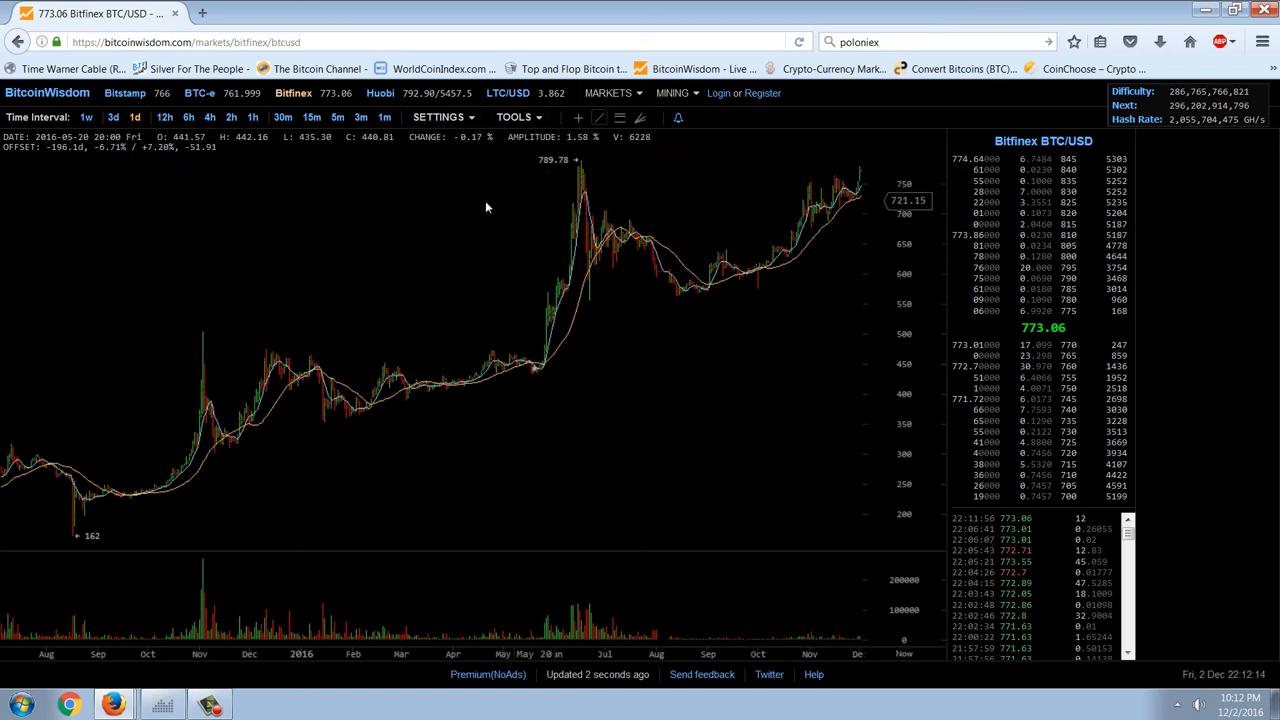
mouse_move(752, 324)
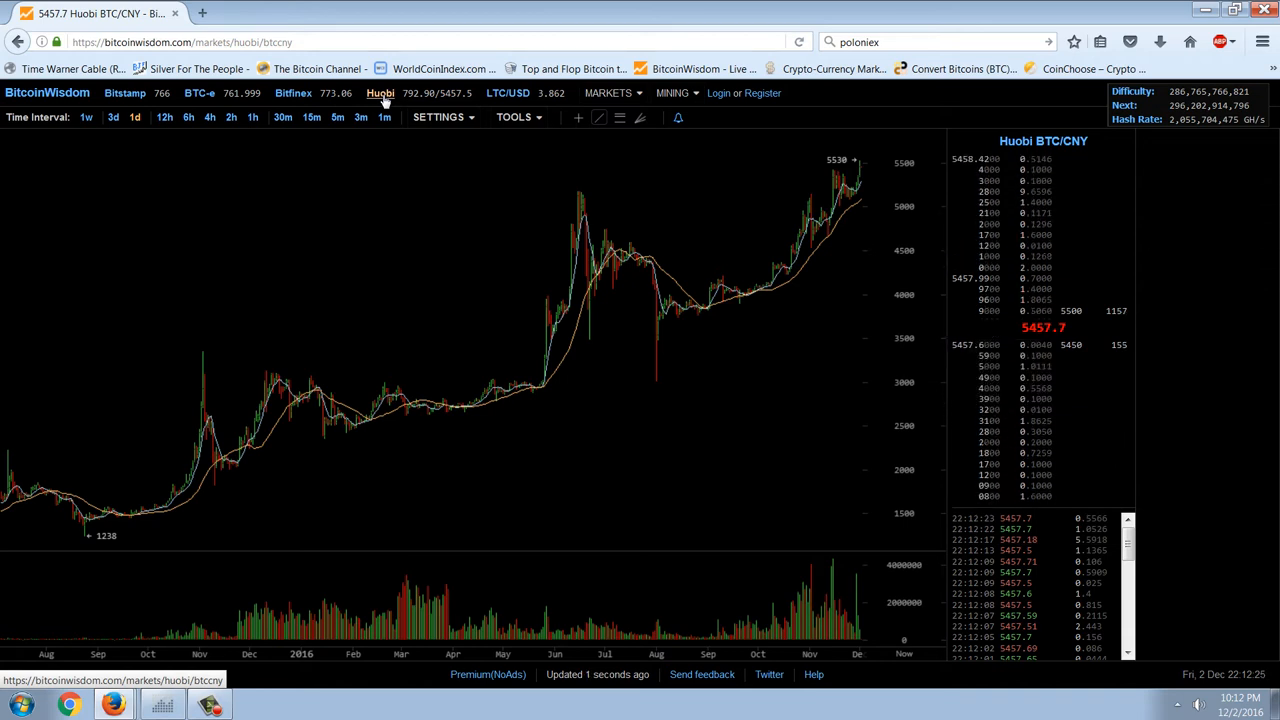
mouse_move(238, 320)
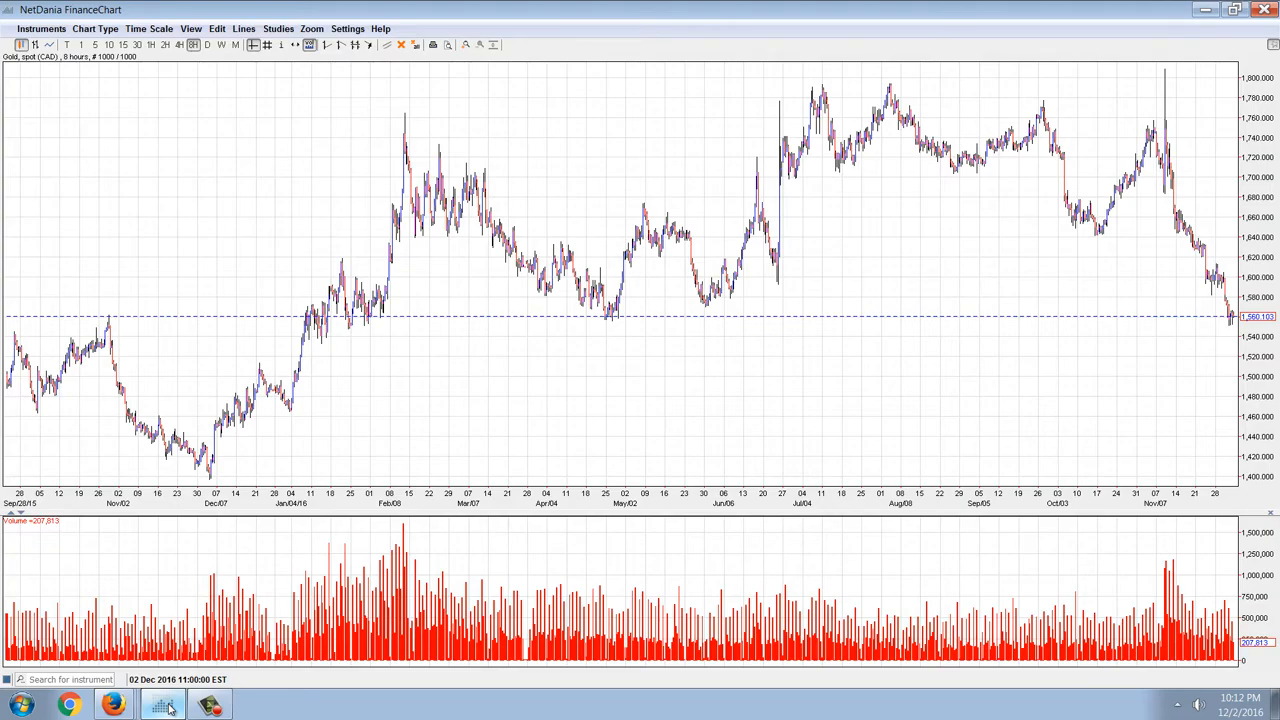
mouse_move(918, 360)
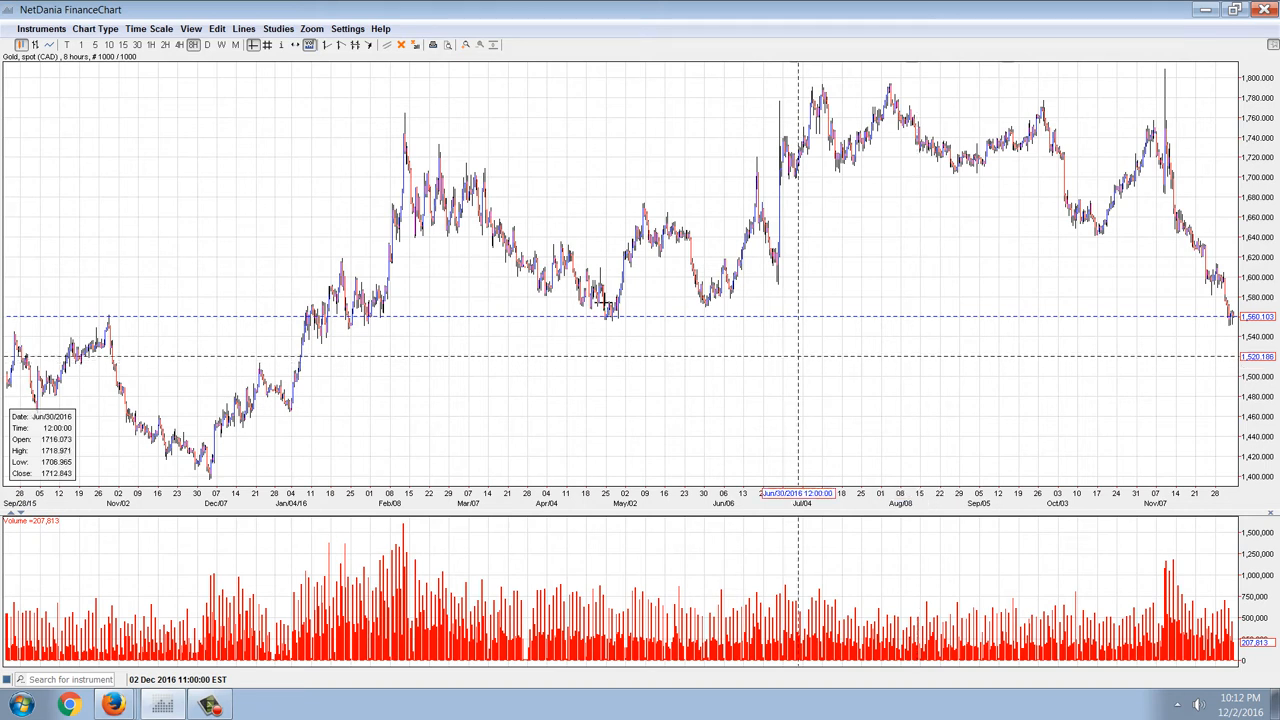
click(216, 28)
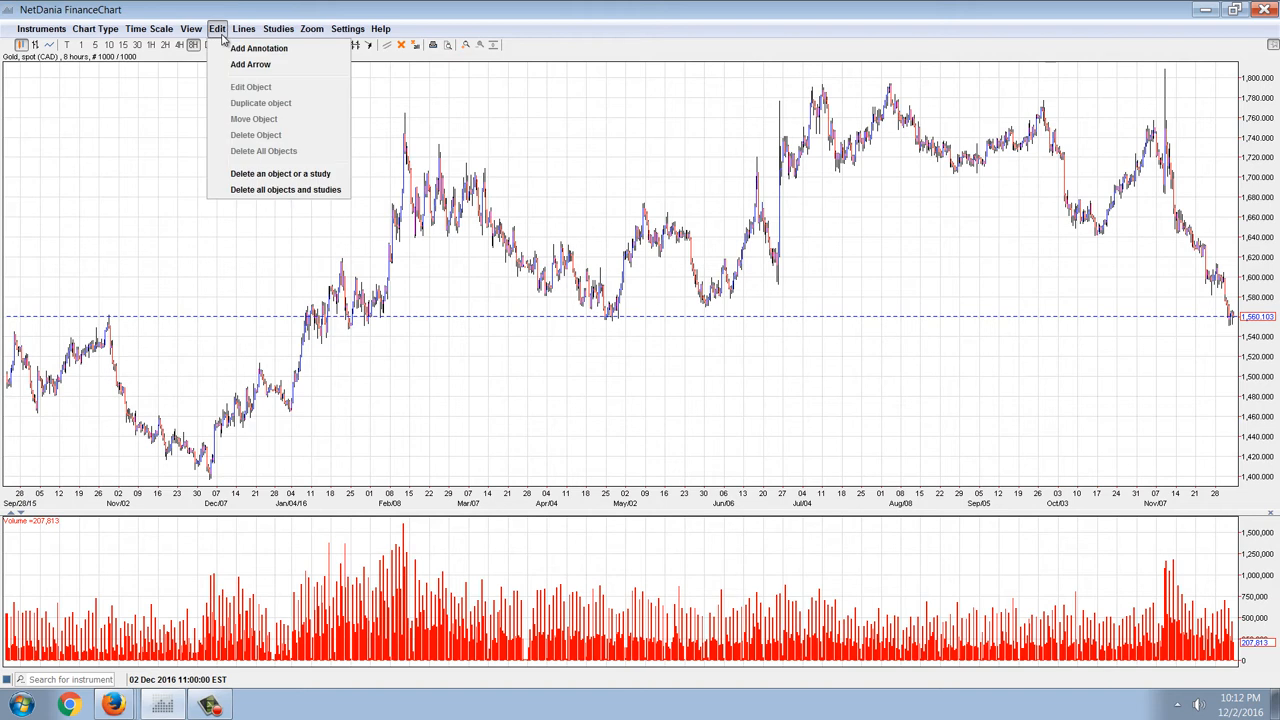
mouse_move(270, 68)
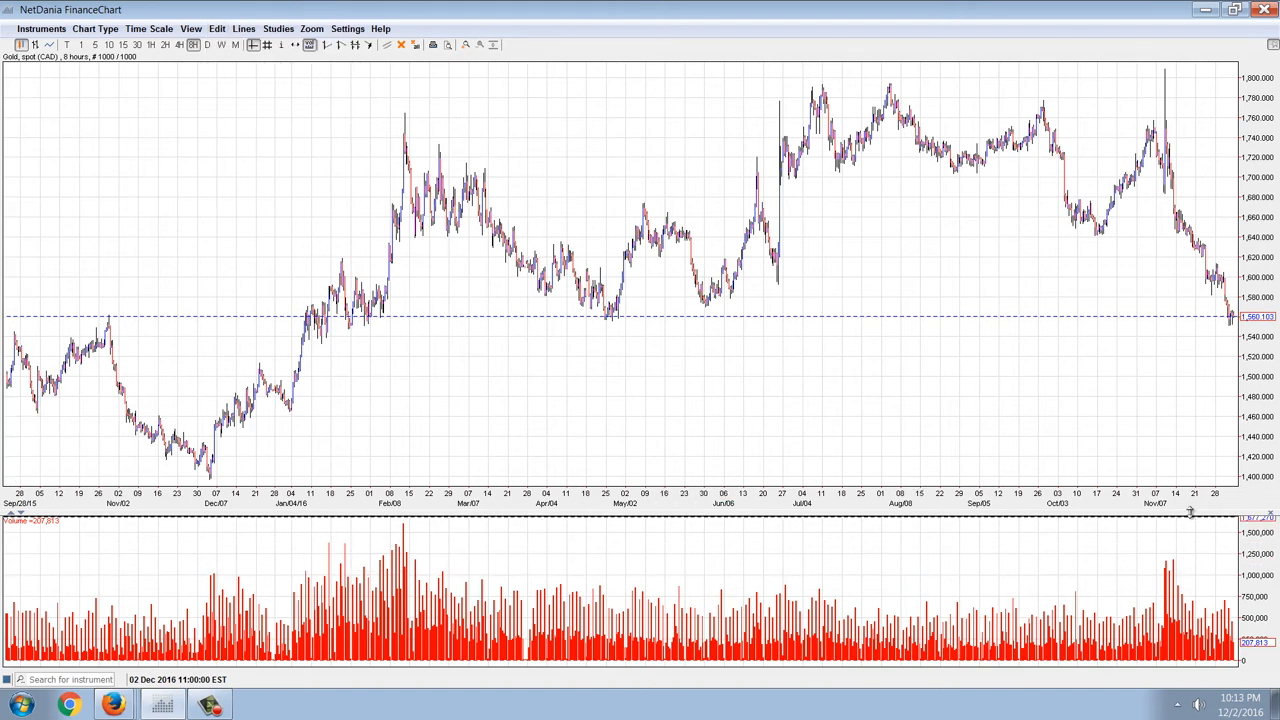
mouse_move(1190, 428)
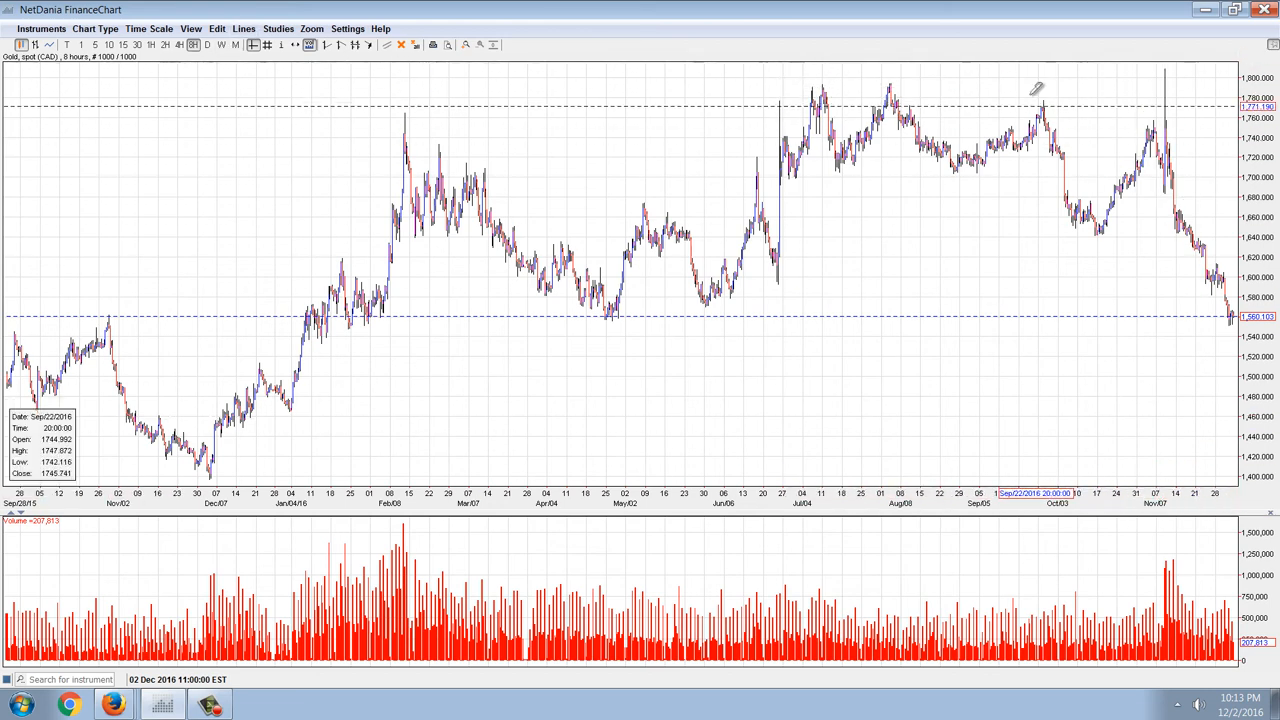
drag(1038, 88, 1144, 92)
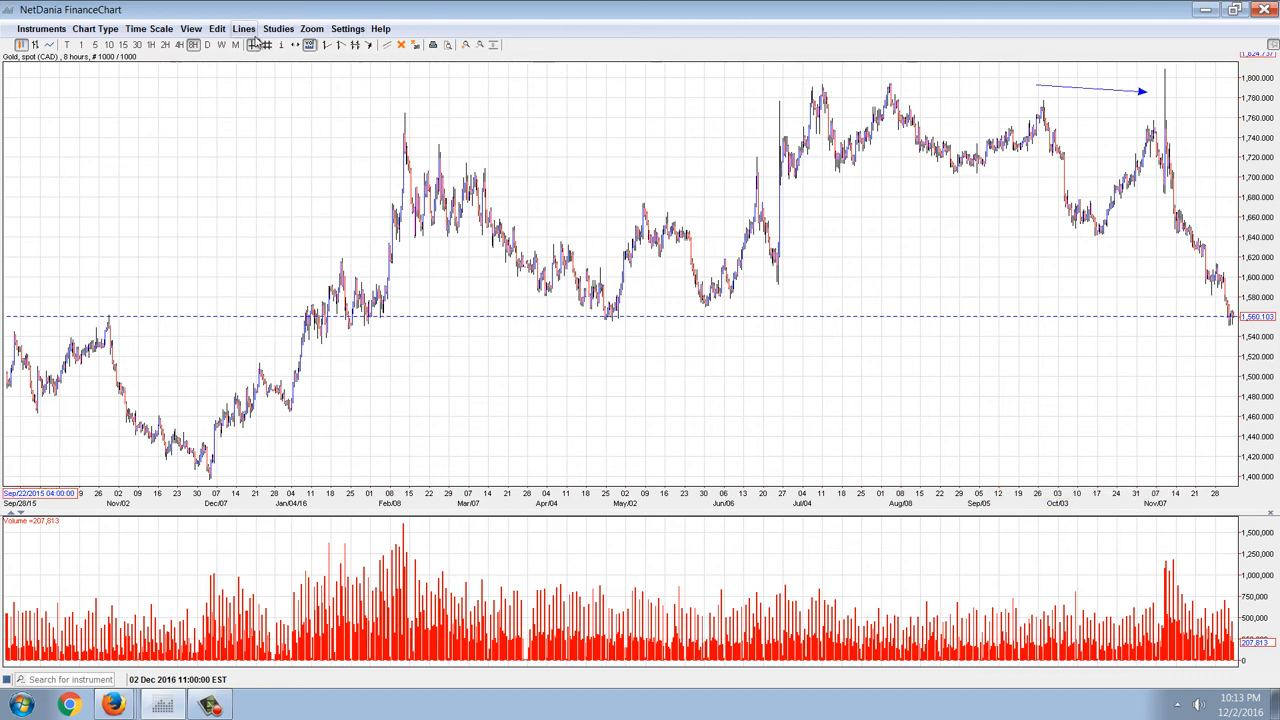
click(240, 28)
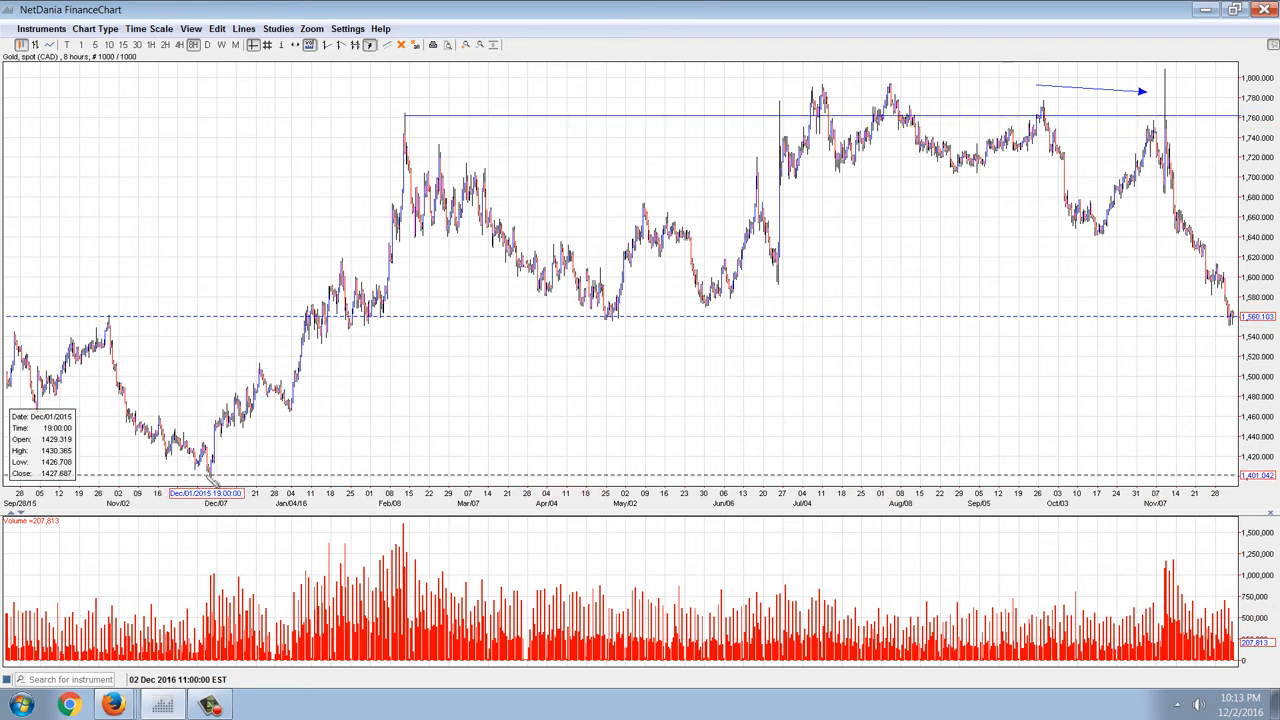
drag(200, 470, 1150, 110)
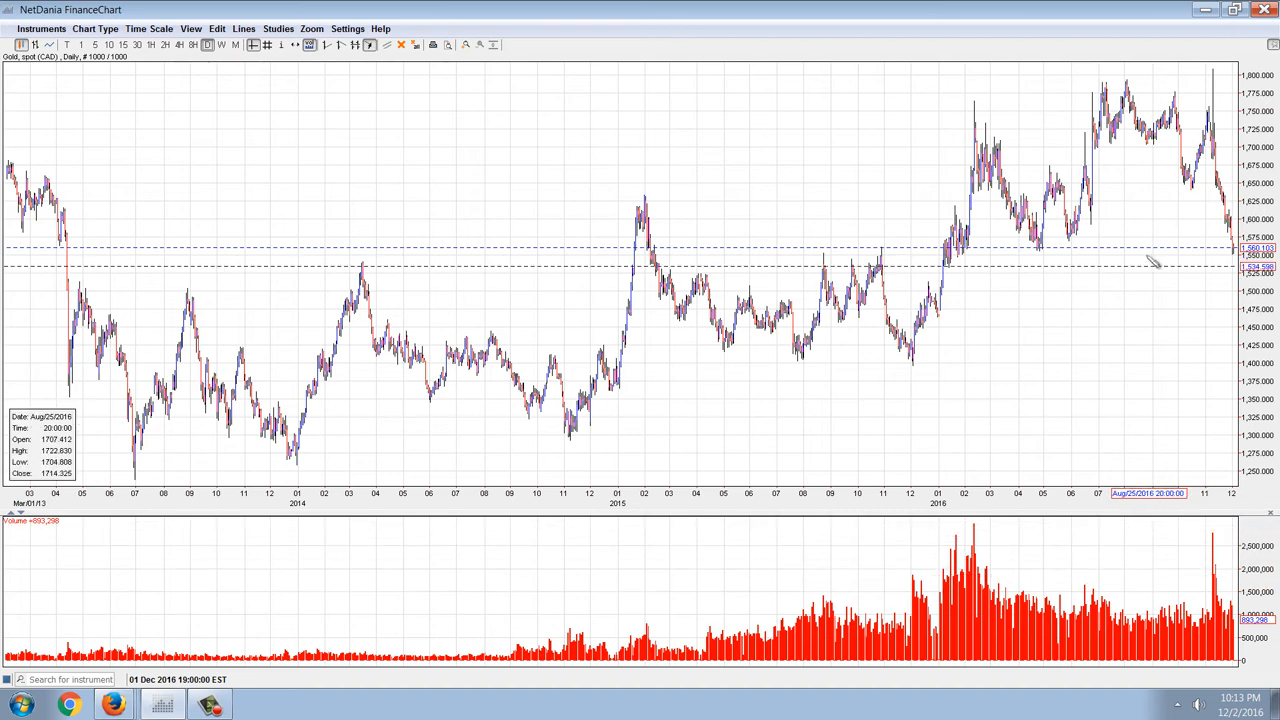
Step: Choose Gold, spot (AUD) from Instrument Explorer and close it to load the chart
click(40, 28)
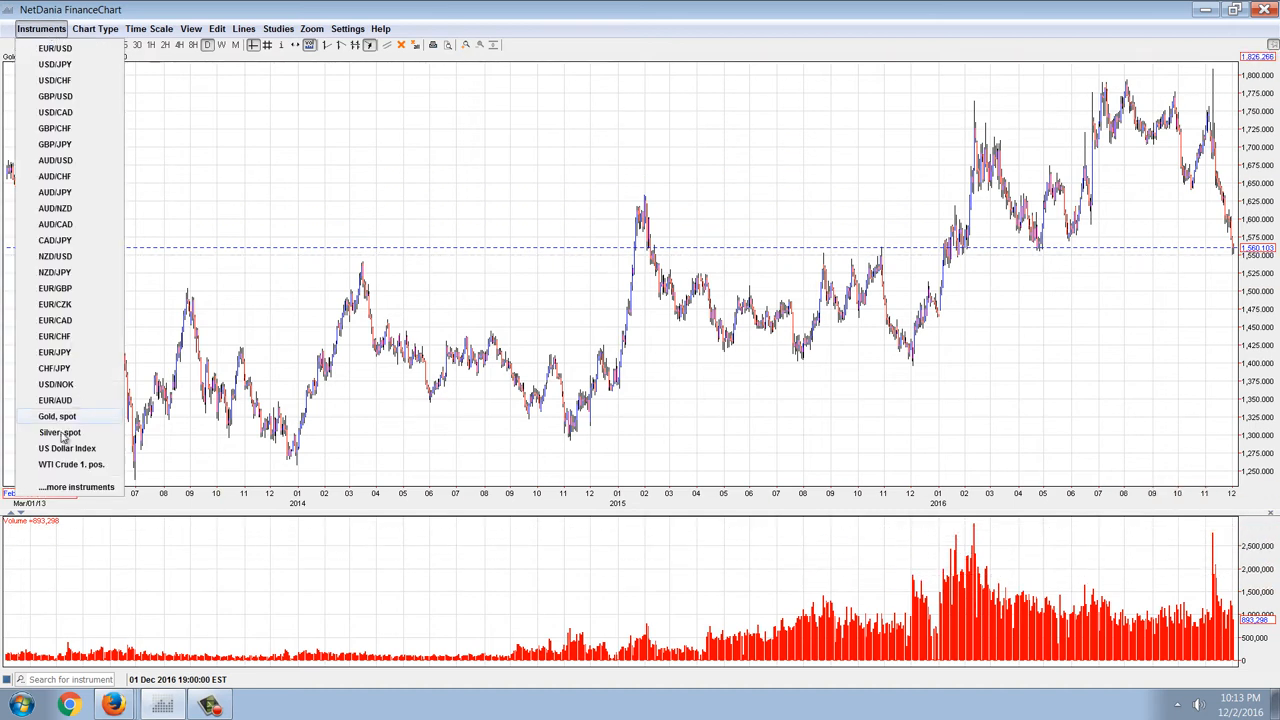
mouse_move(76, 488)
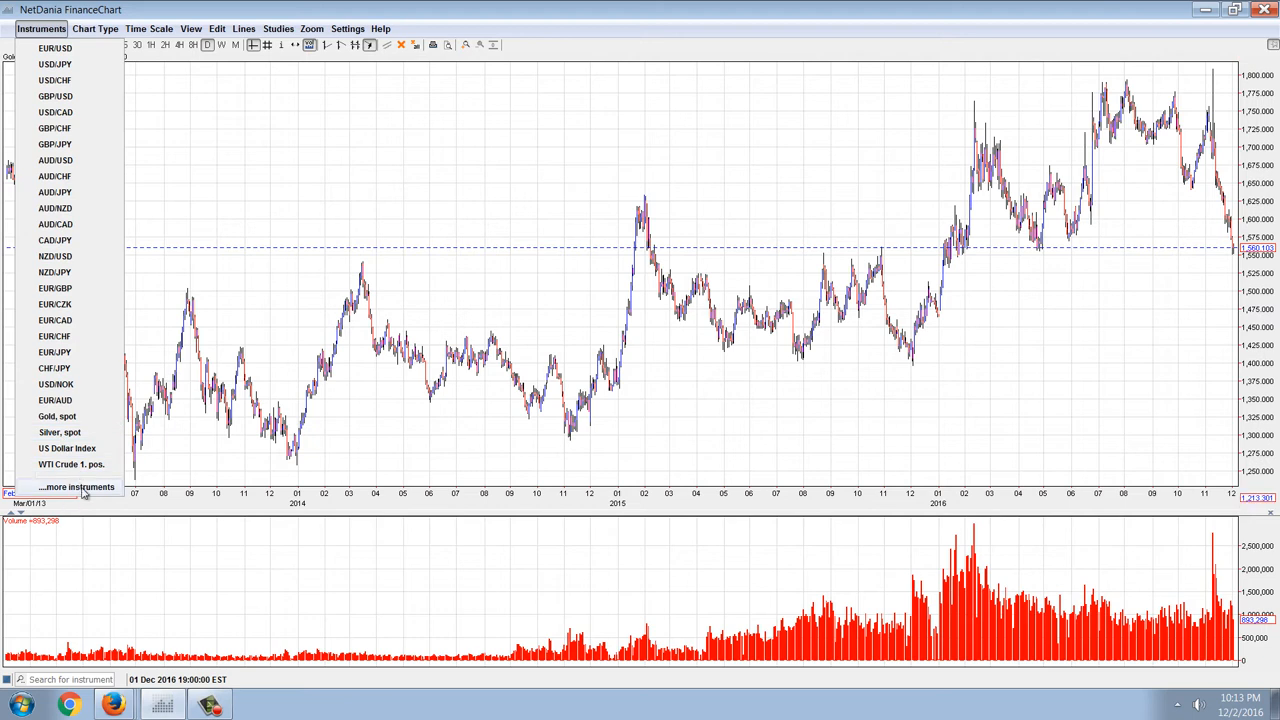
click(76, 488)
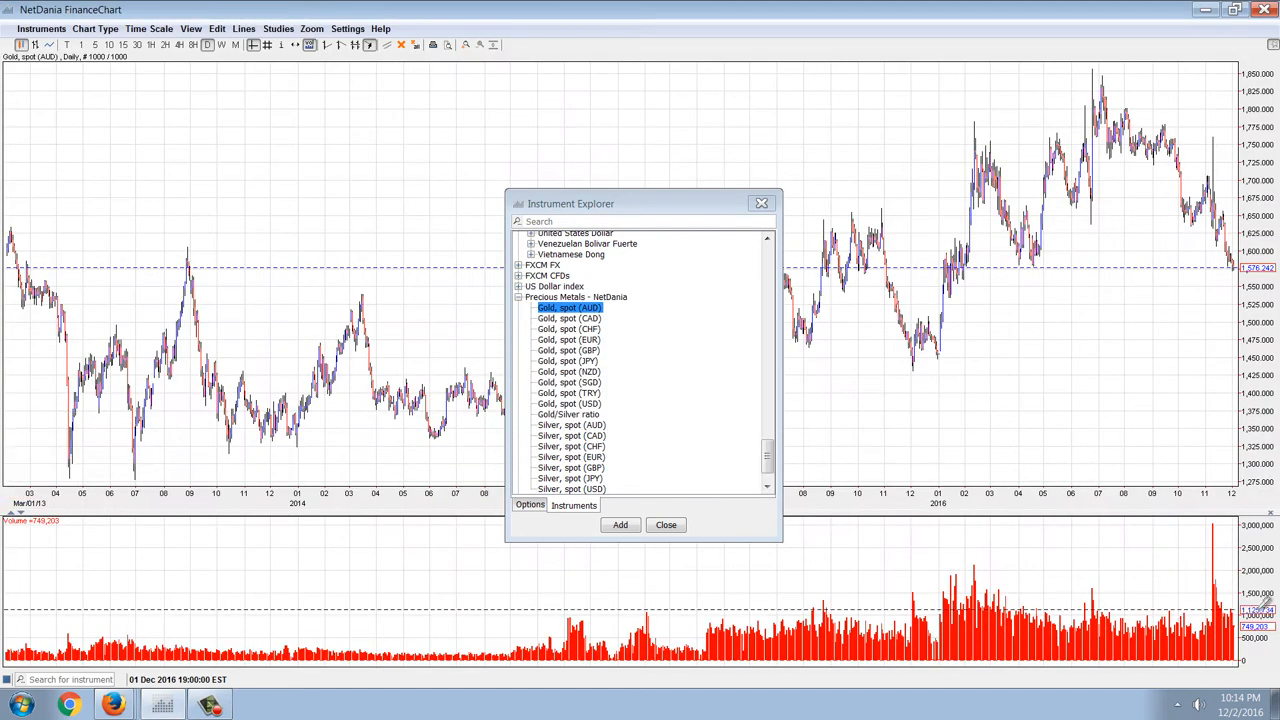
click(664, 524)
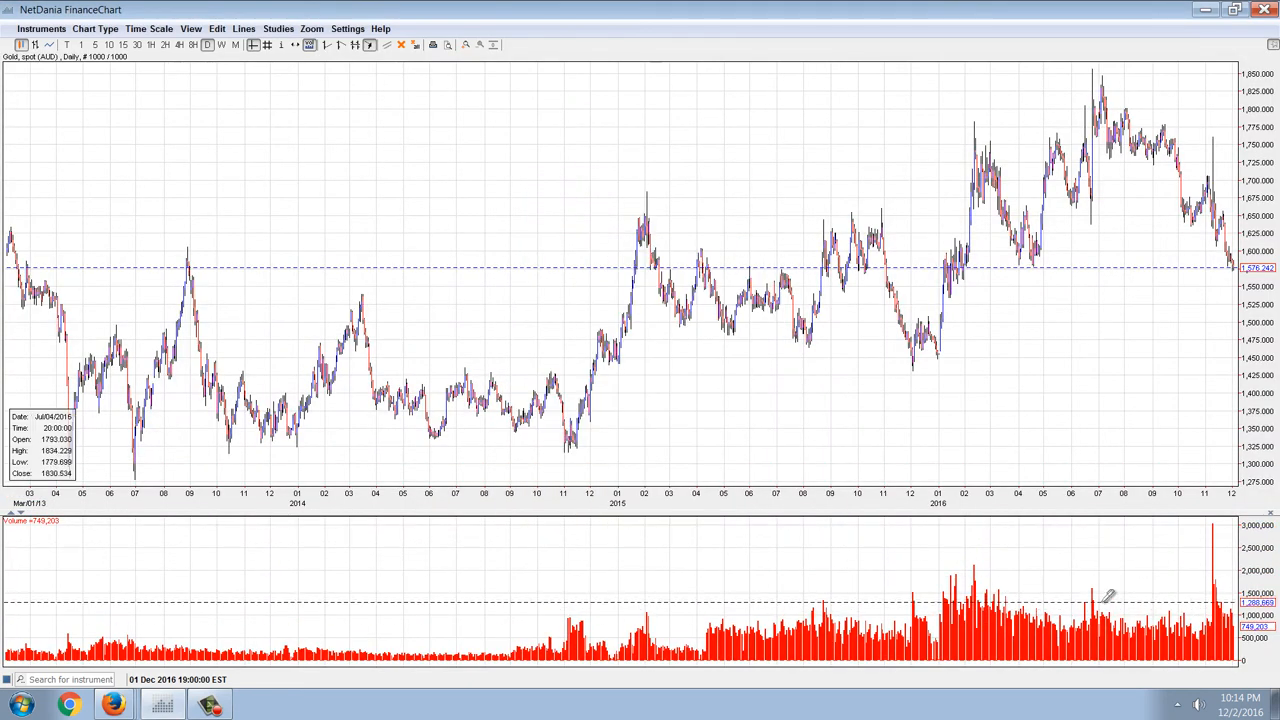
mouse_move(1124, 96)
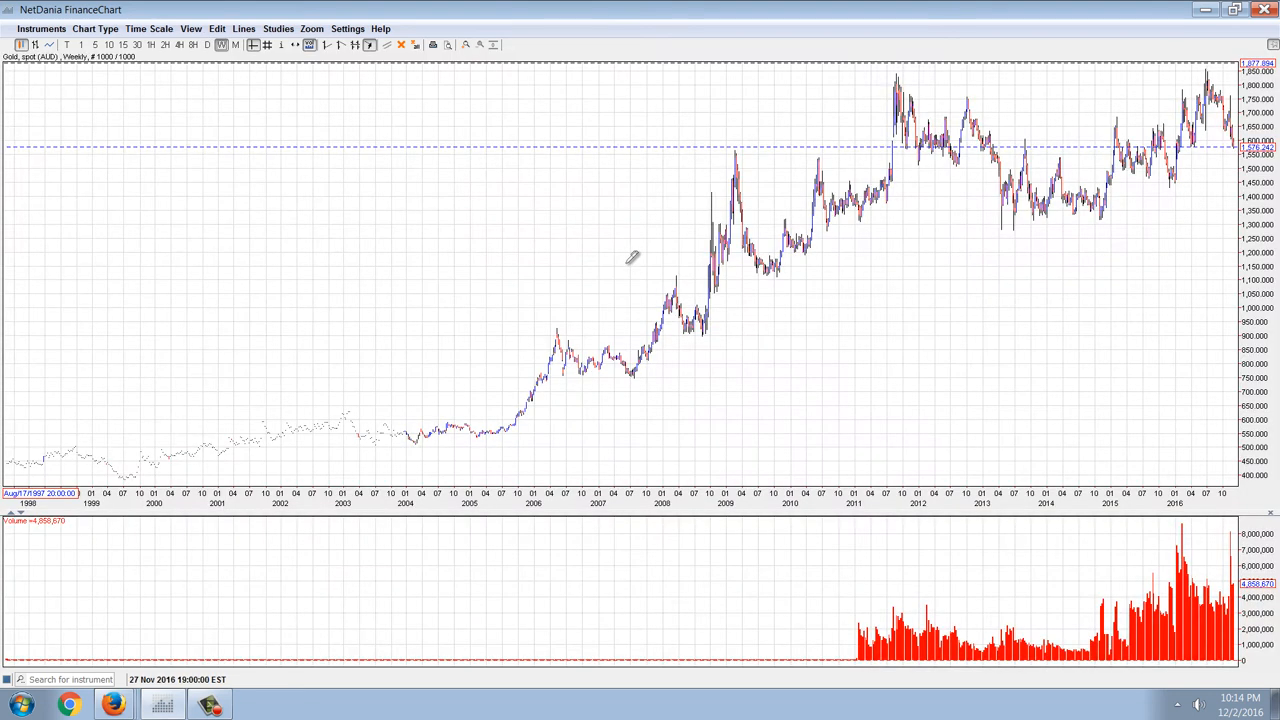
mouse_move(1016, 62)
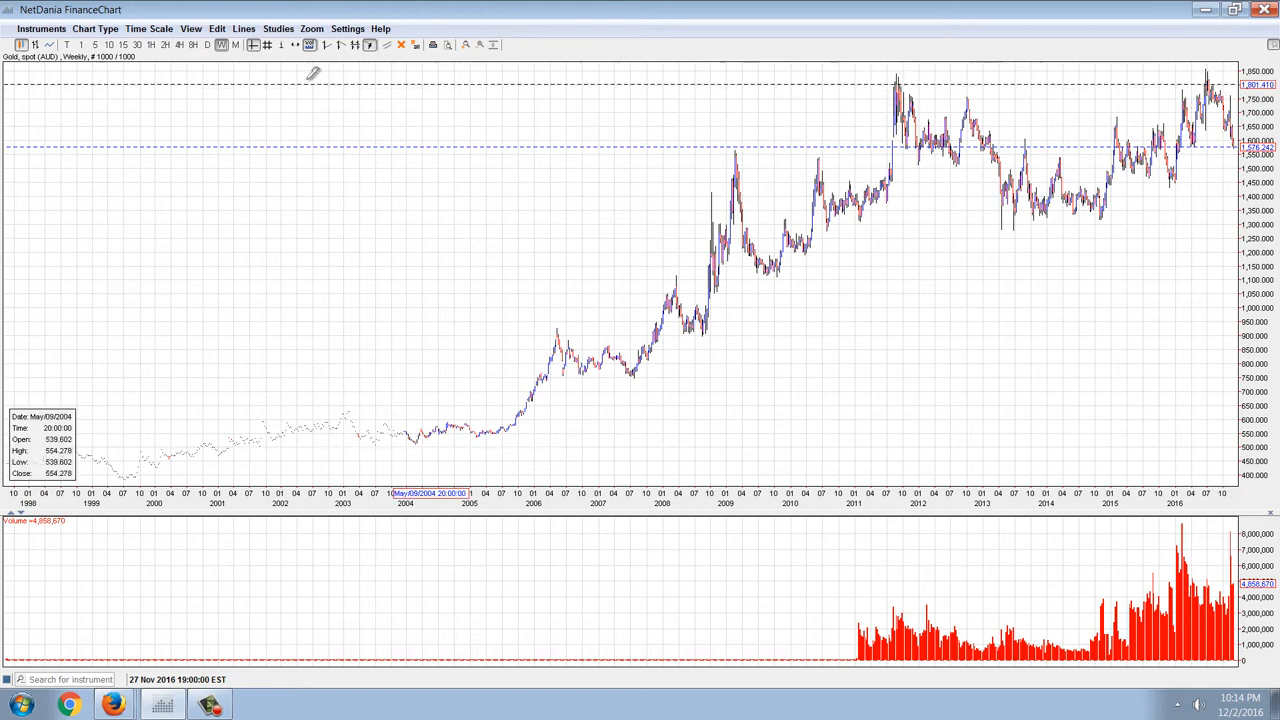
Step: Load Gold, spot (EUR) into the chart from the full instrument catalogue
click(40, 28)
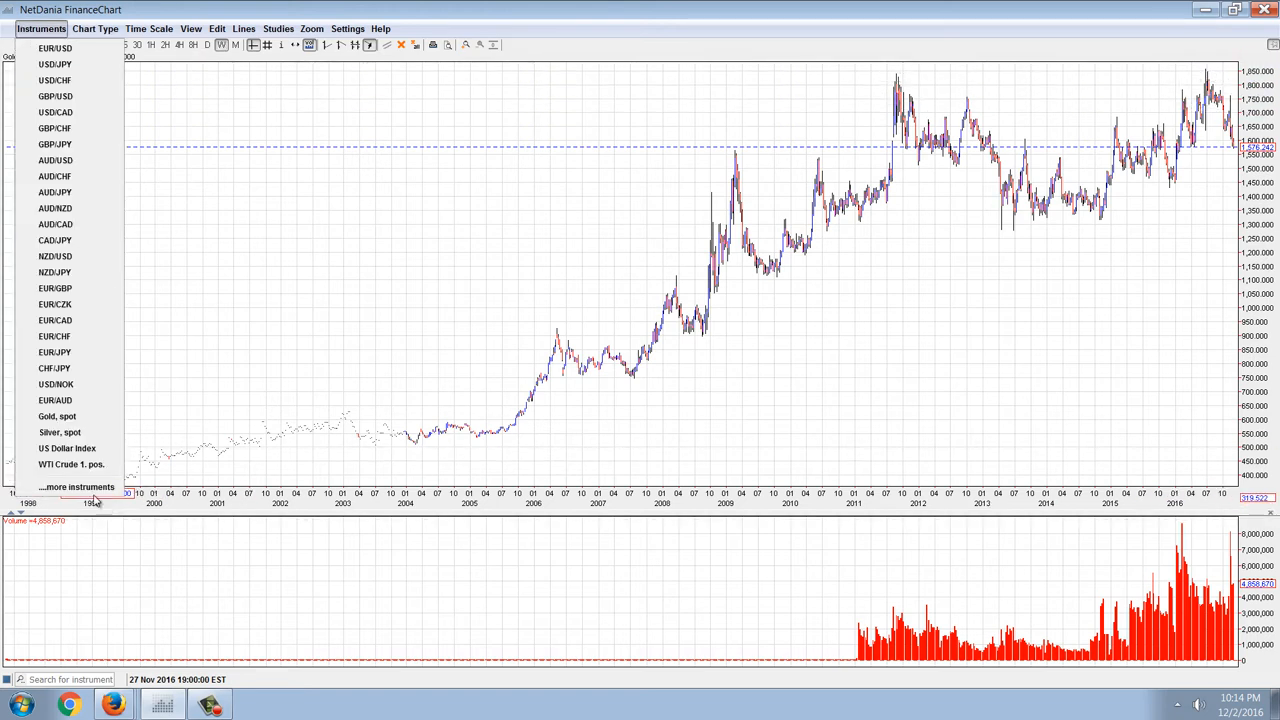
click(64, 488)
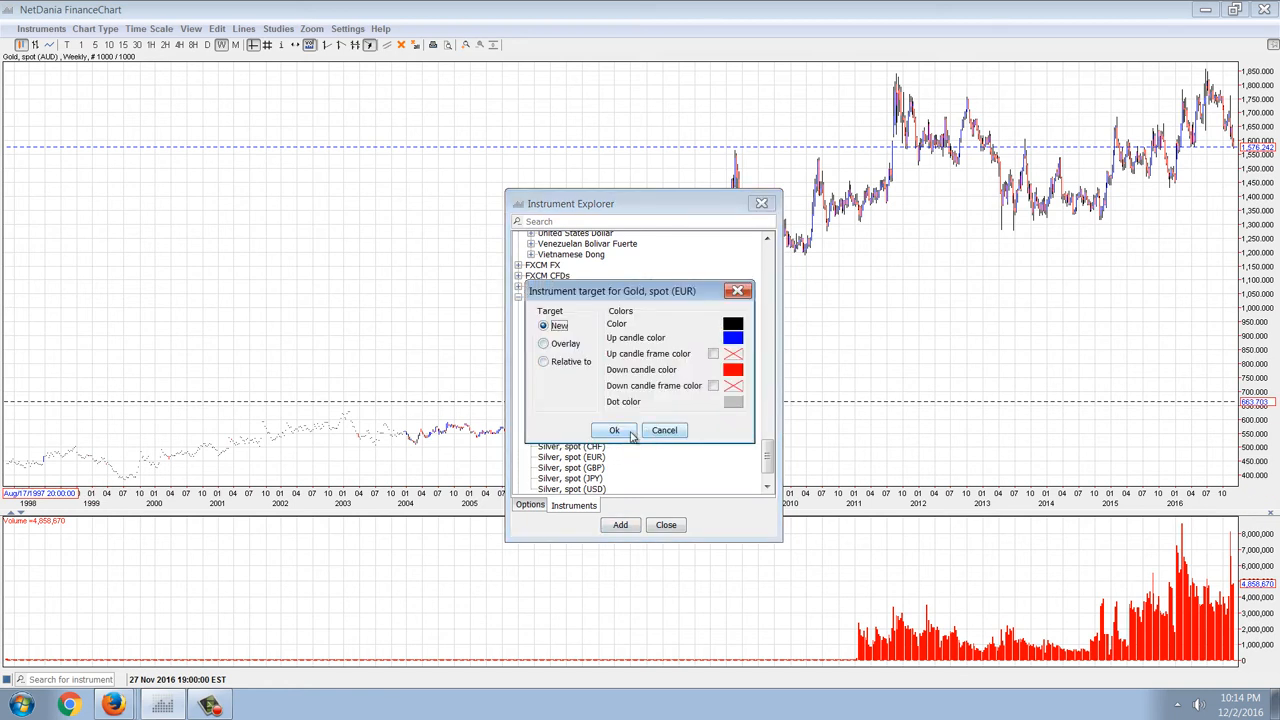
click(614, 430)
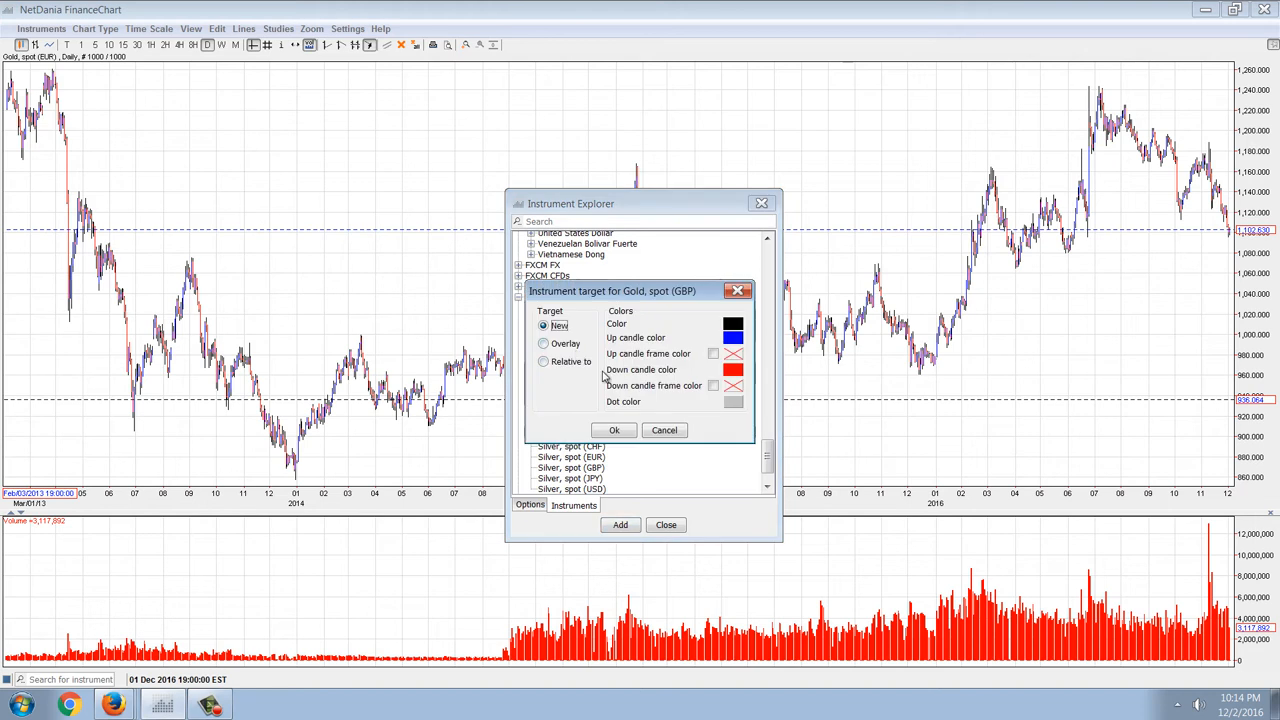
Step: Confirm Gold, spot (GBP) as the chart instrument and view the chart
click(612, 430)
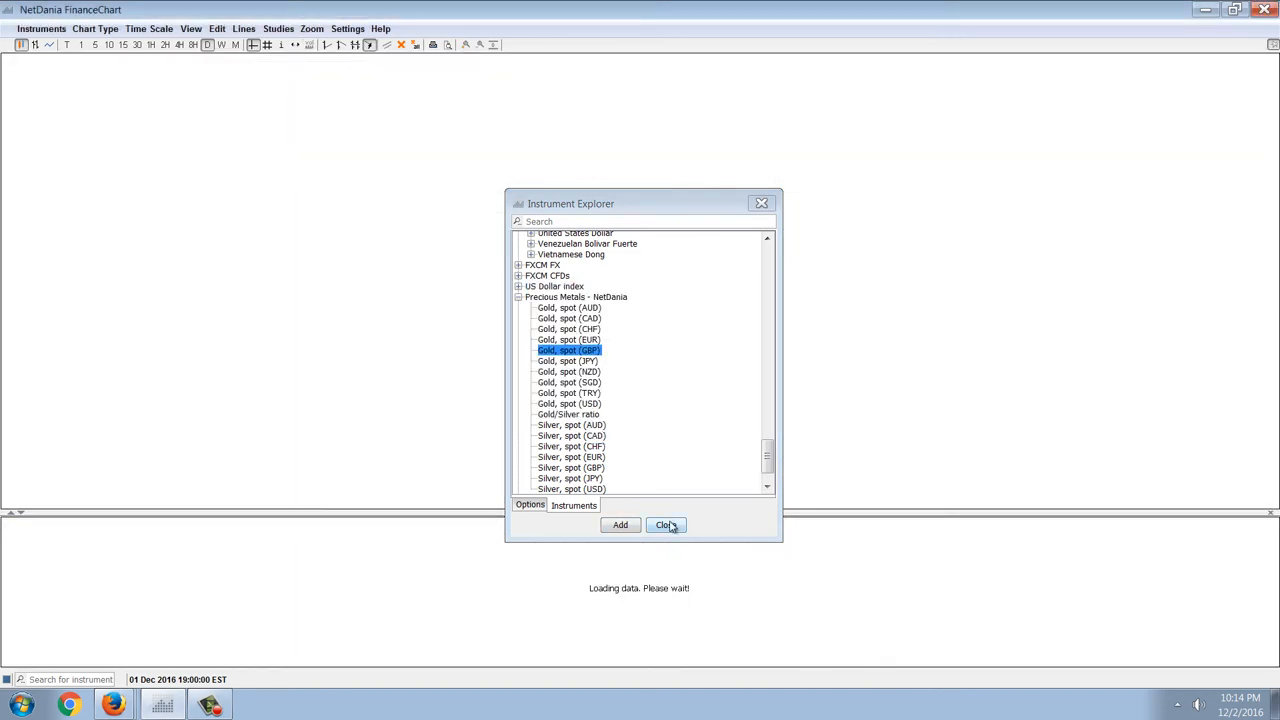
click(664, 524)
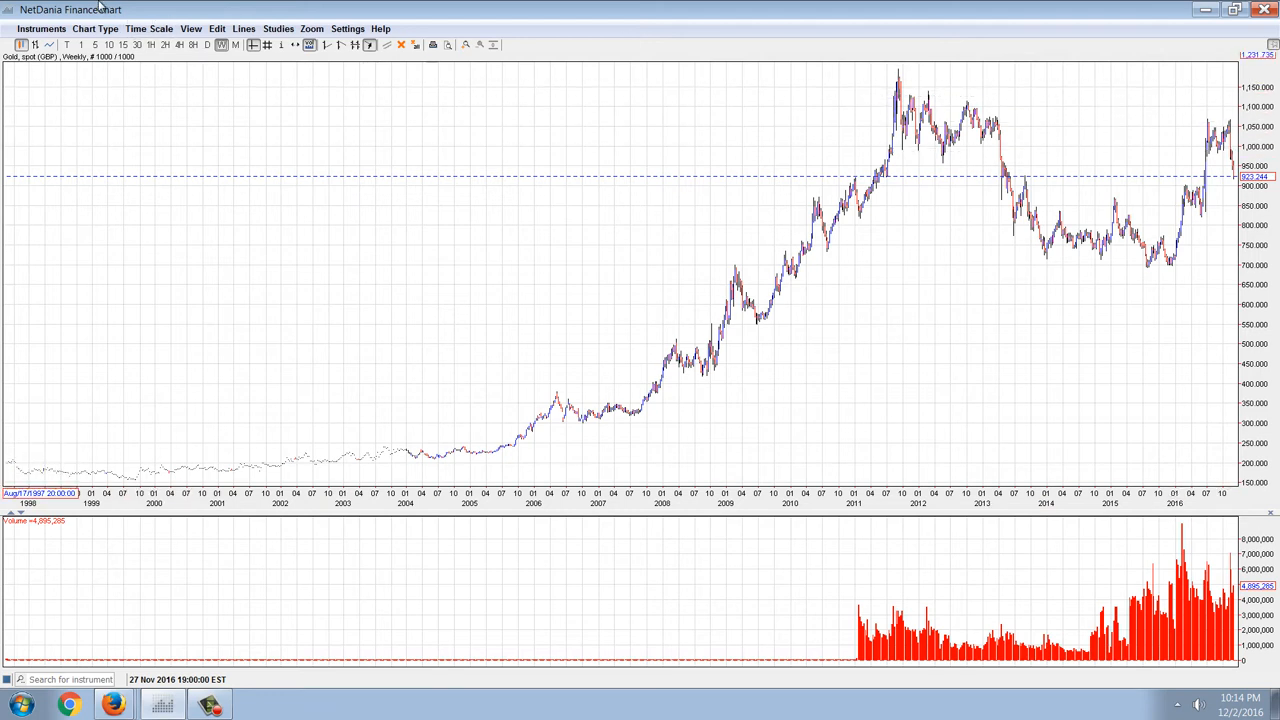
Step: Switch the chart to Gold, spot (USD) from the instrument catalogue
click(40, 28)
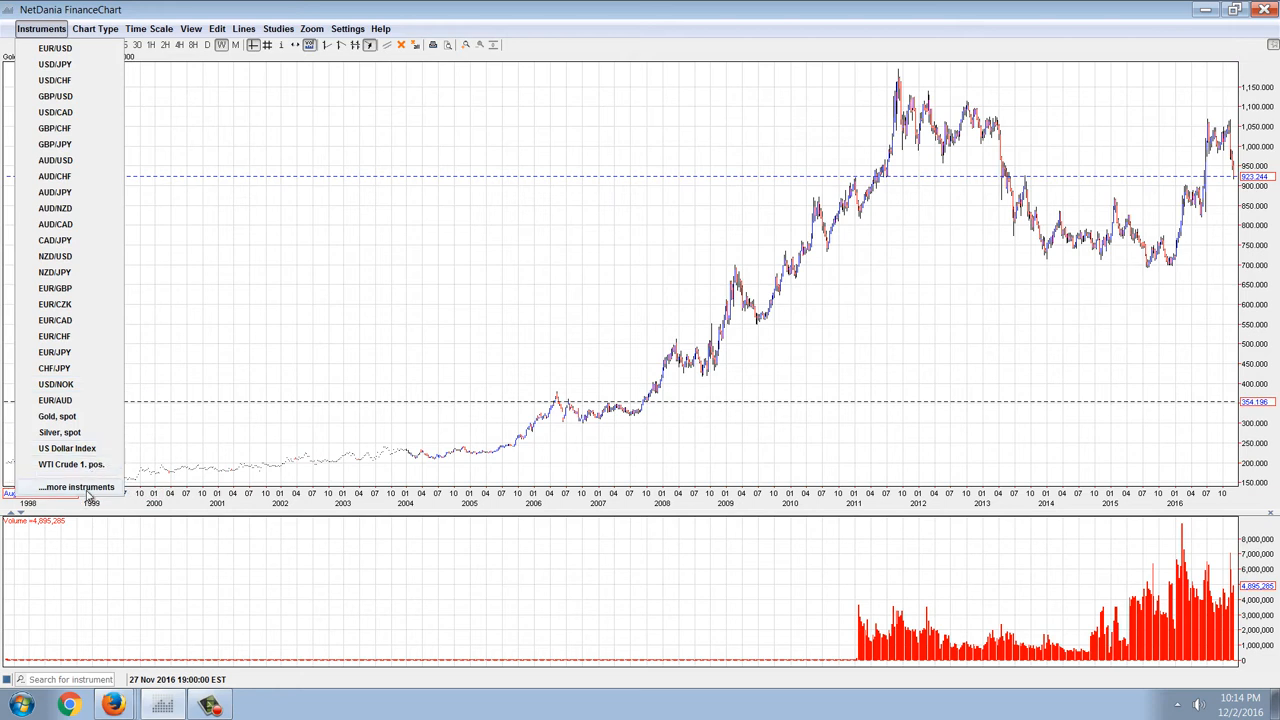
click(76, 488)
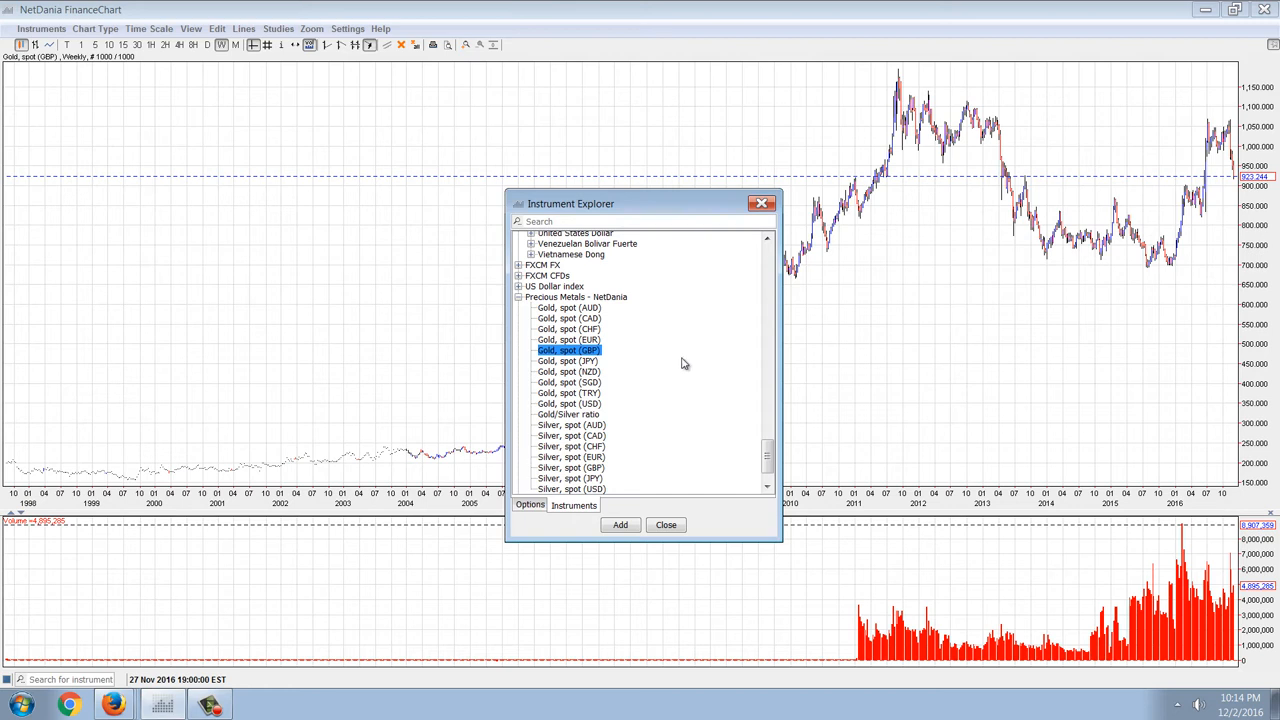
click(568, 404)
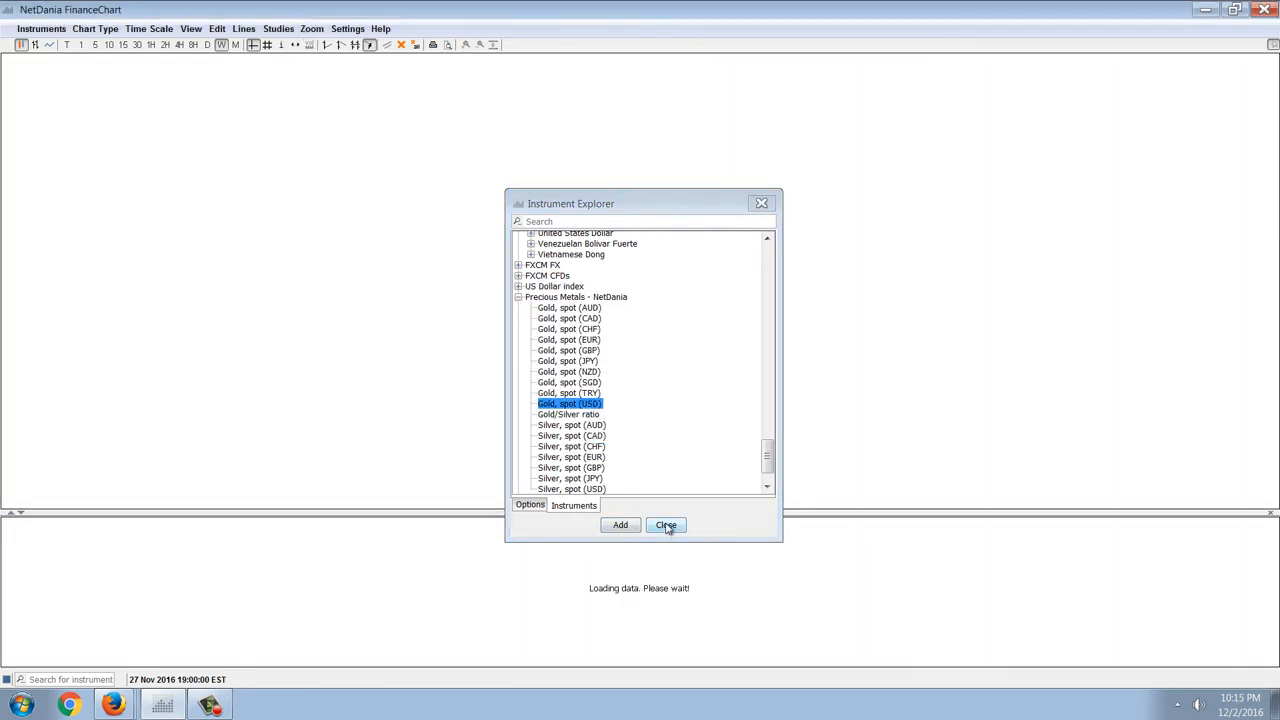
click(664, 524)
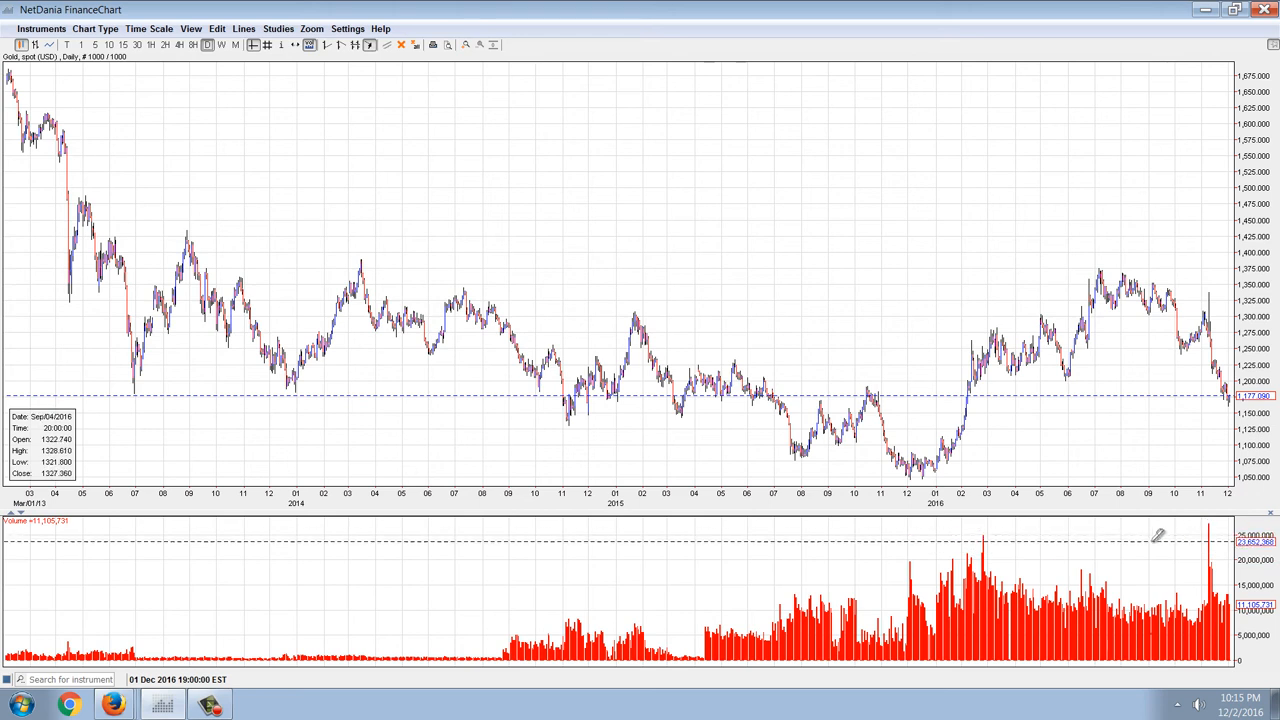
mouse_move(1178, 556)
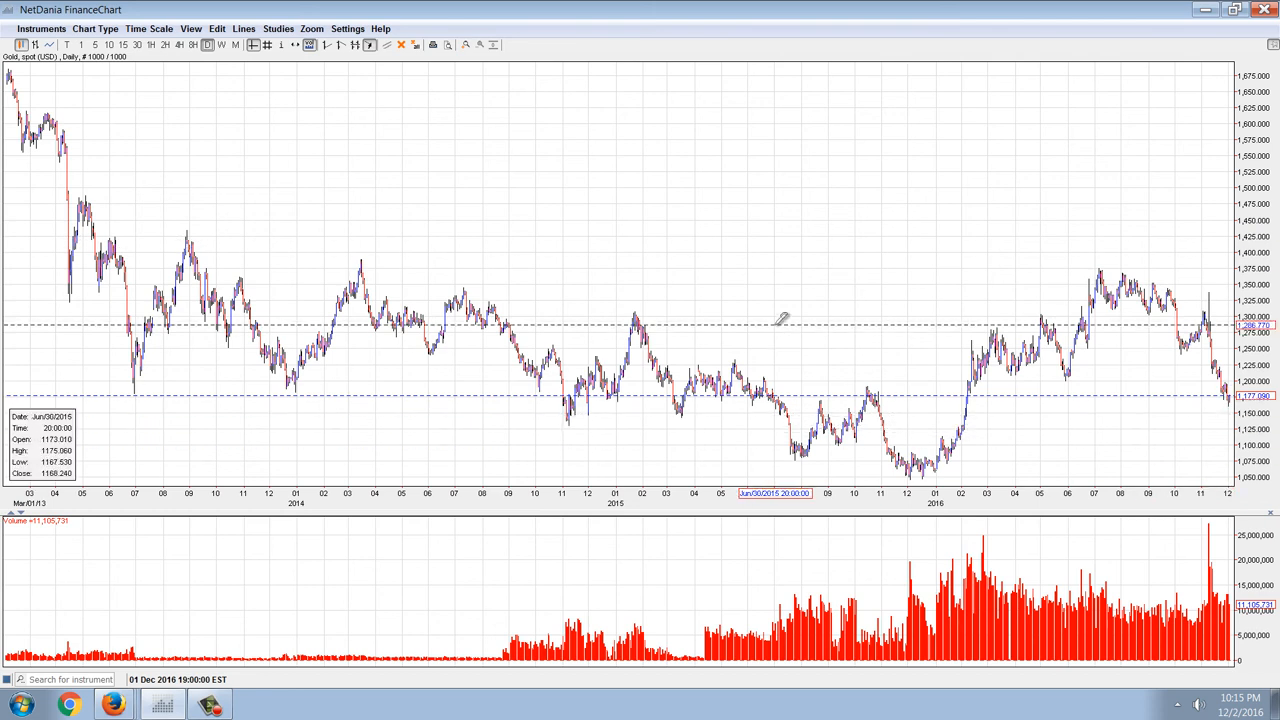
mouse_move(290, 204)
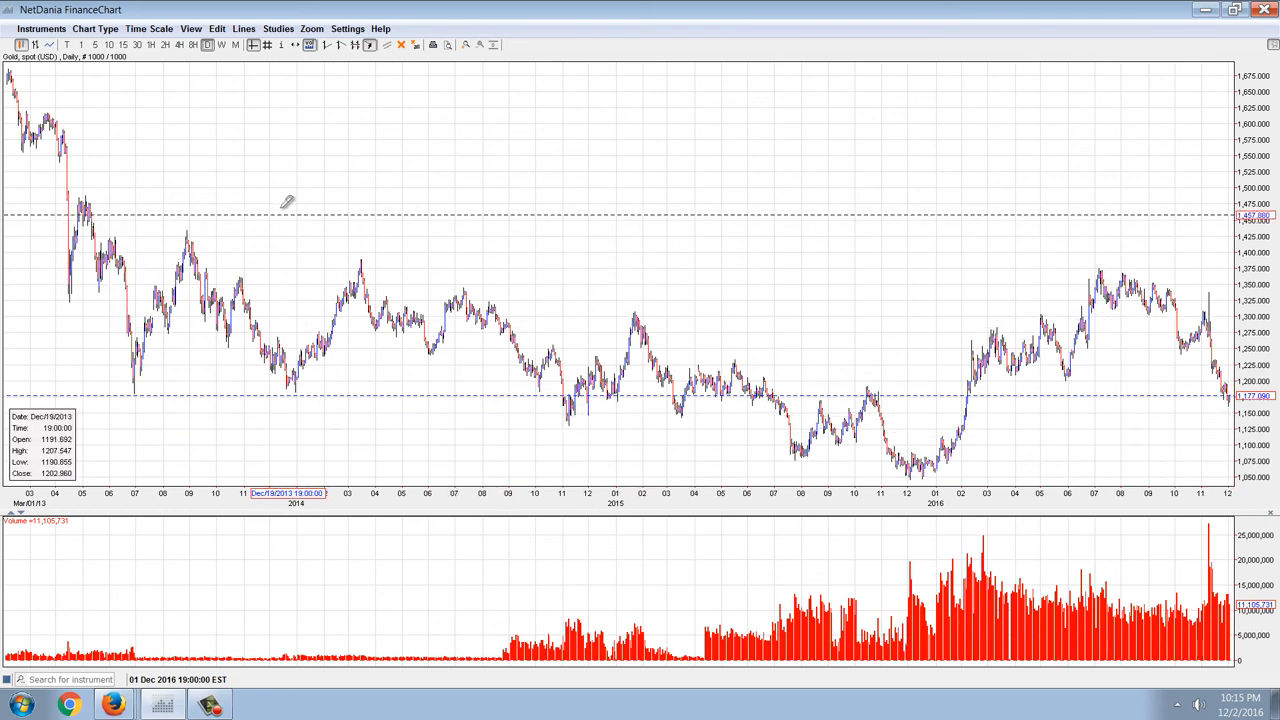
mouse_move(264, 136)
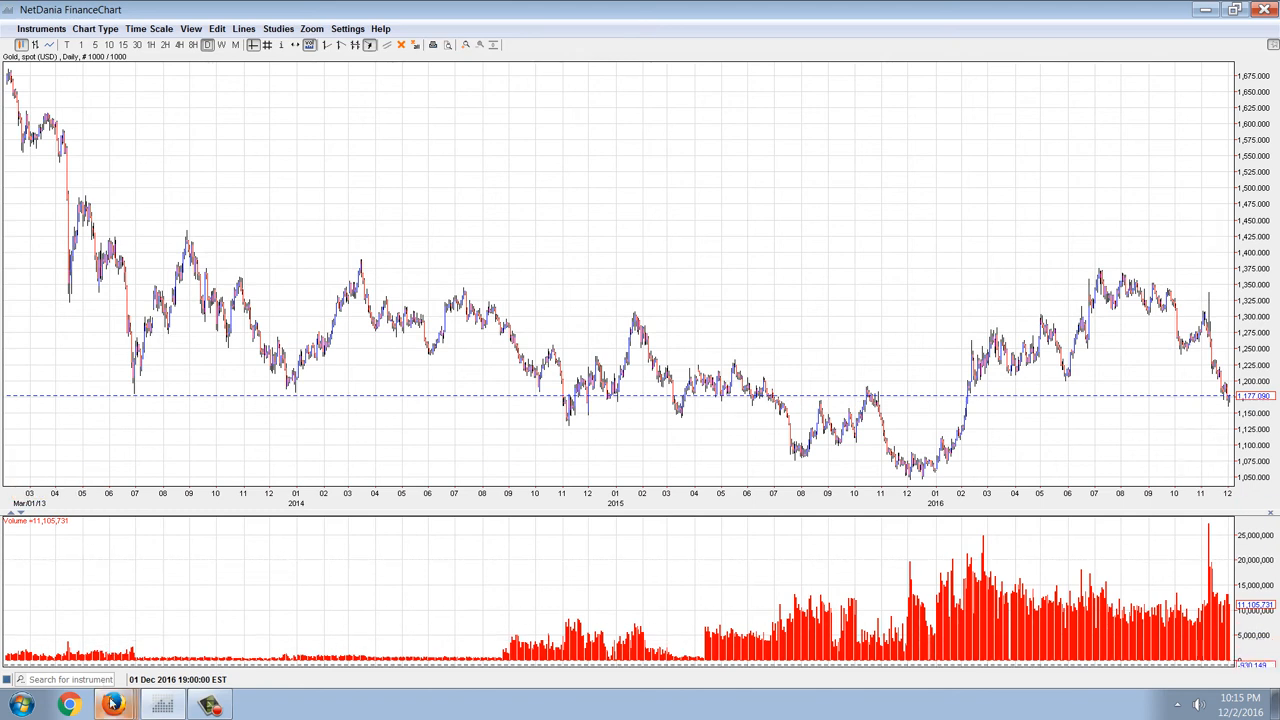
mouse_move(124, 676)
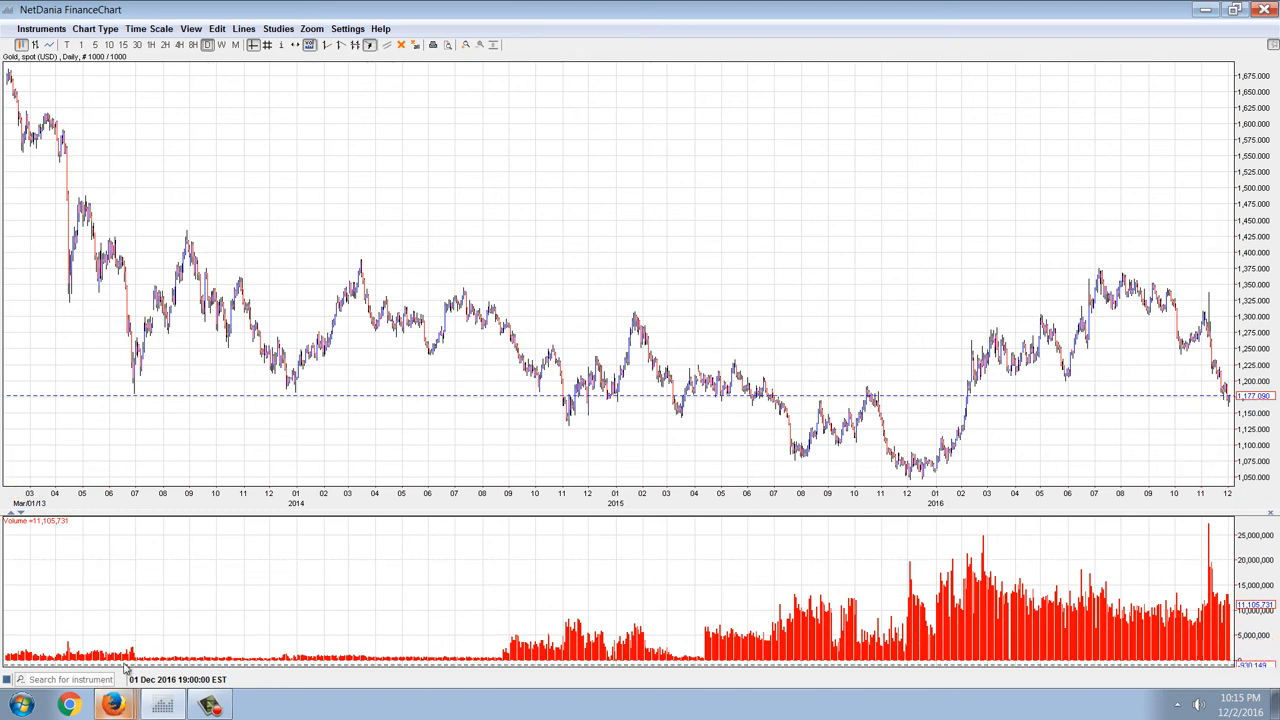
mouse_move(132, 624)
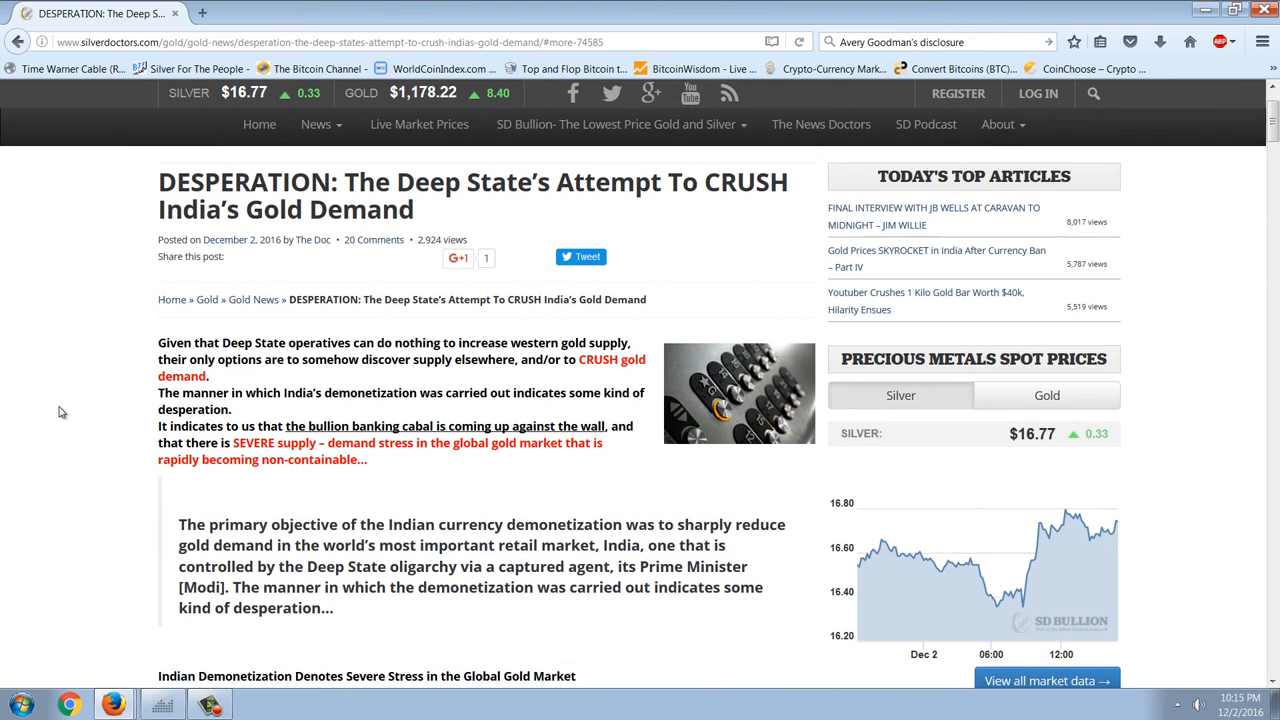
Step: Read the article's introduction down past the IMF capital levy and India's demonetization ambush
scroll(down, 3)
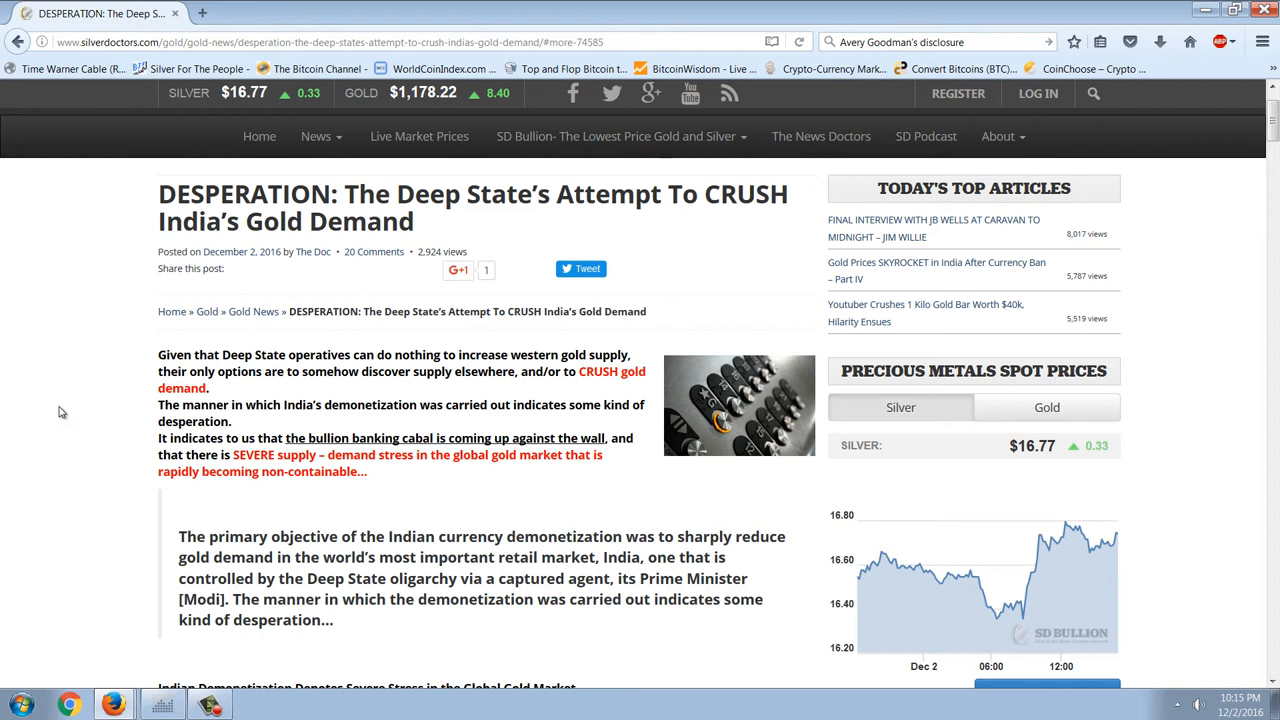
scroll(down, 3)
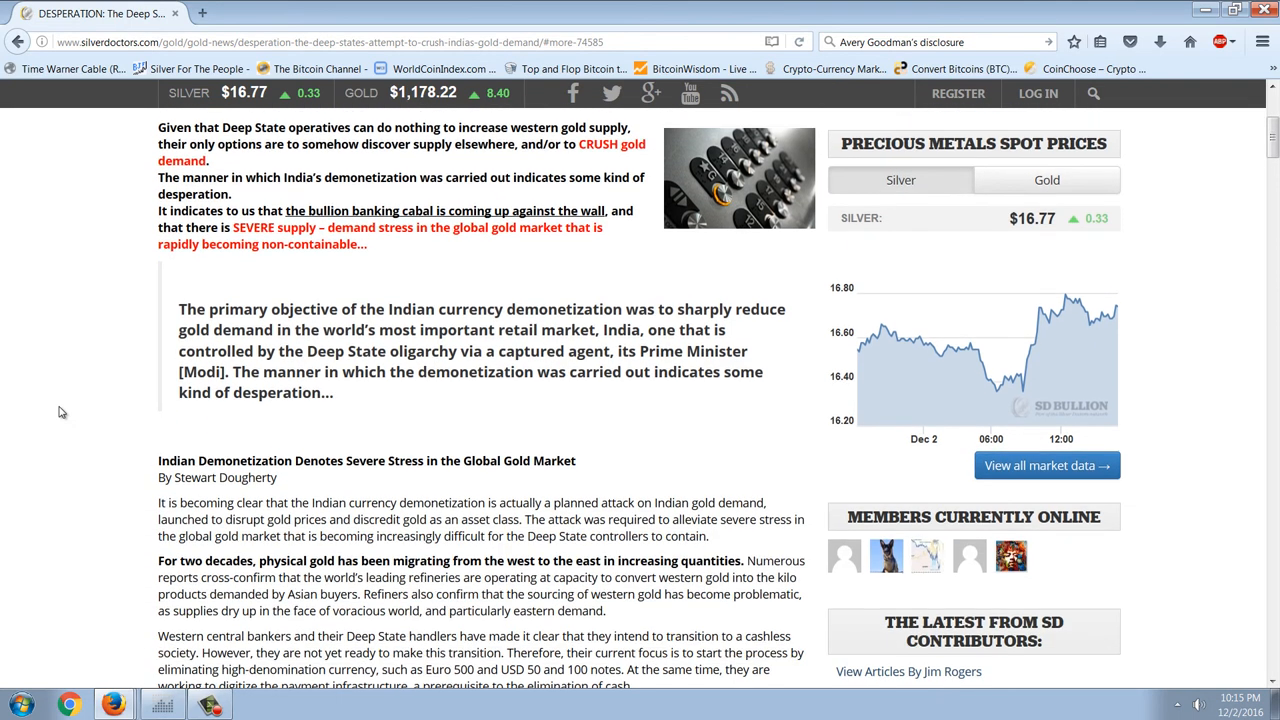
scroll(down, 3)
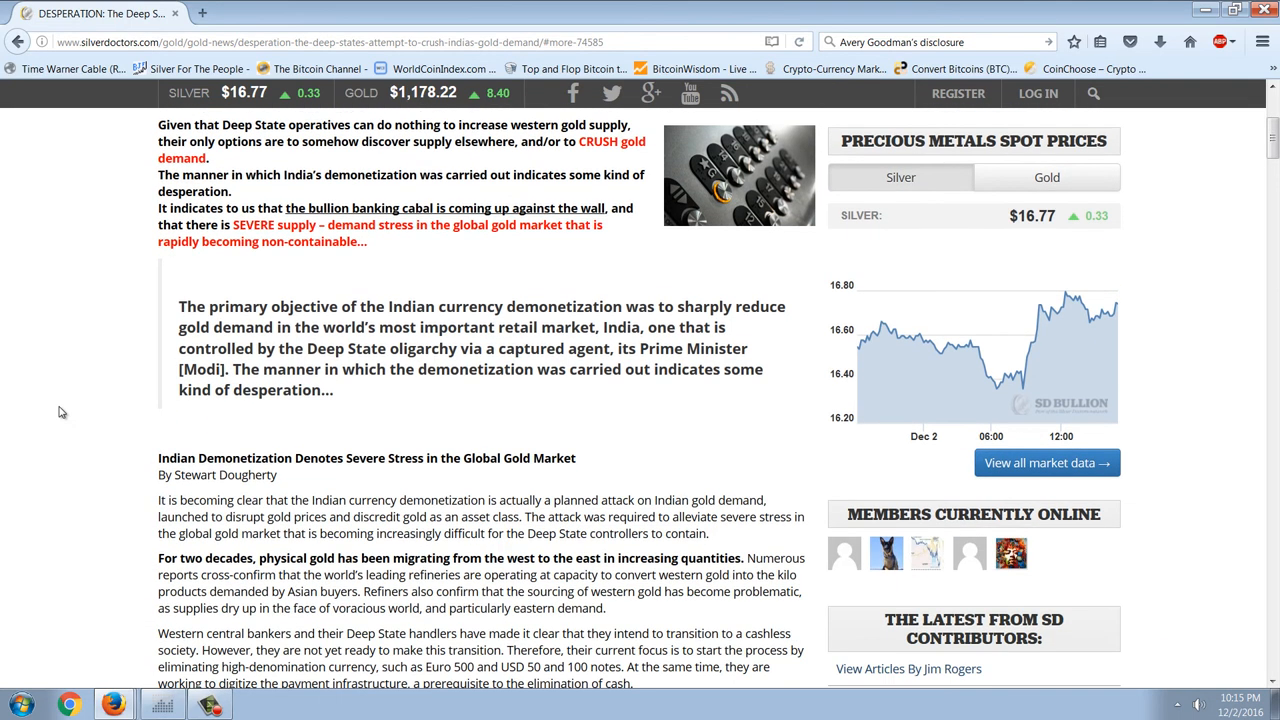
scroll(down, 3)
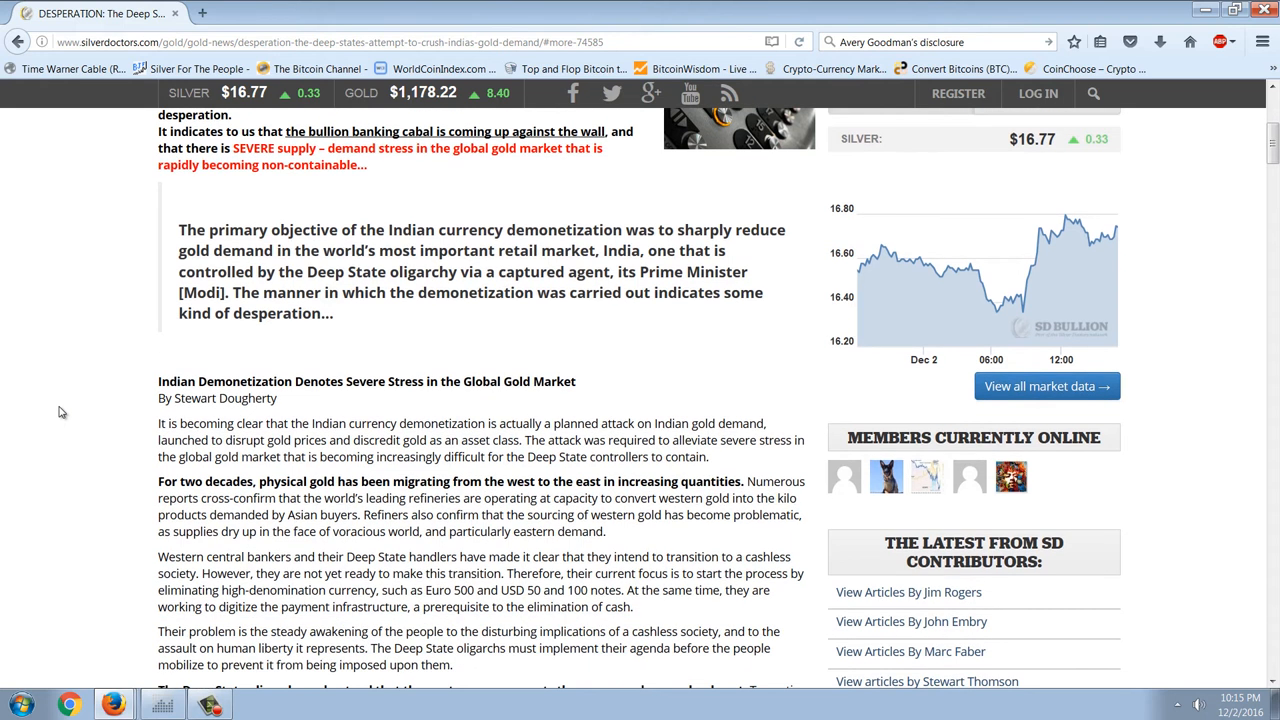
scroll(down, 3)
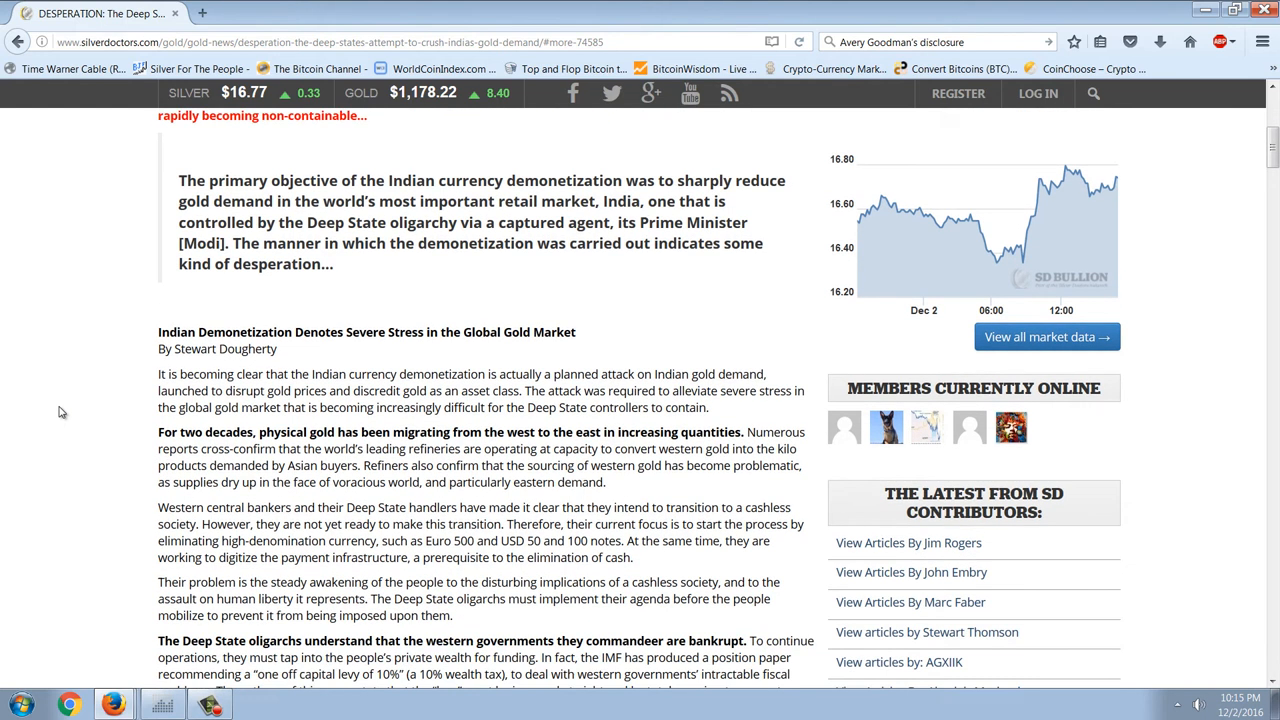
scroll(down, 3)
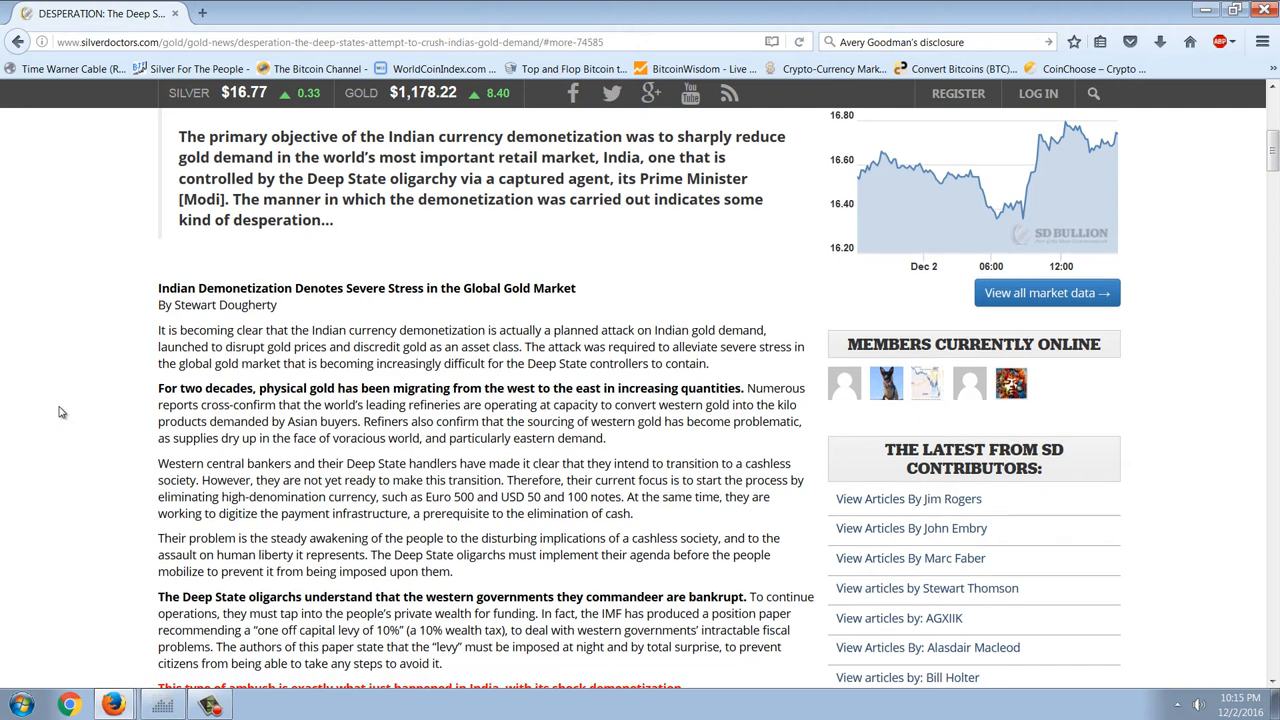
scroll(down, 3)
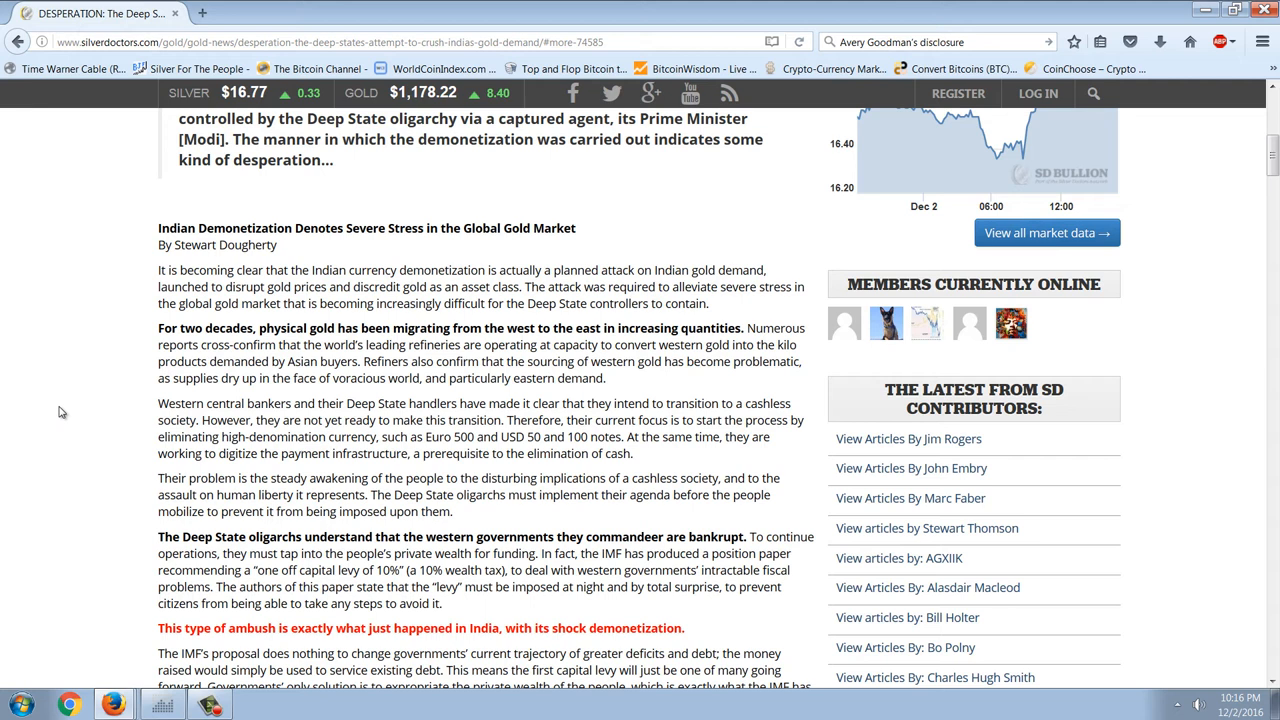
scroll(down, 3)
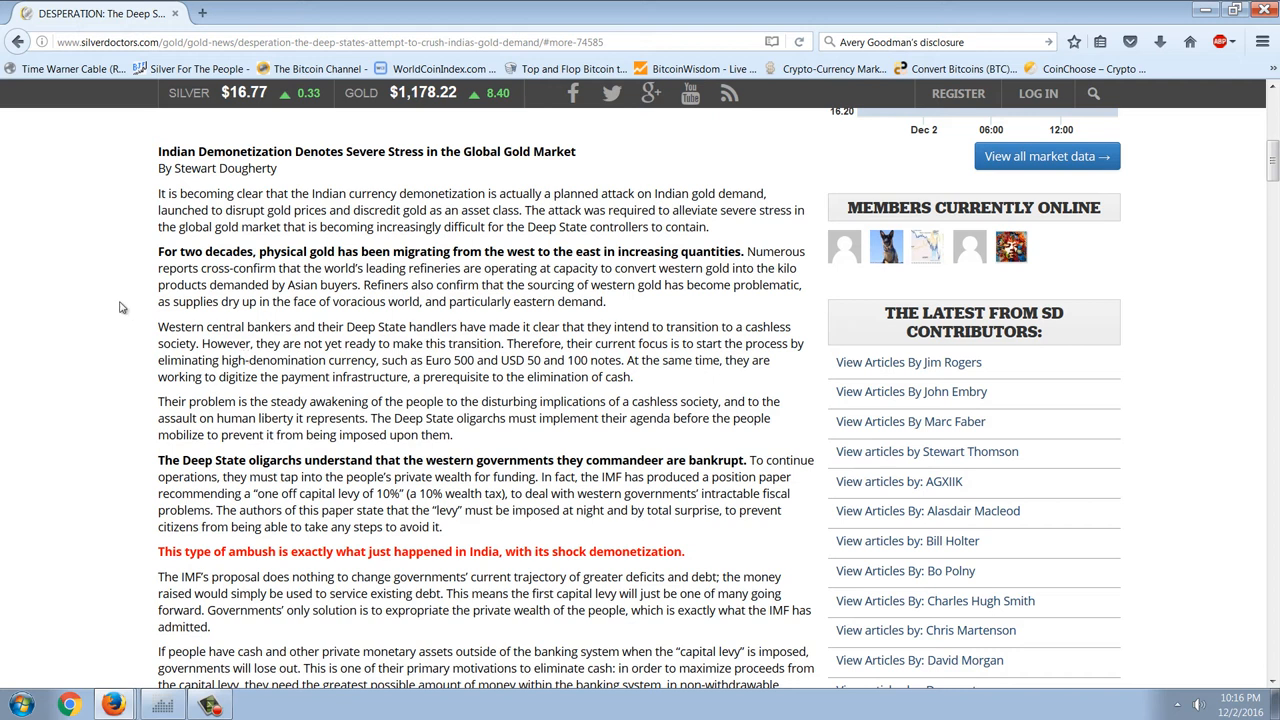
scroll(down, 3)
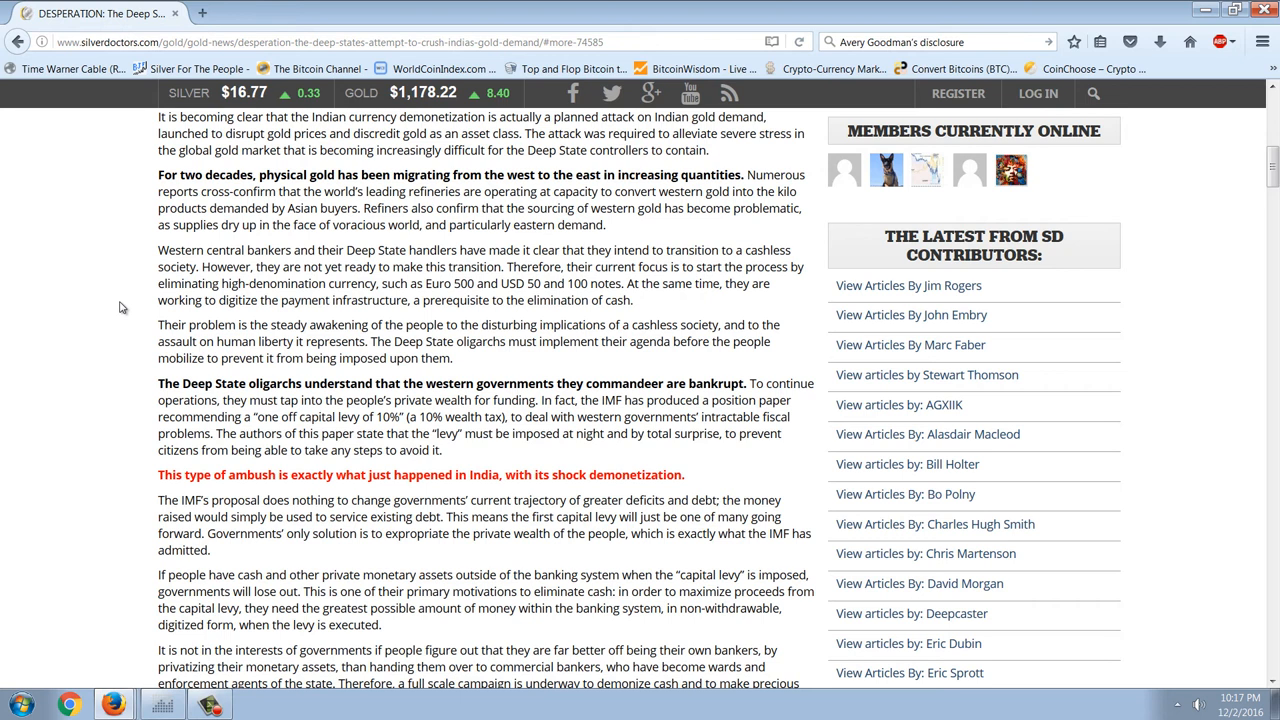
scroll(down, 3)
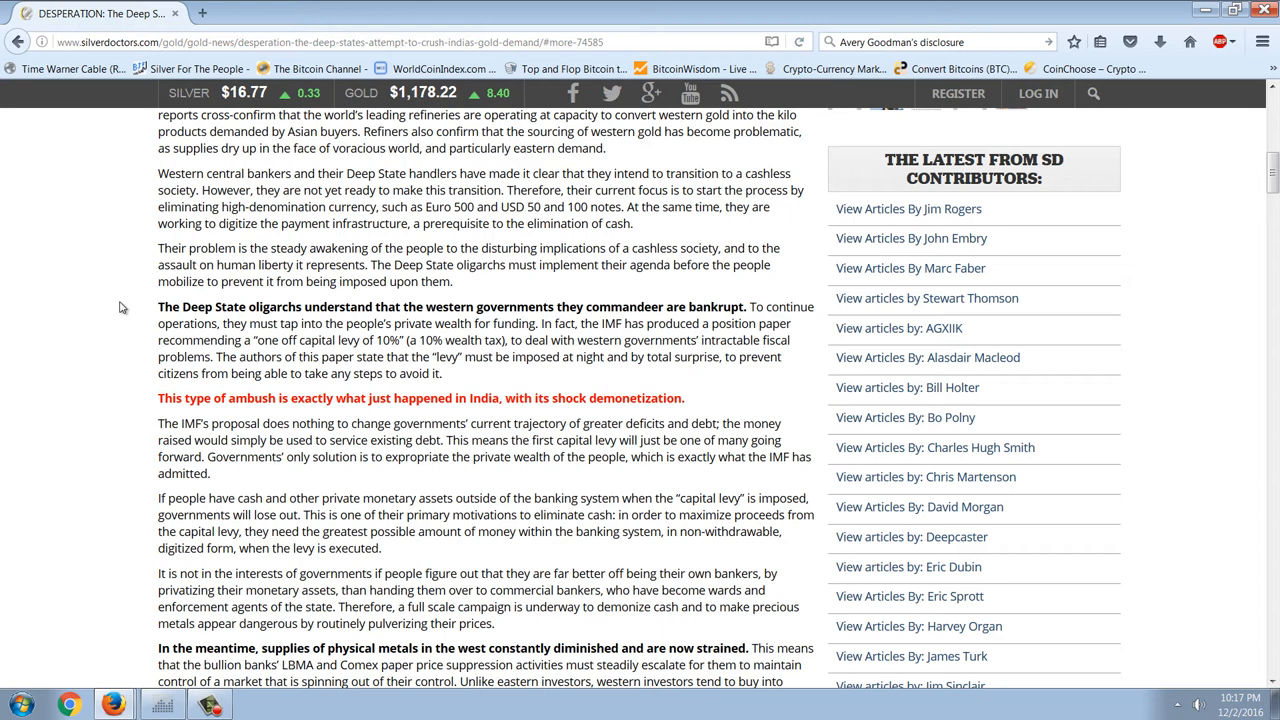
Step: Read on through the bullion-bank section to India's 20,000 tons of gold and the Paper Gold scheme
scroll(down, 3)
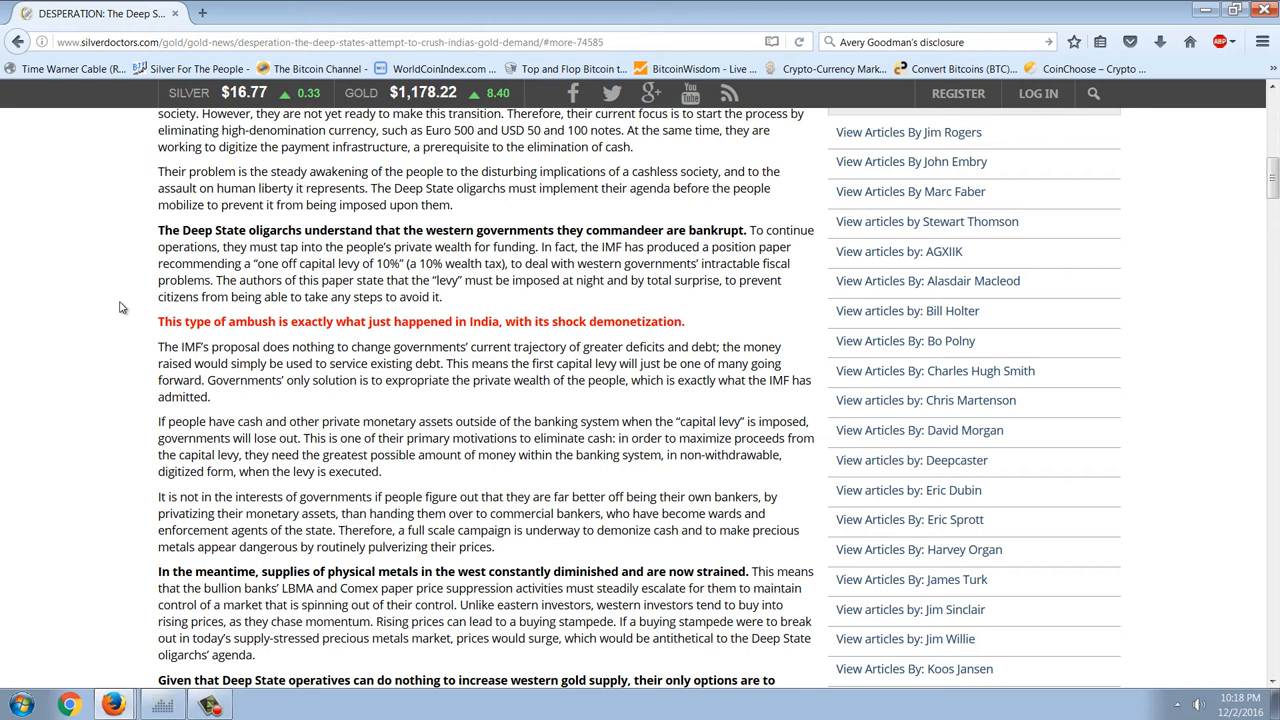
scroll(down, 3)
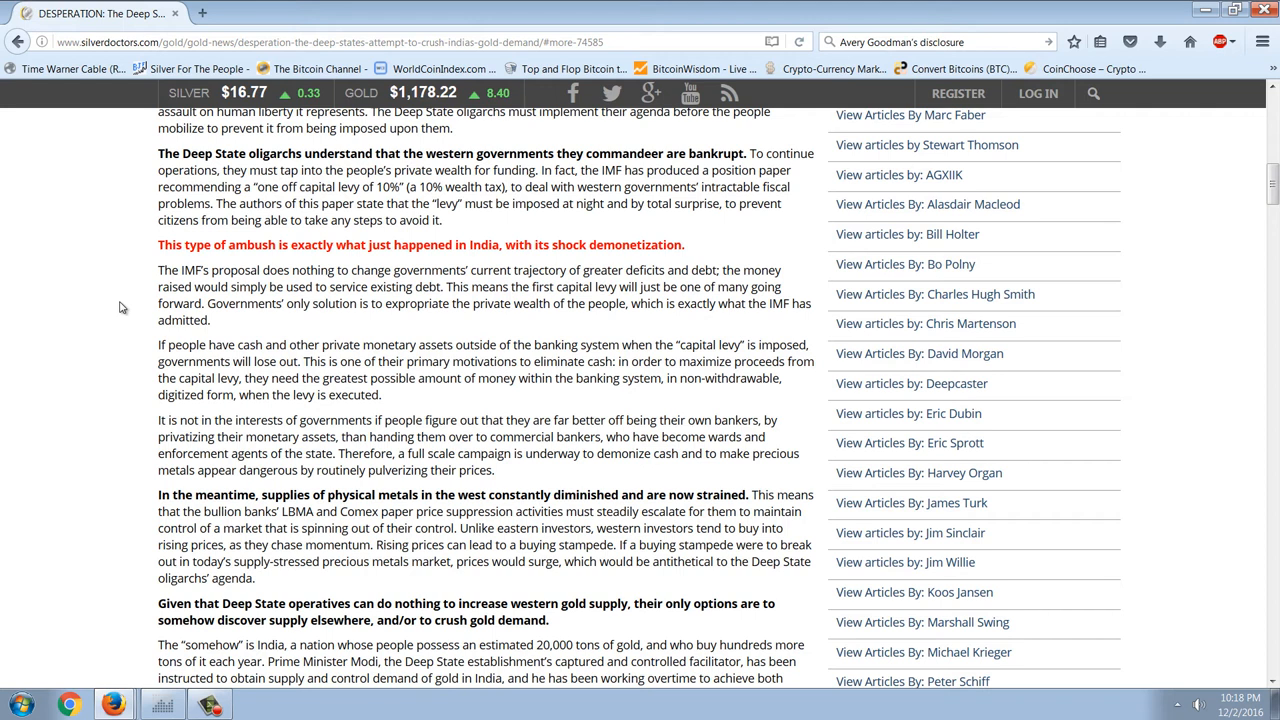
scroll(down, 3)
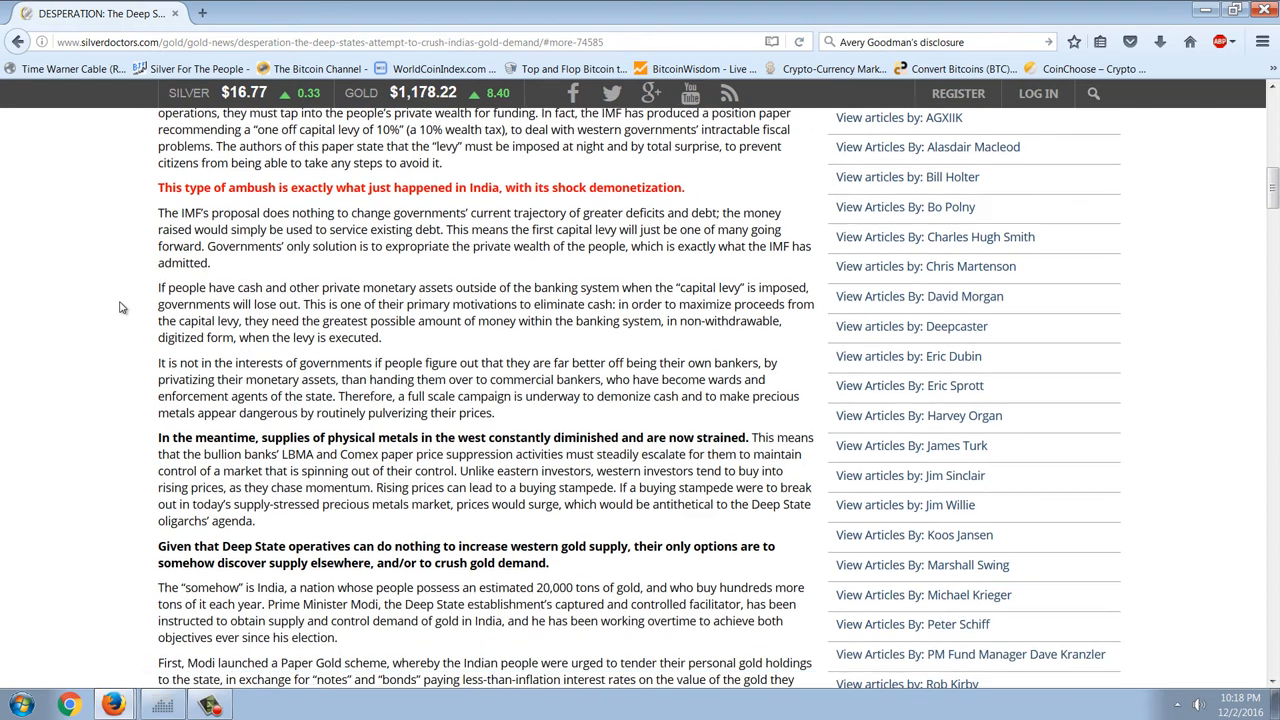
scroll(down, 3)
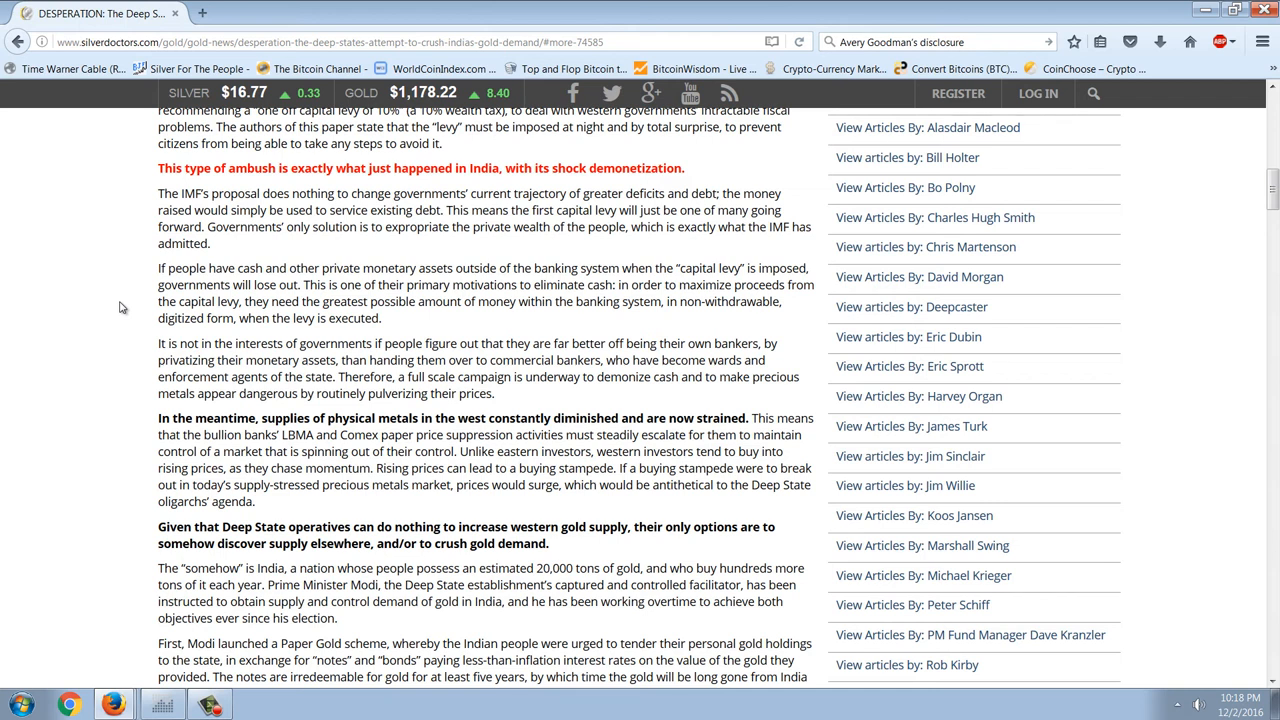
scroll(down, 3)
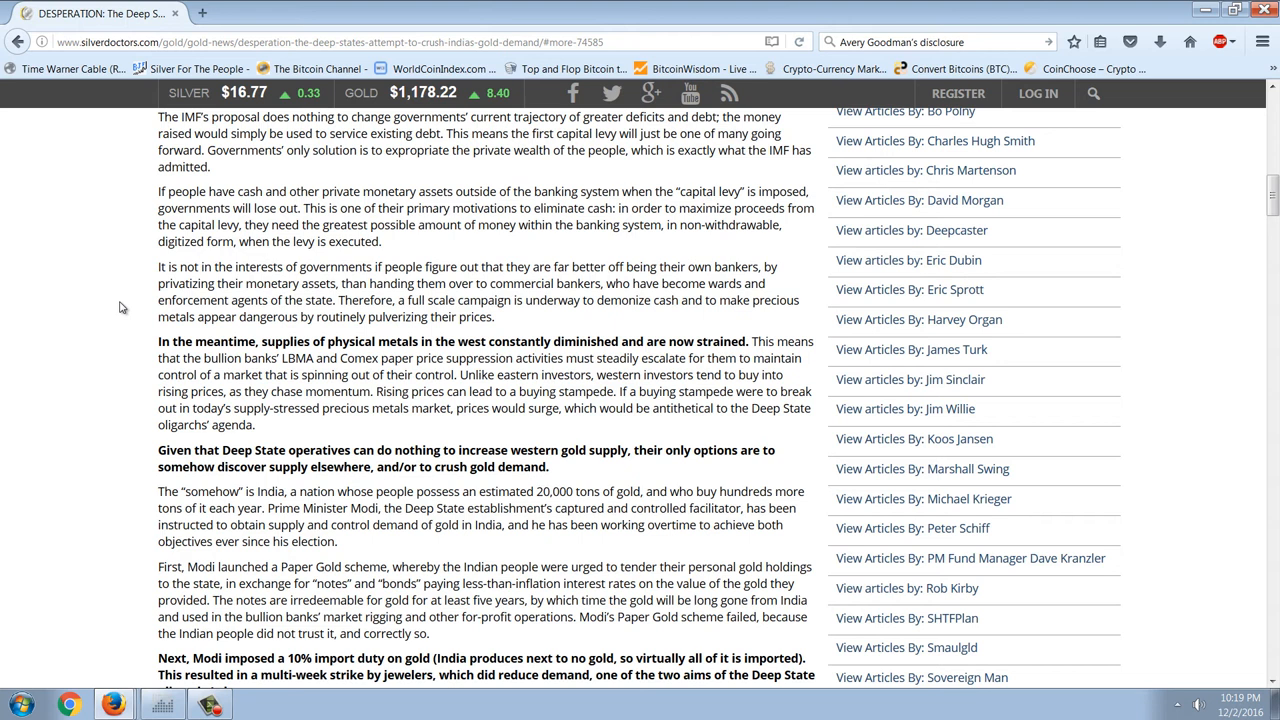
Step: Read further and briefly highlight the sentence about western investors chasing momentum
scroll(down, 3)
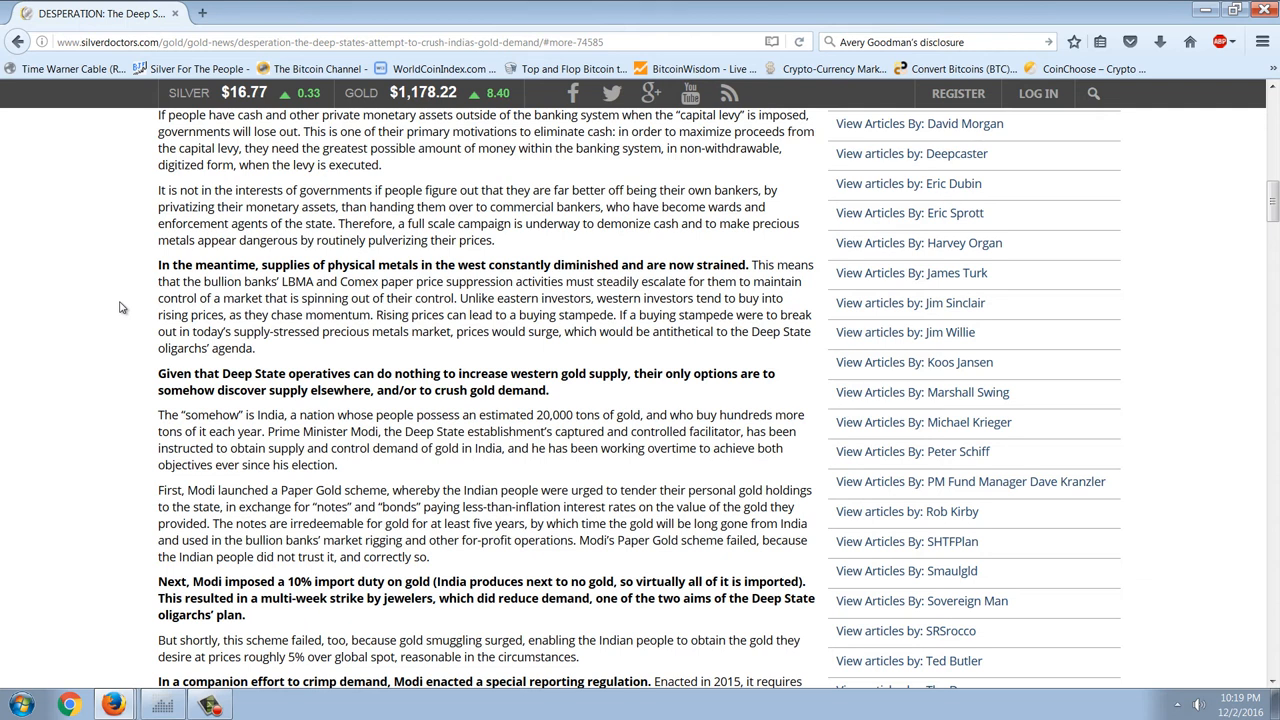
scroll(down, 3)
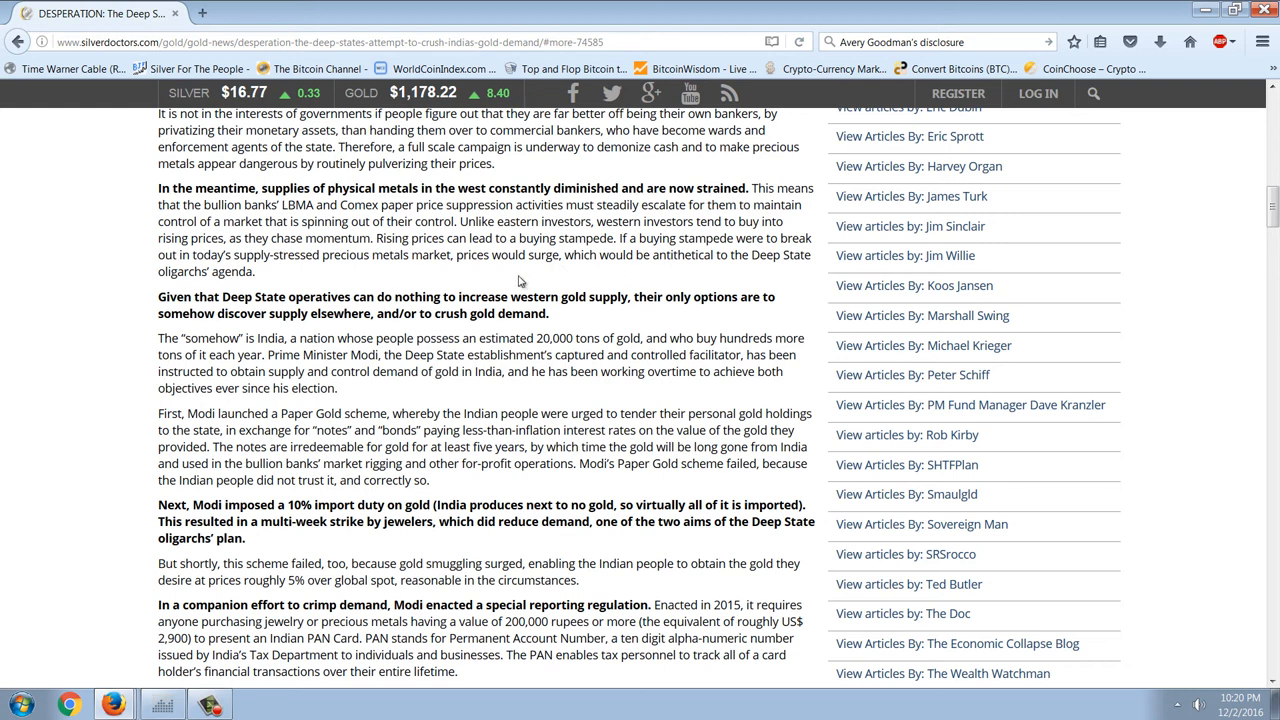
mouse_move(596, 268)
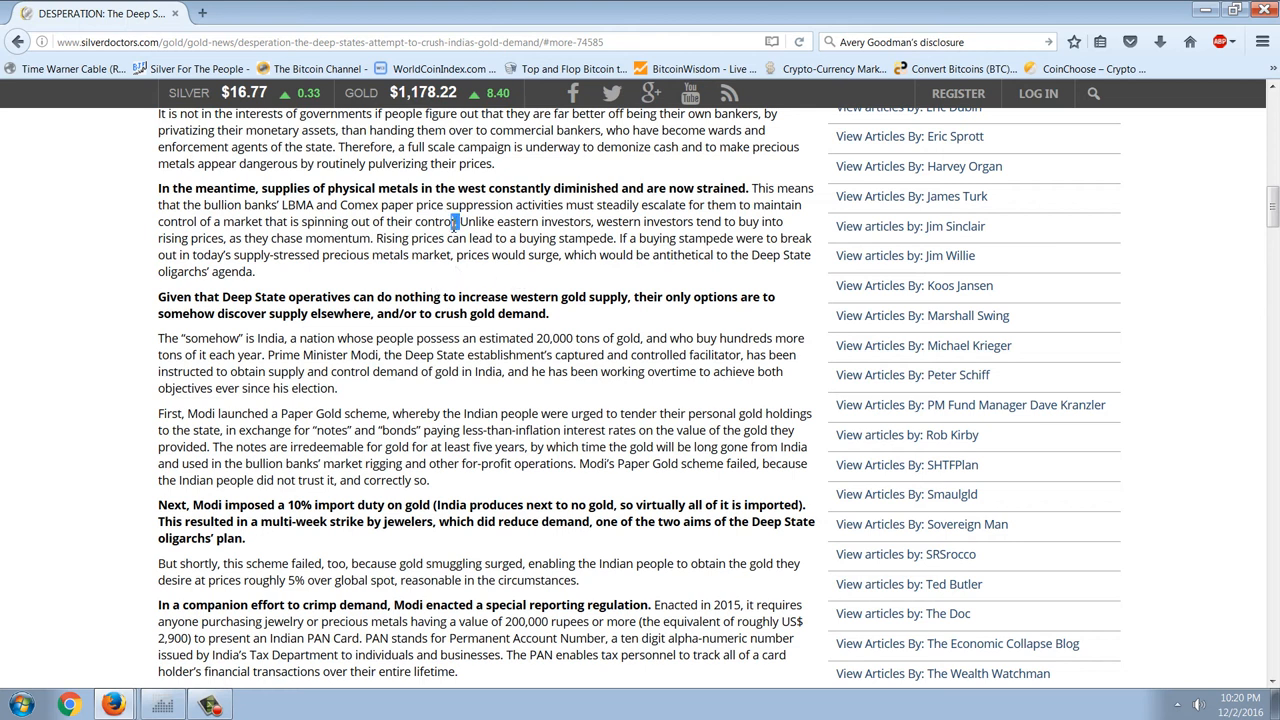
drag(460, 220, 372, 238)
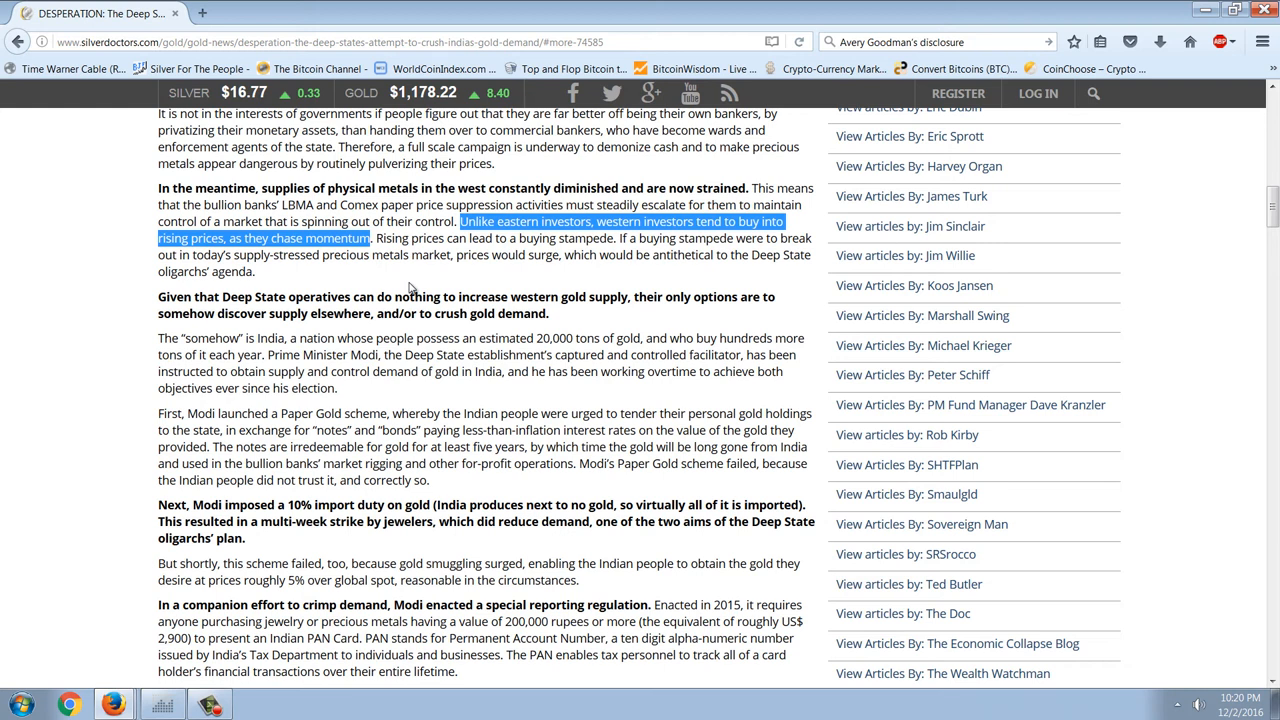
click(392, 290)
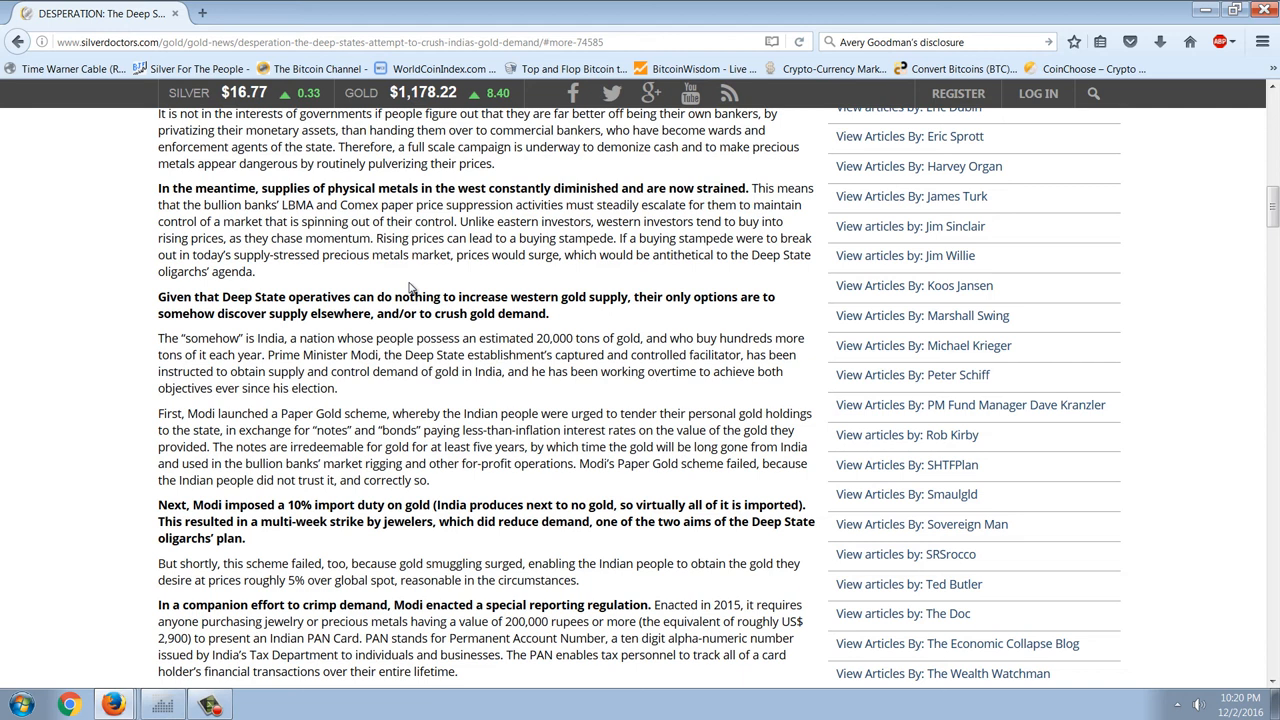
Step: Continue through the PAN card rule to the 'We believe that the primary objective' paragraph
scroll(down, 3)
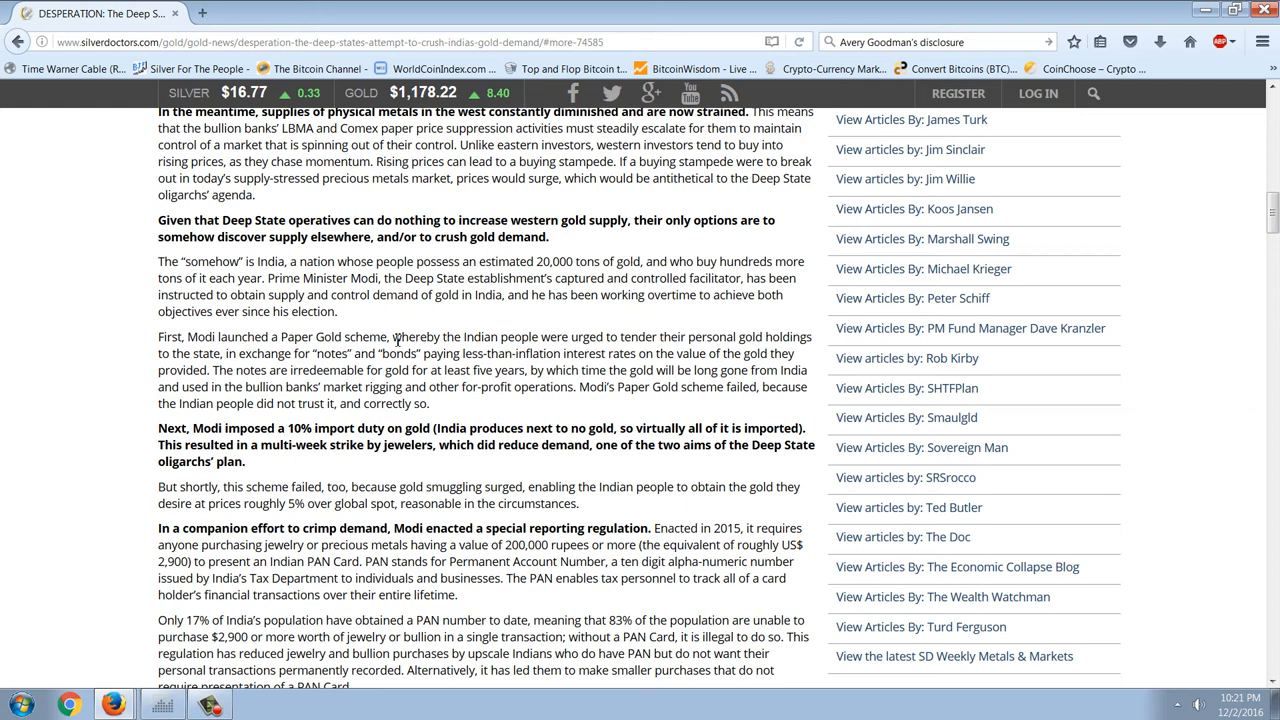
scroll(down, 3)
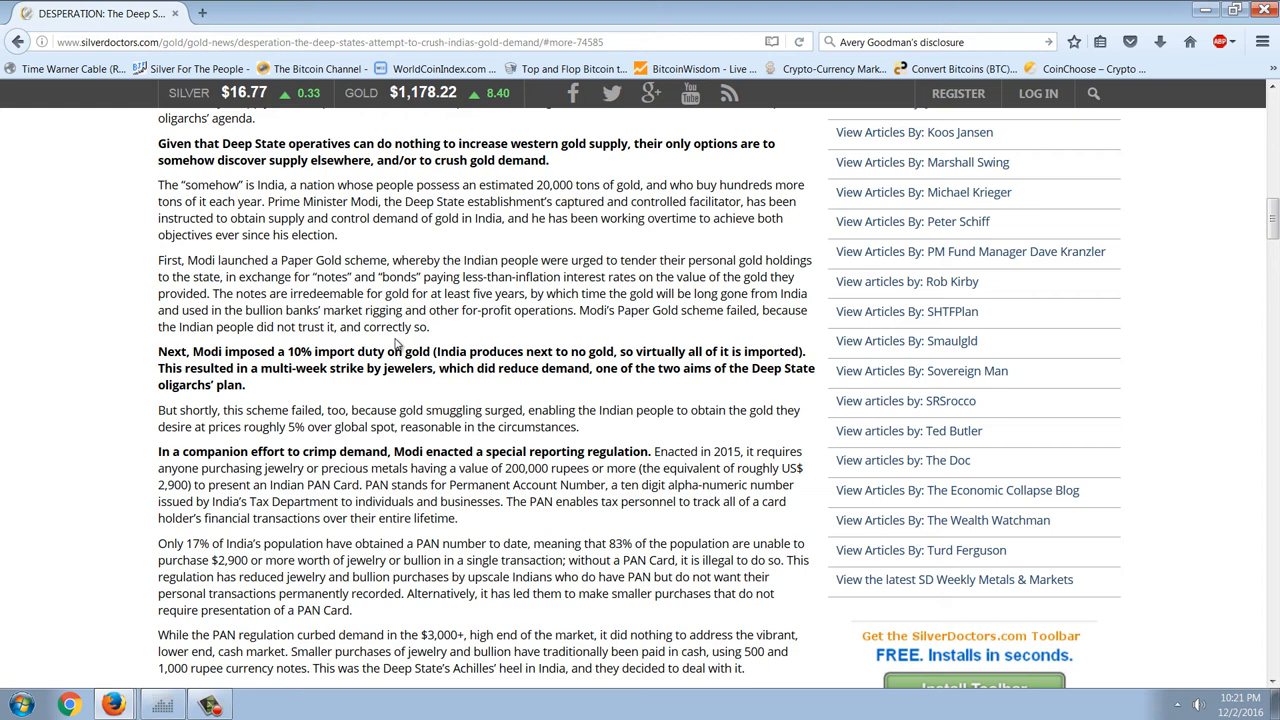
scroll(down, 3)
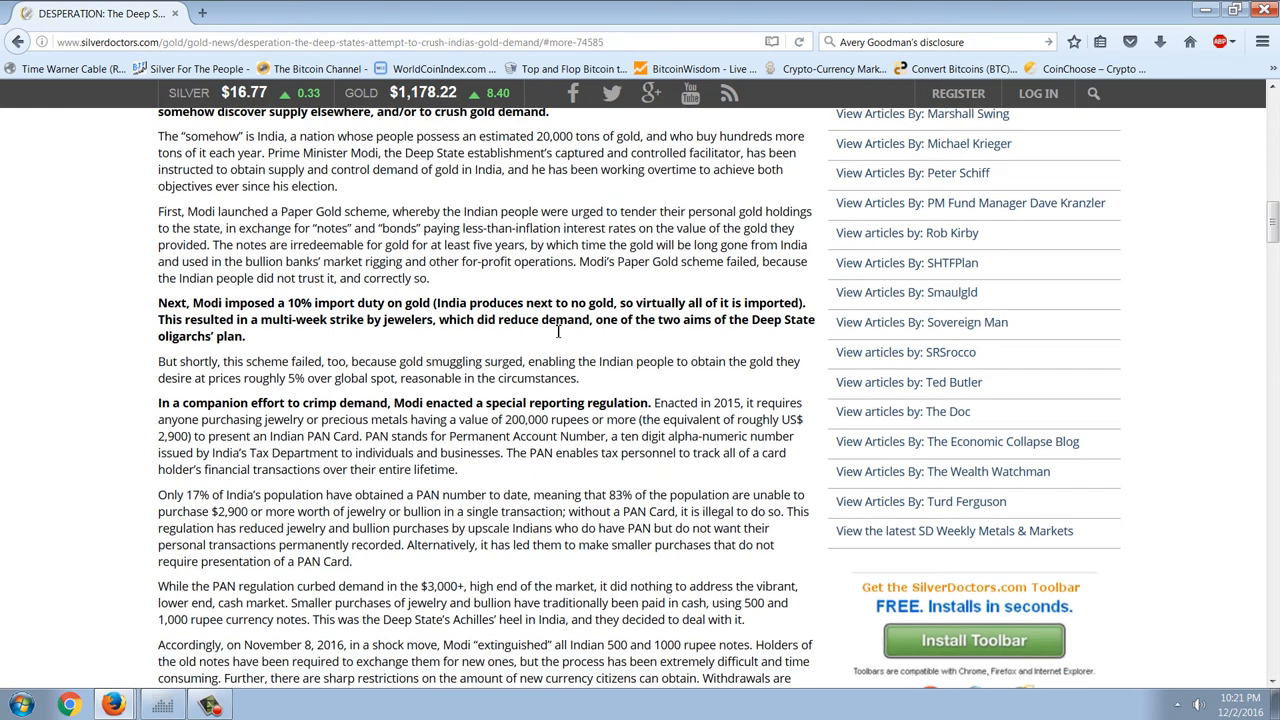
scroll(down, 3)
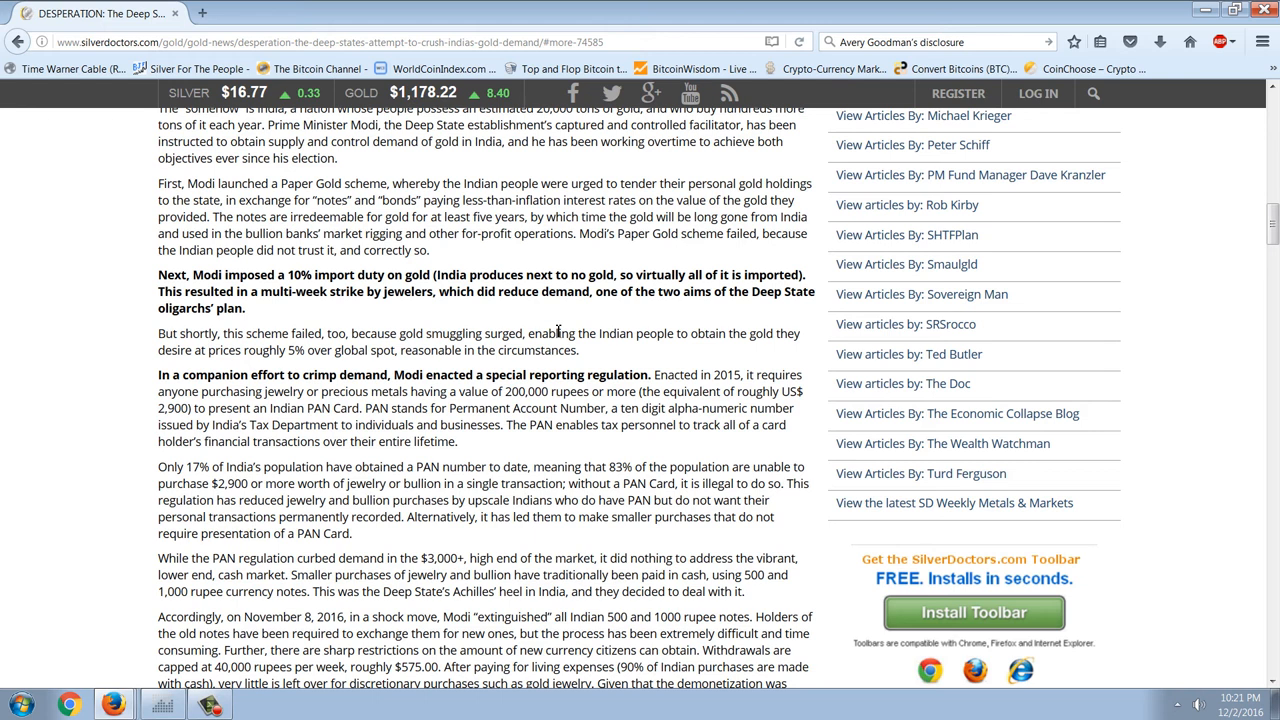
mouse_move(592, 392)
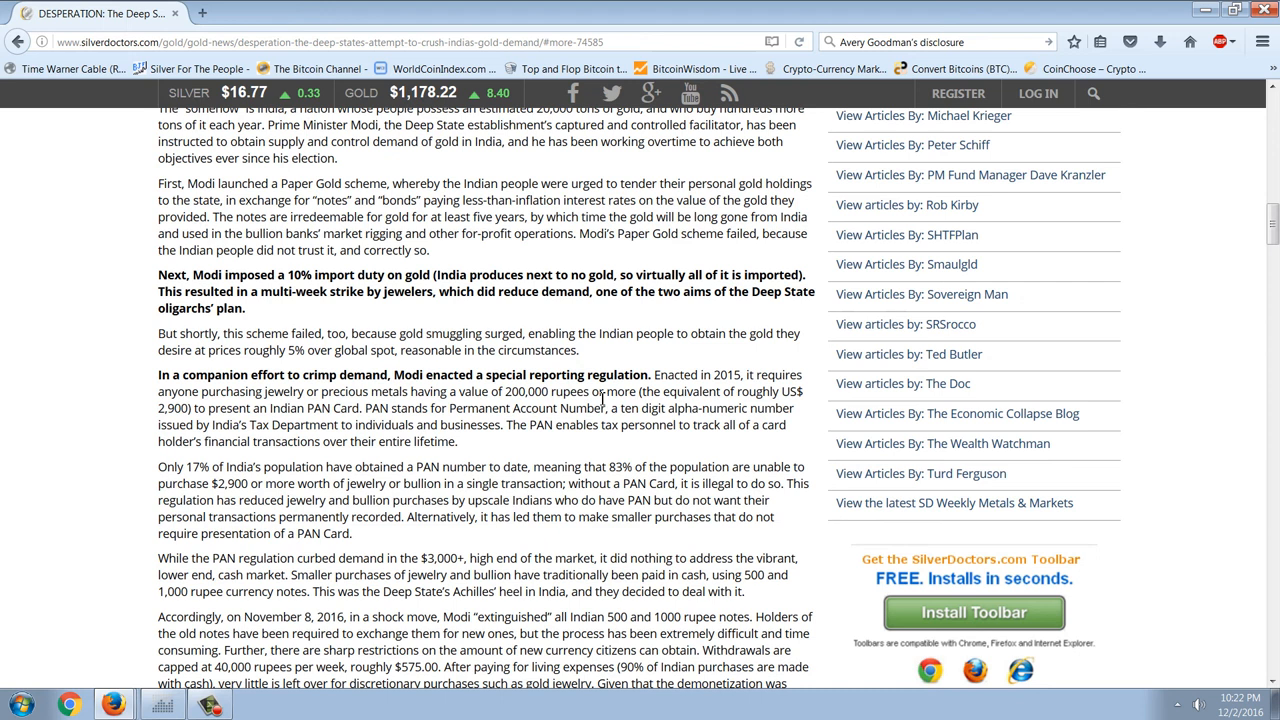
scroll(down, 3)
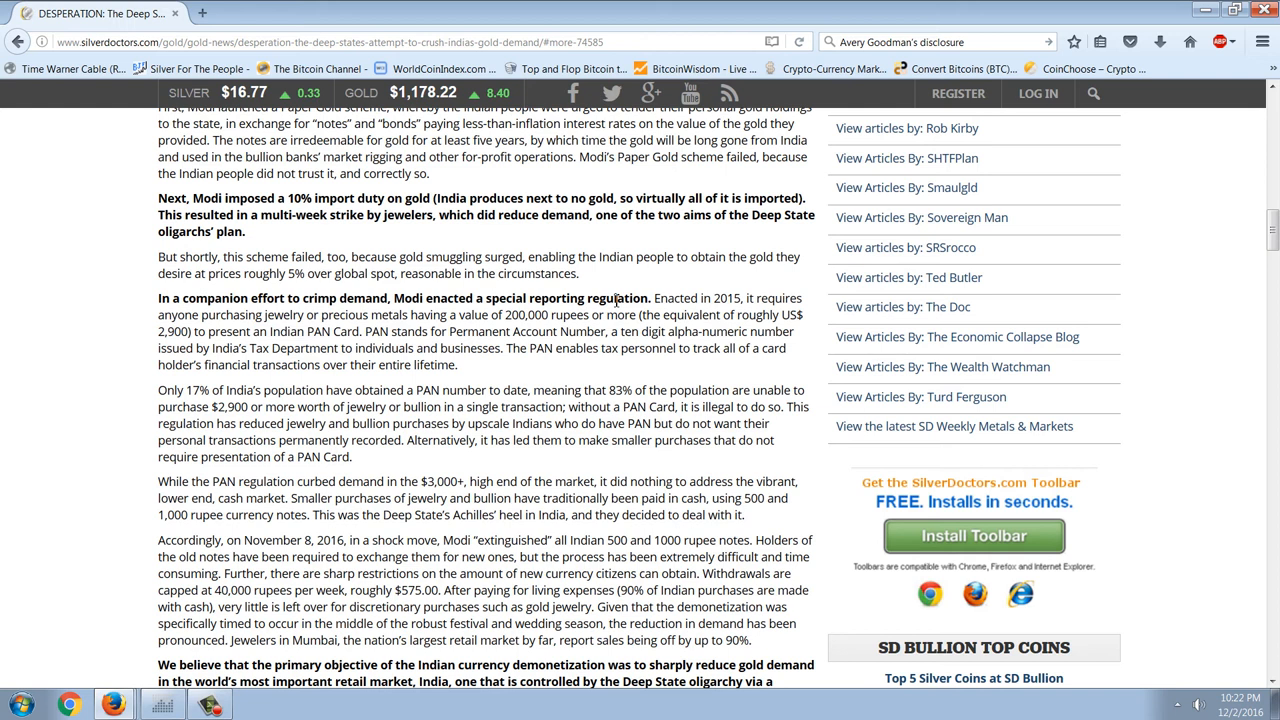
mouse_move(624, 390)
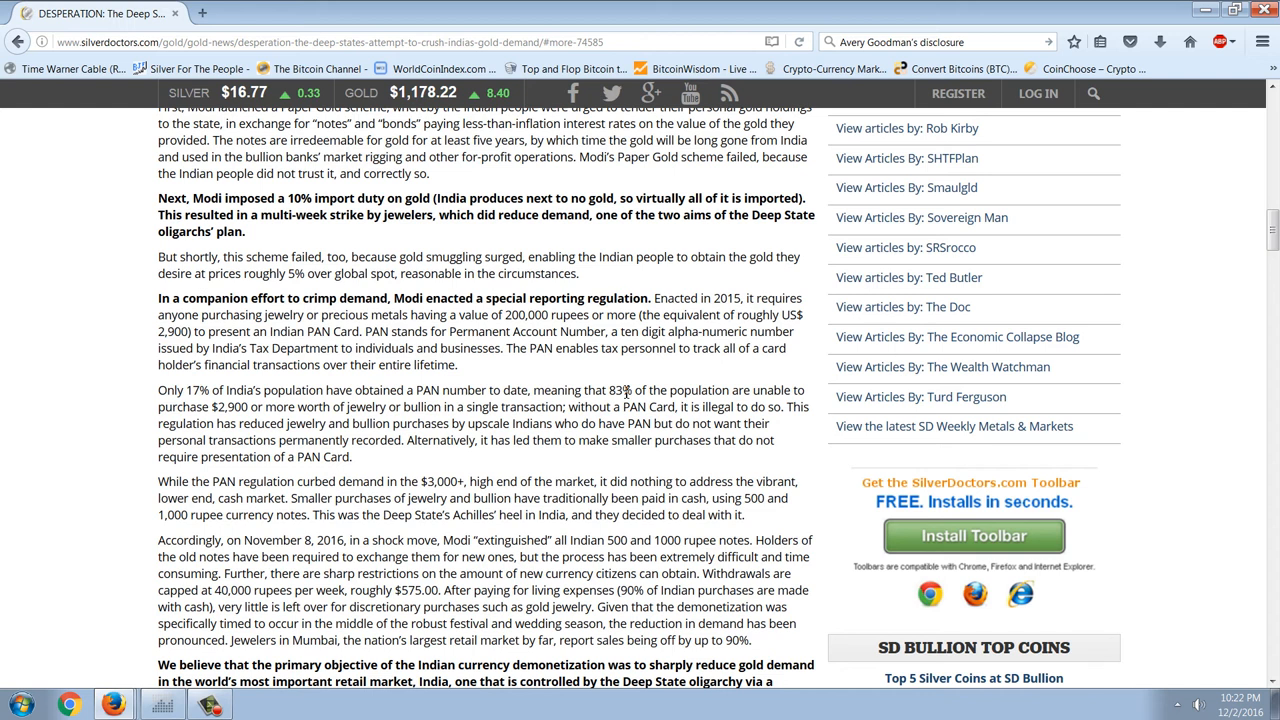
scroll(down, 3)
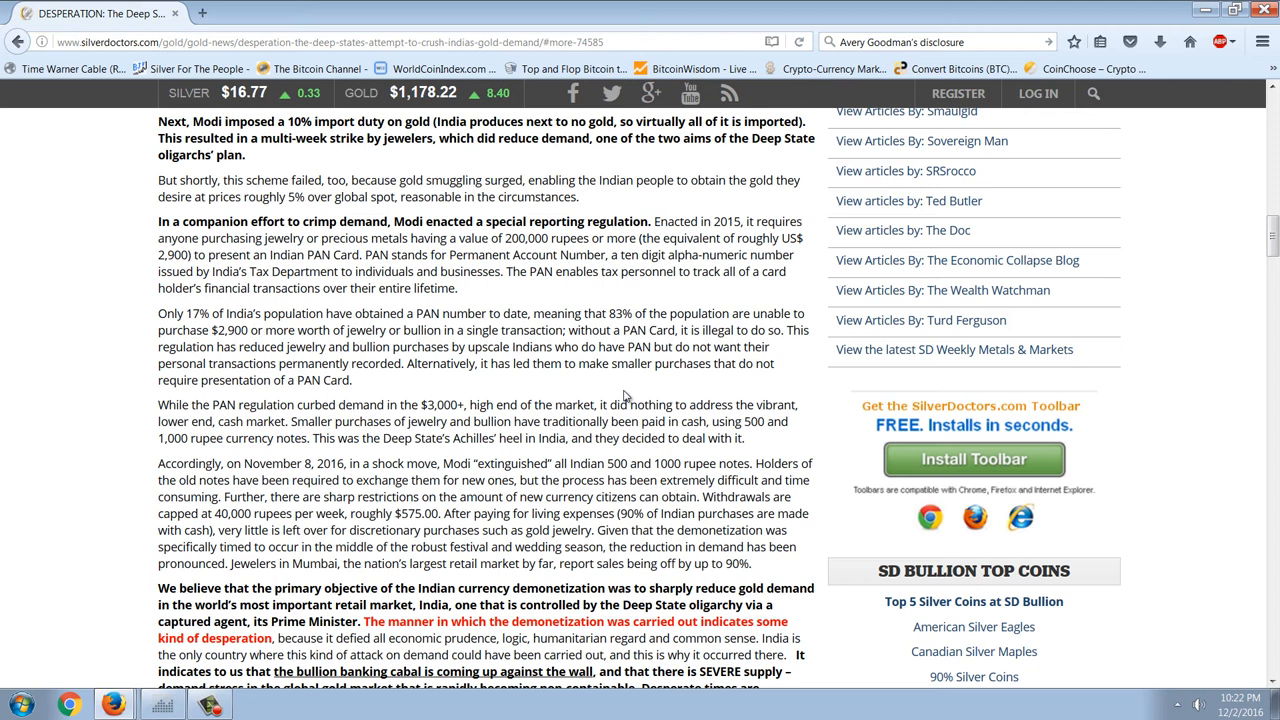
mouse_move(552, 272)
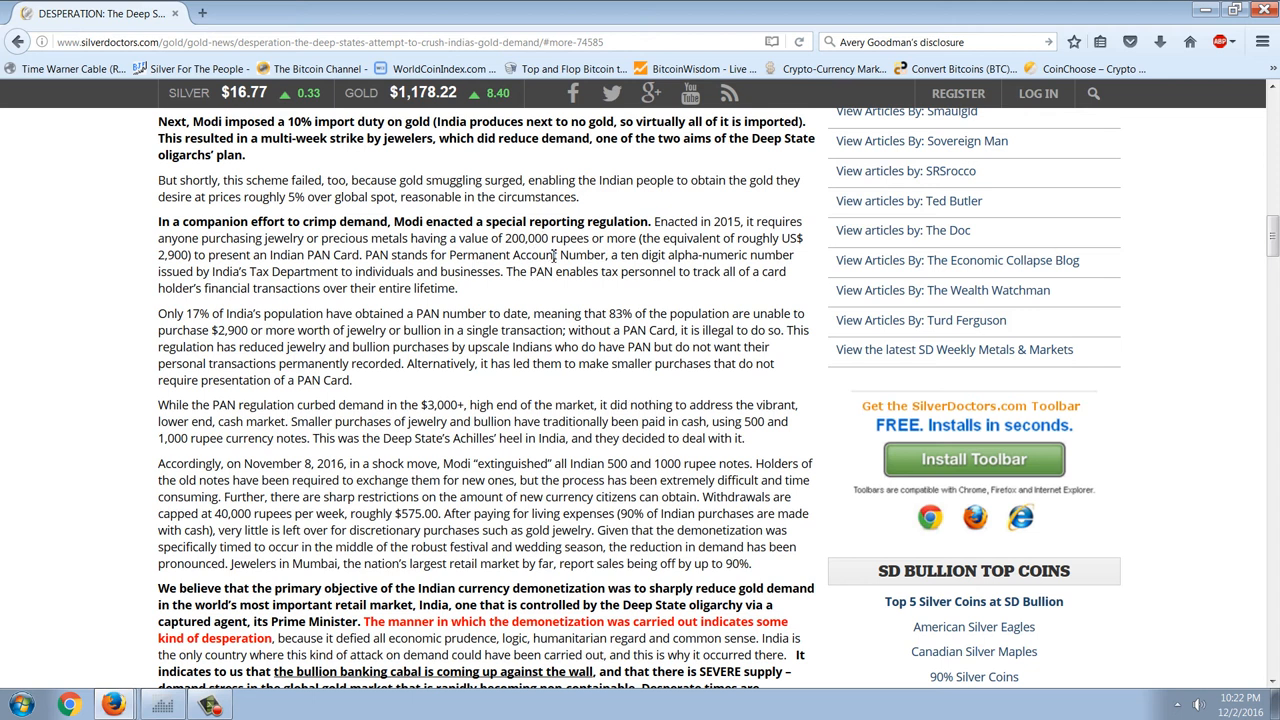
mouse_move(560, 312)
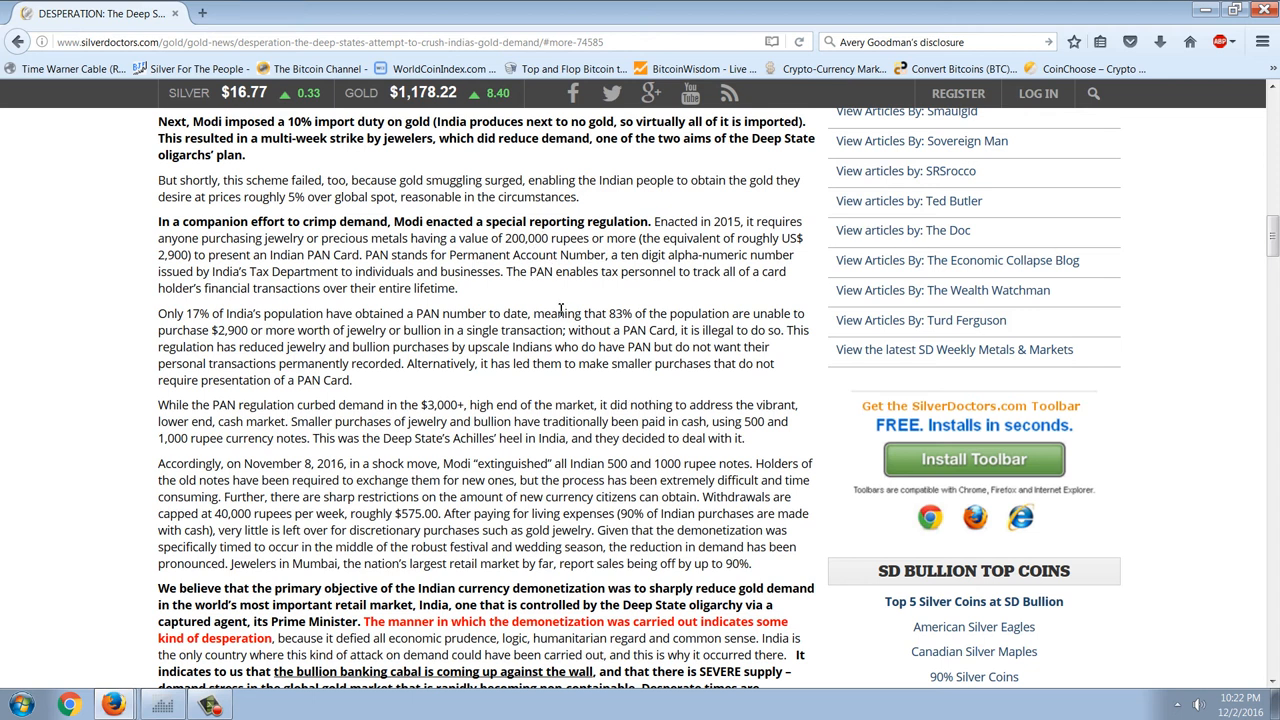
Step: Read down to the paragraphs on the November 2016 ban of 500 and 1000 rupee notes
scroll(down, 3)
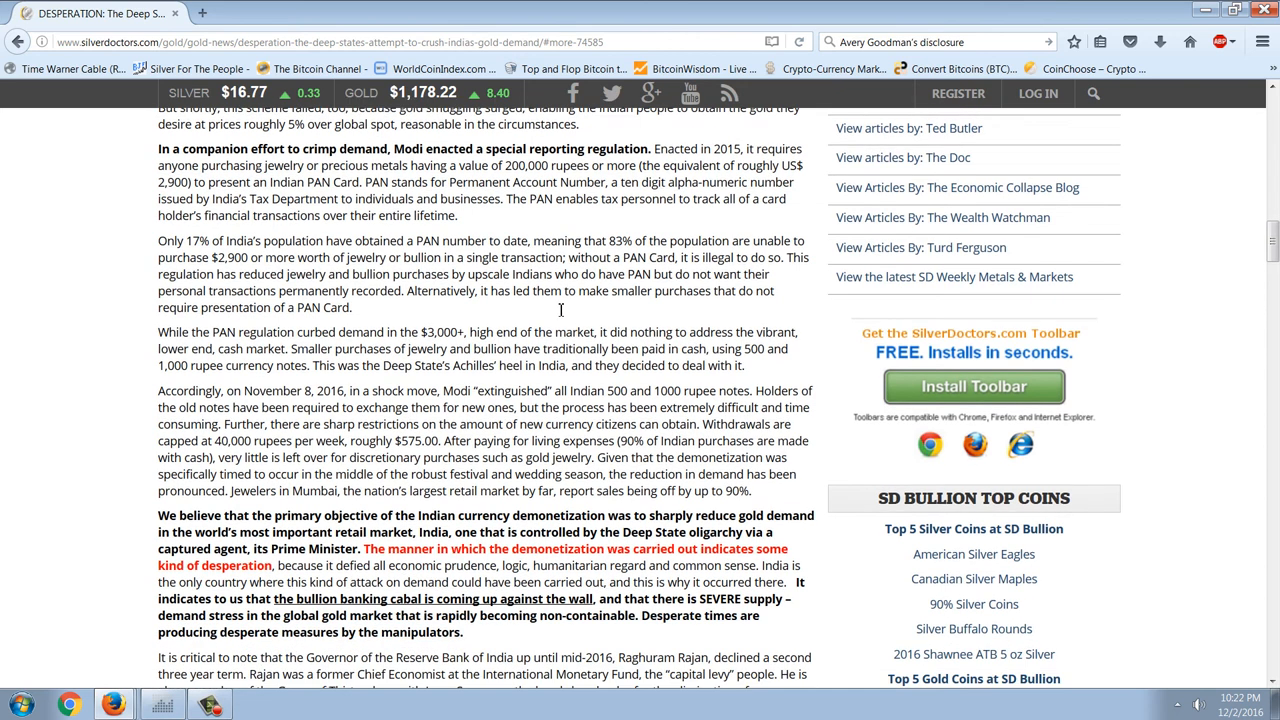
scroll(down, 3)
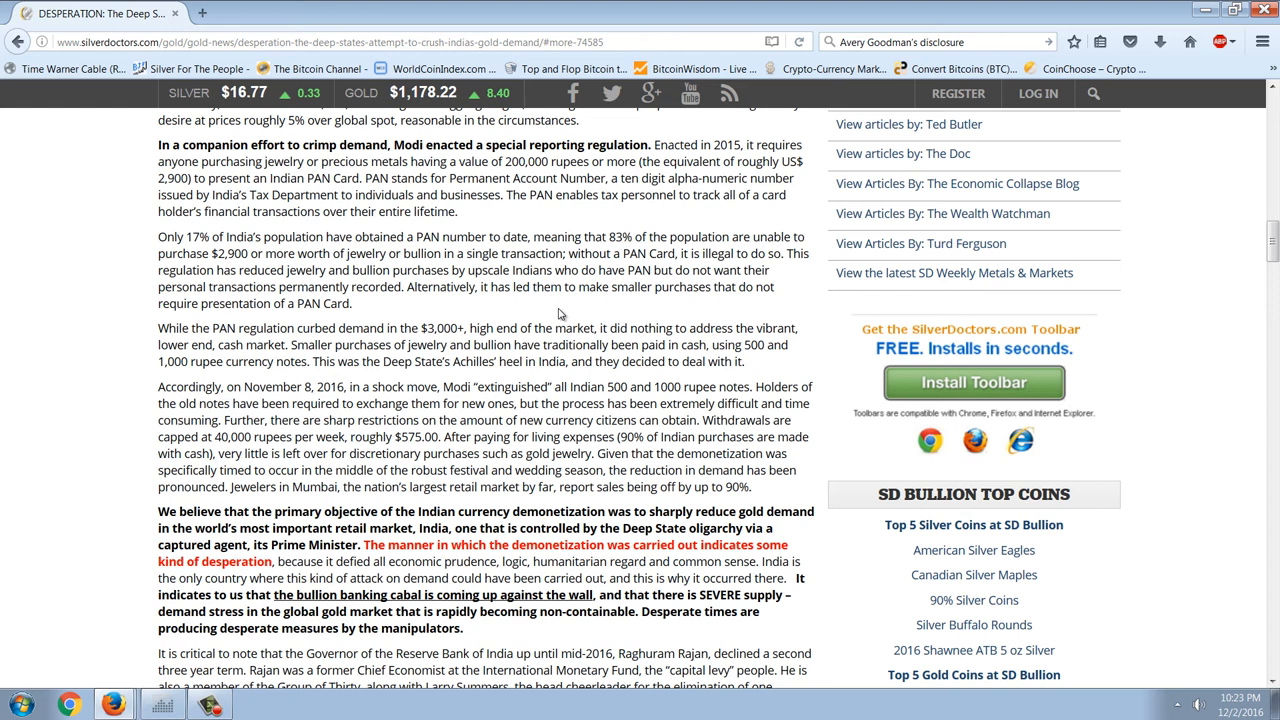
scroll(down, 3)
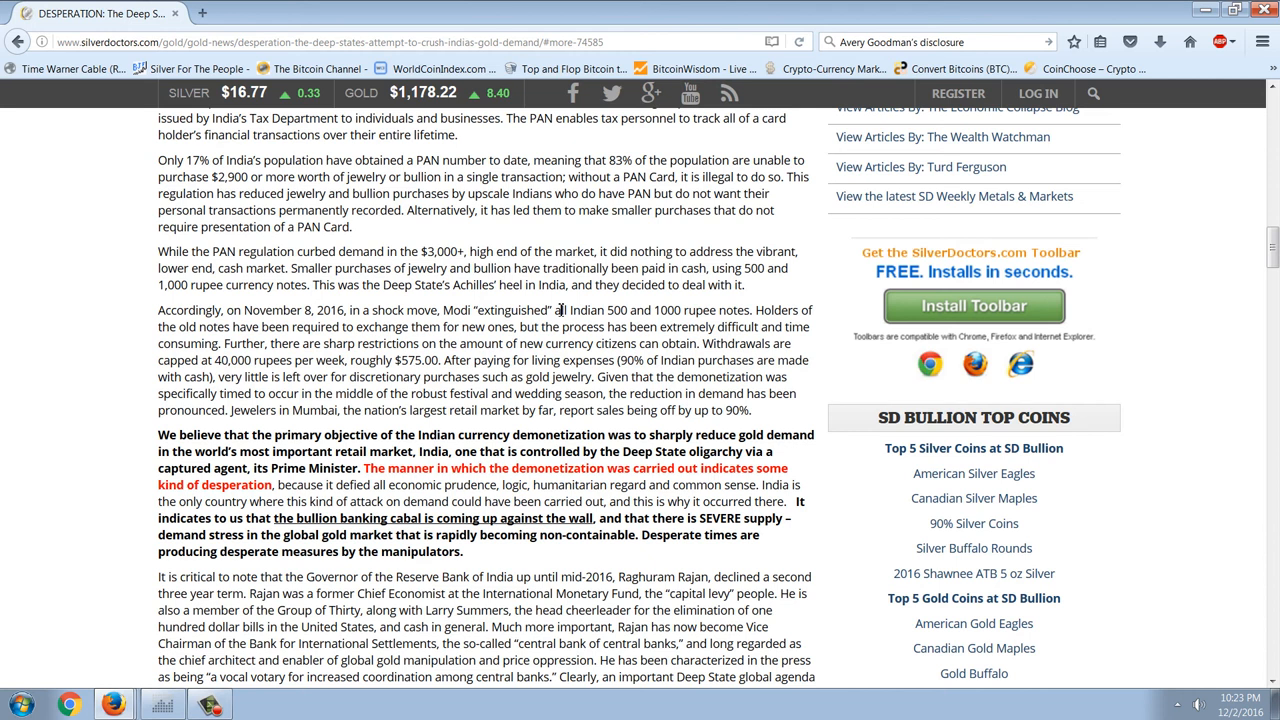
Step: Read on past the Raghuram Rajan section into the Brexit and Trump paragraphs
scroll(down, 3)
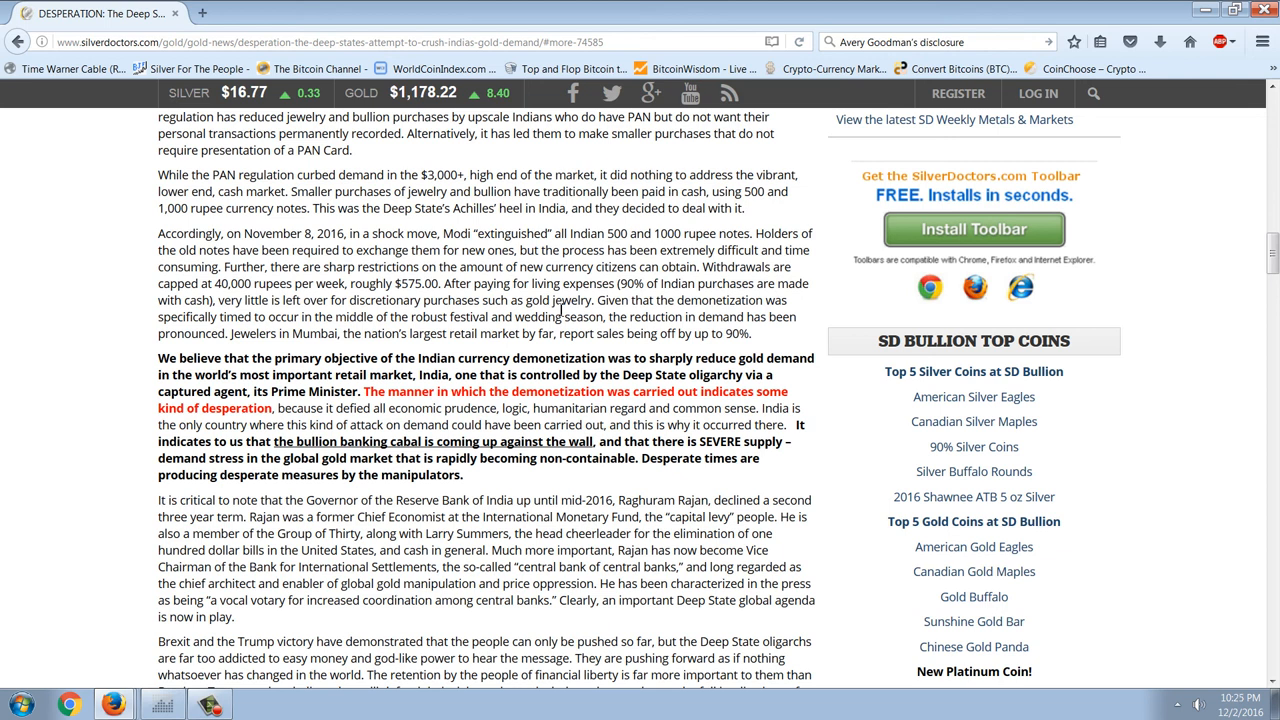
scroll(down, 3)
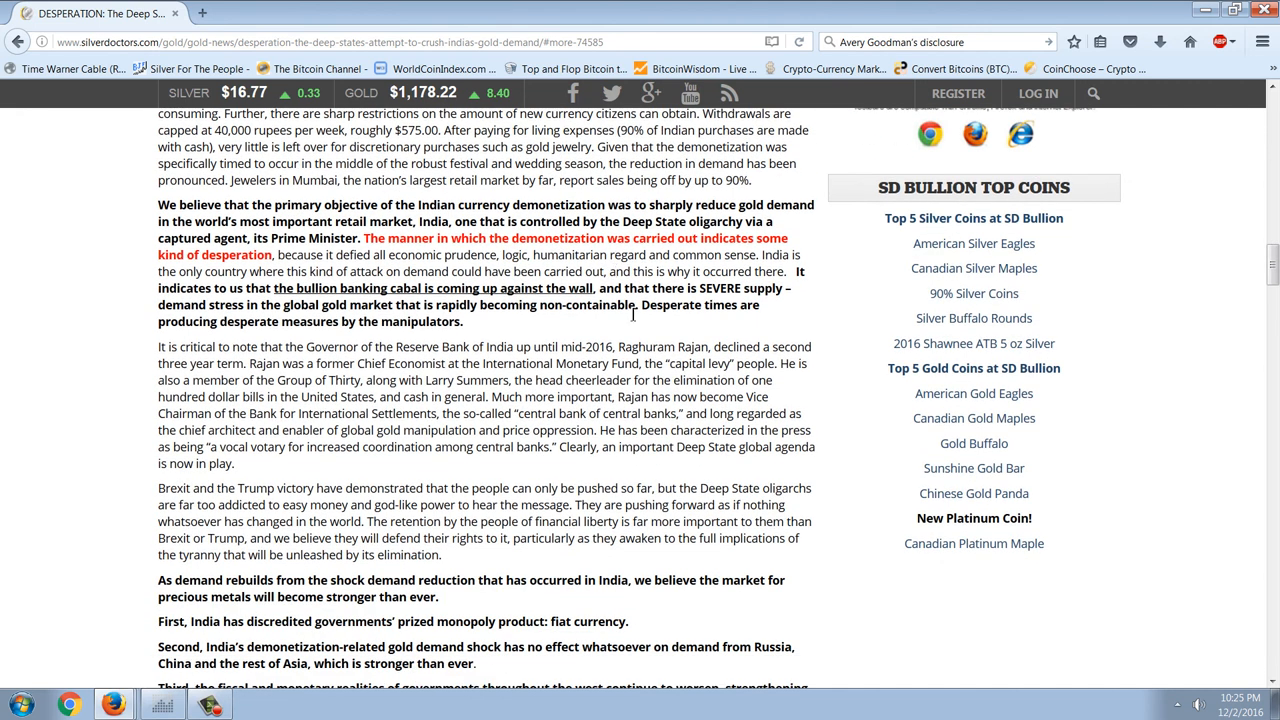
mouse_move(712, 476)
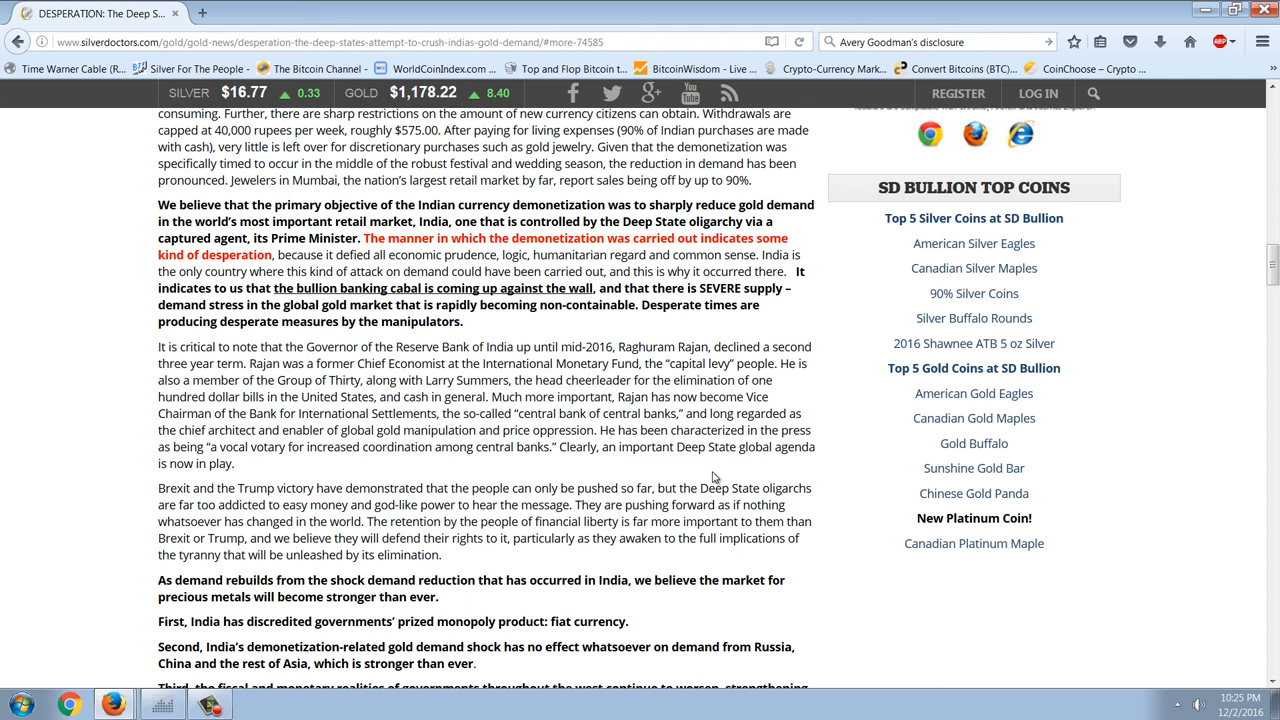
Step: Read through the numbered conclusions on precious metals to the red closing warning paragraph
scroll(down, 3)
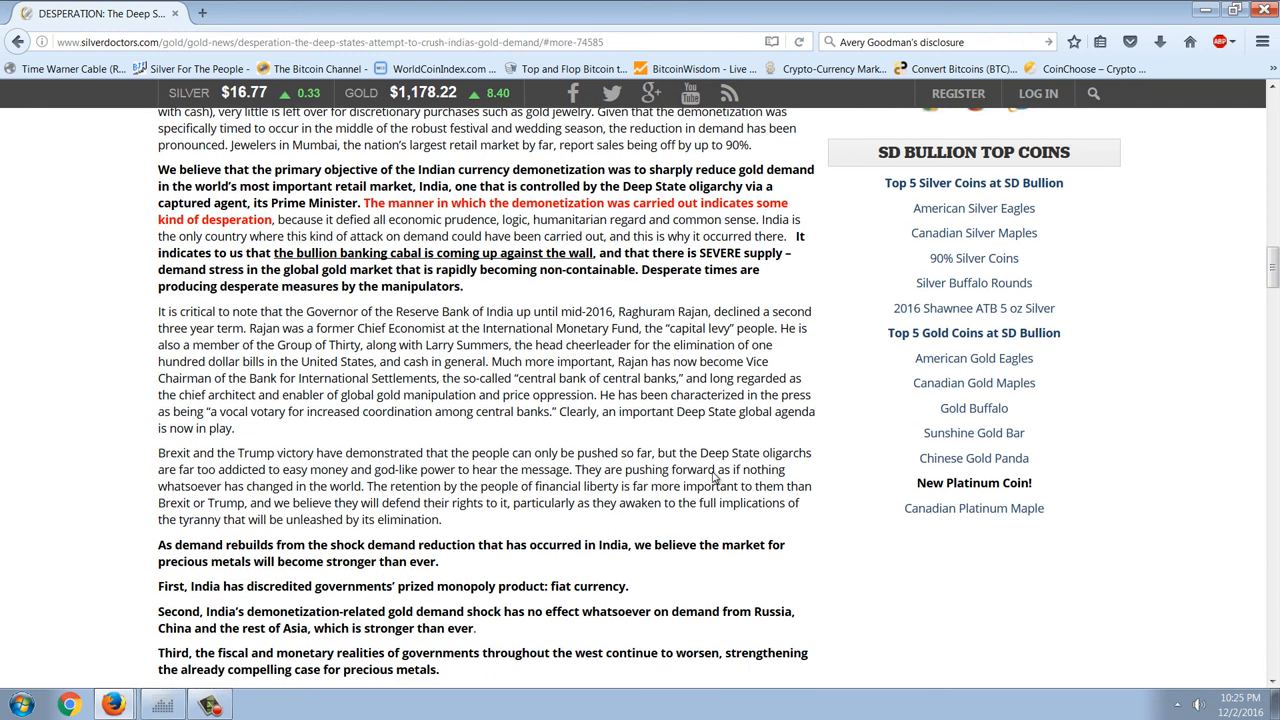
scroll(down, 3)
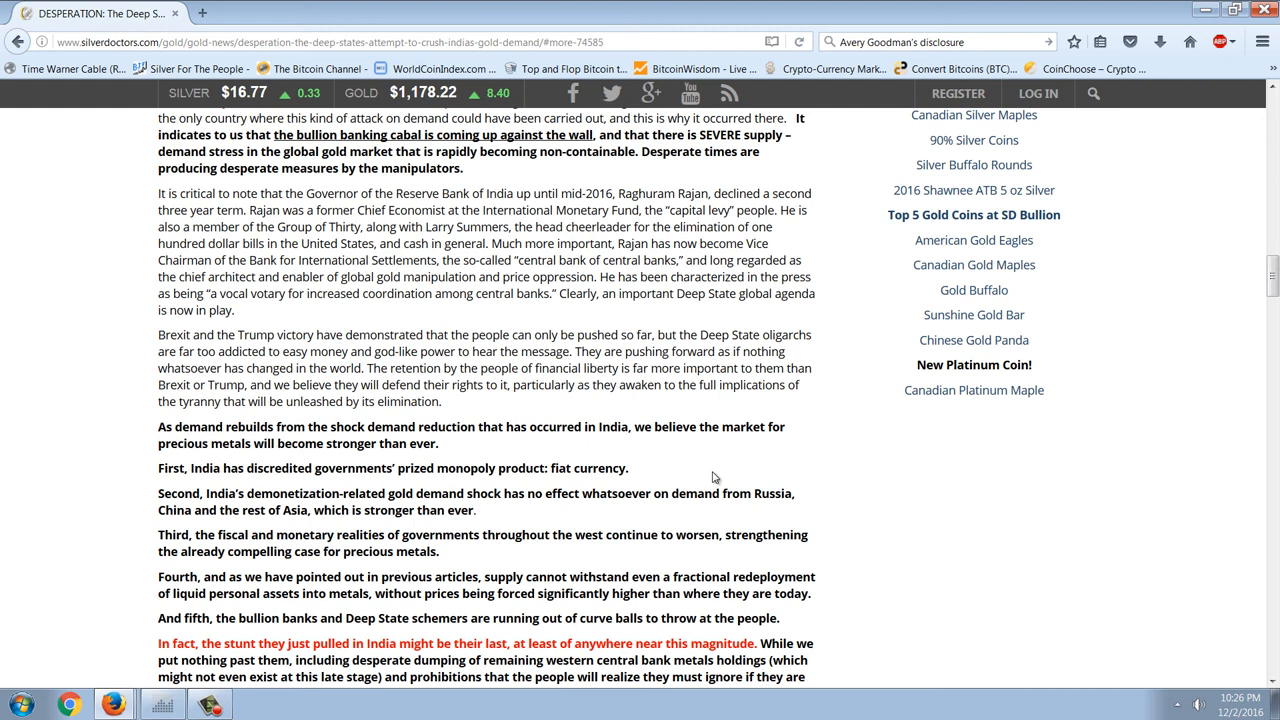
Step: Scroll down through the DESPERATION article to its closing P.S. on U.S. gold reserves
scroll(down, 3)
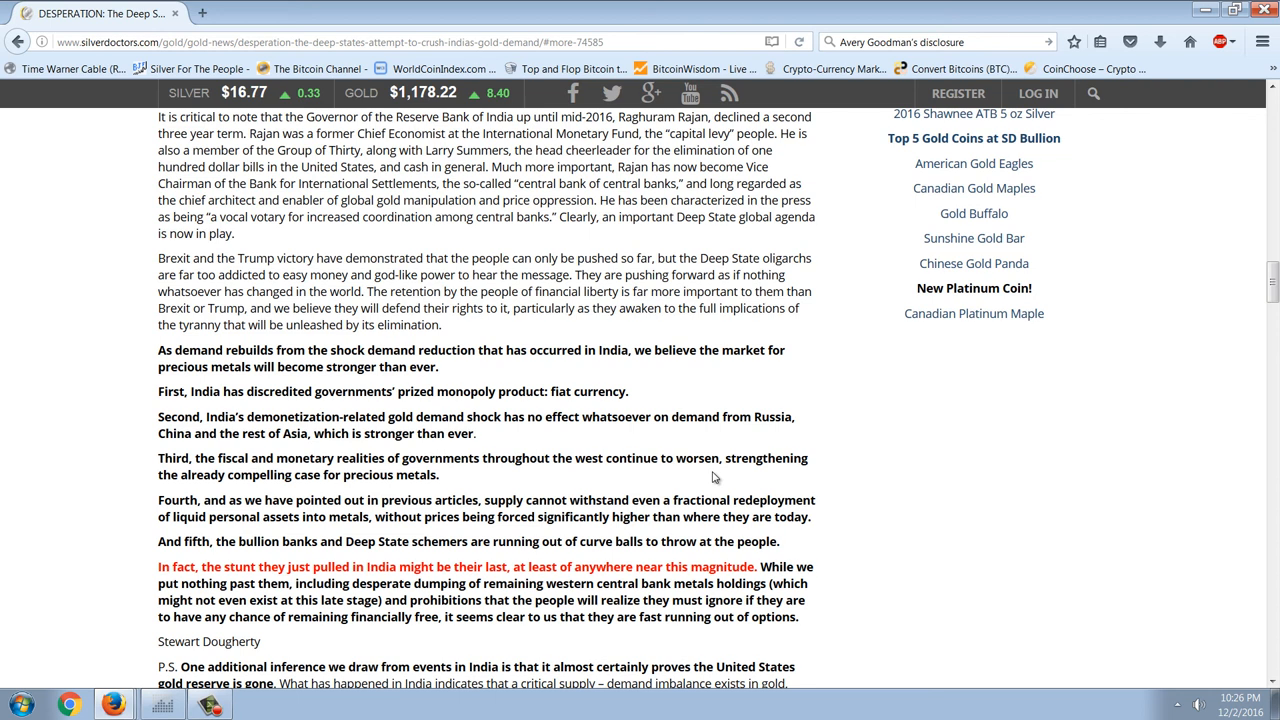
scroll(down, 3)
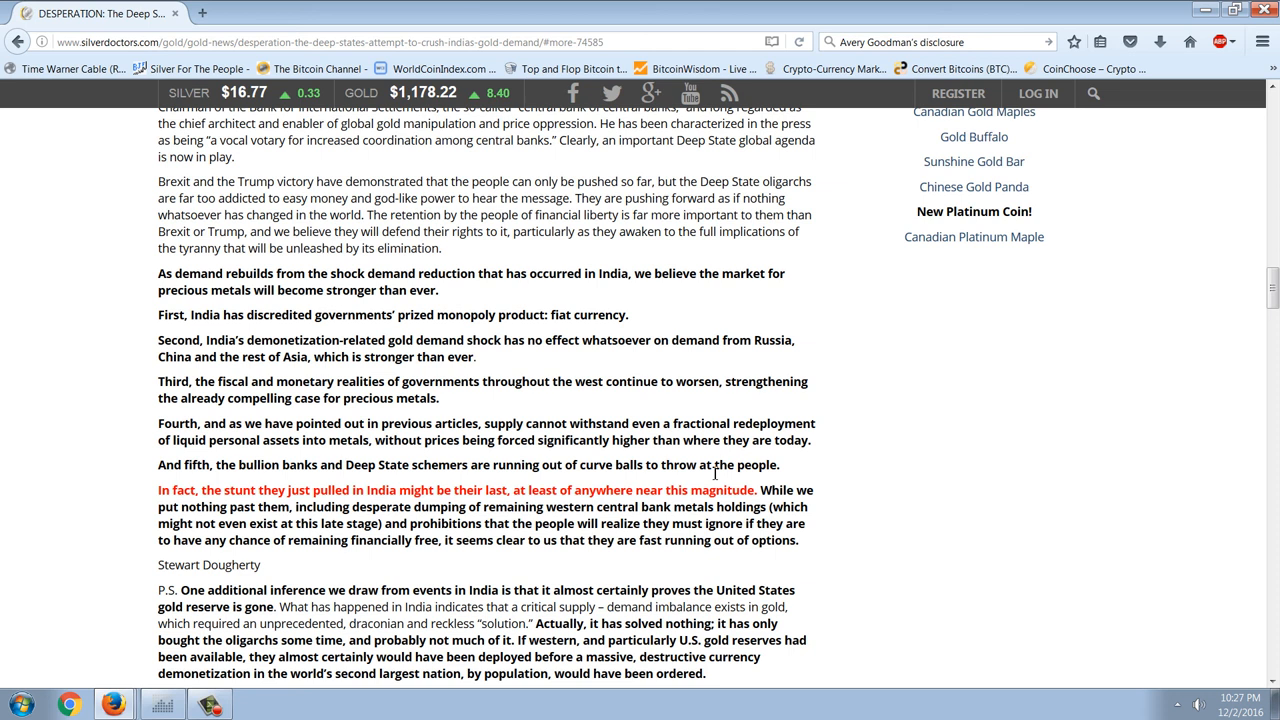
scroll(down, 3)
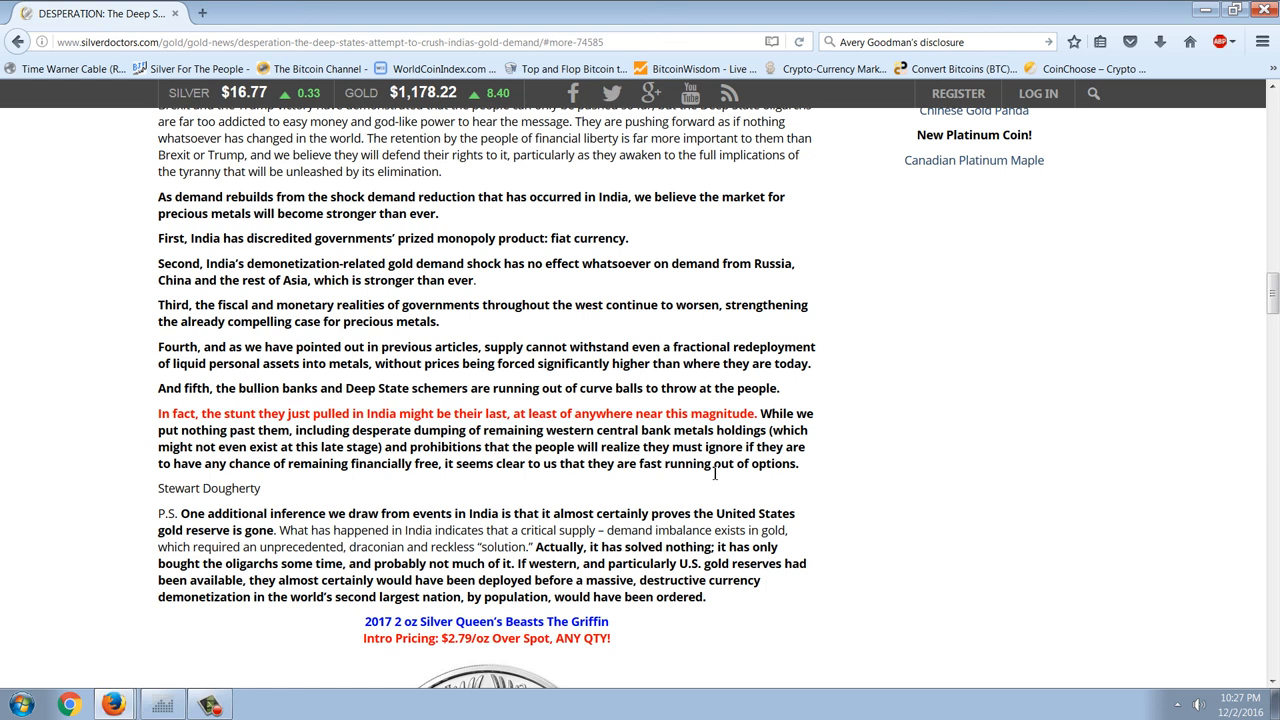
scroll(down, 3)
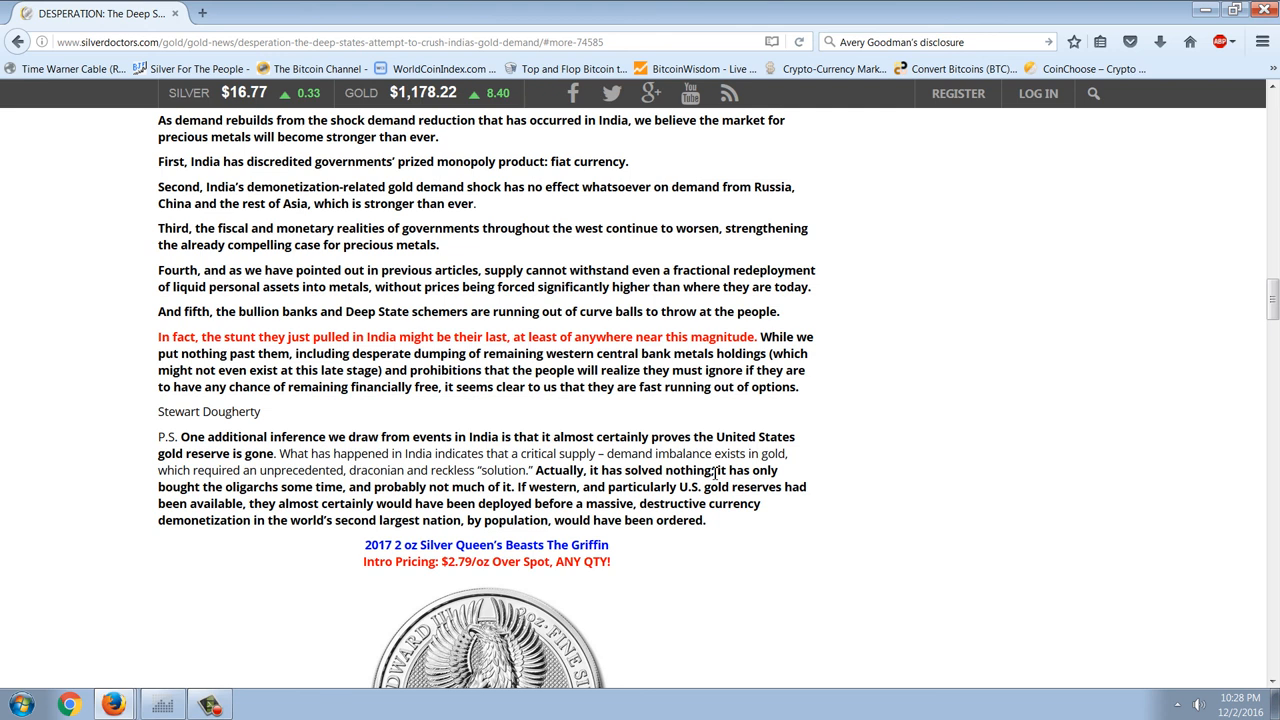
scroll(down, 3)
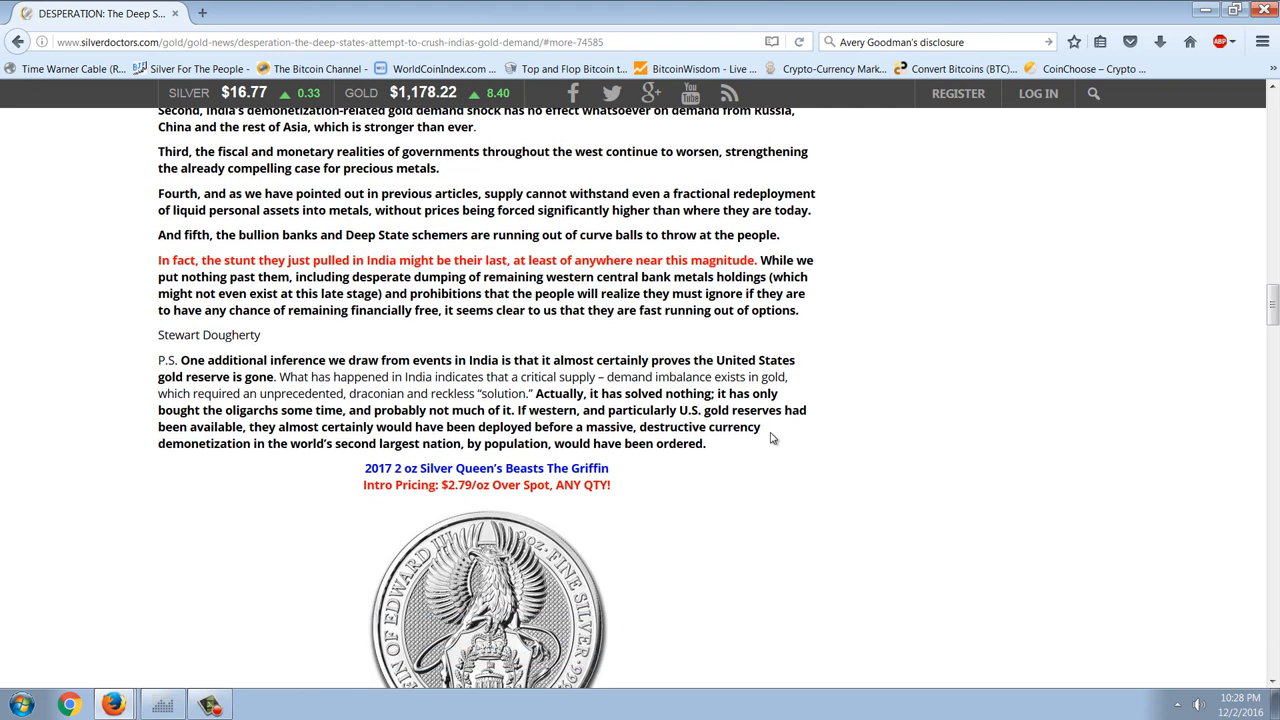
mouse_move(956, 520)
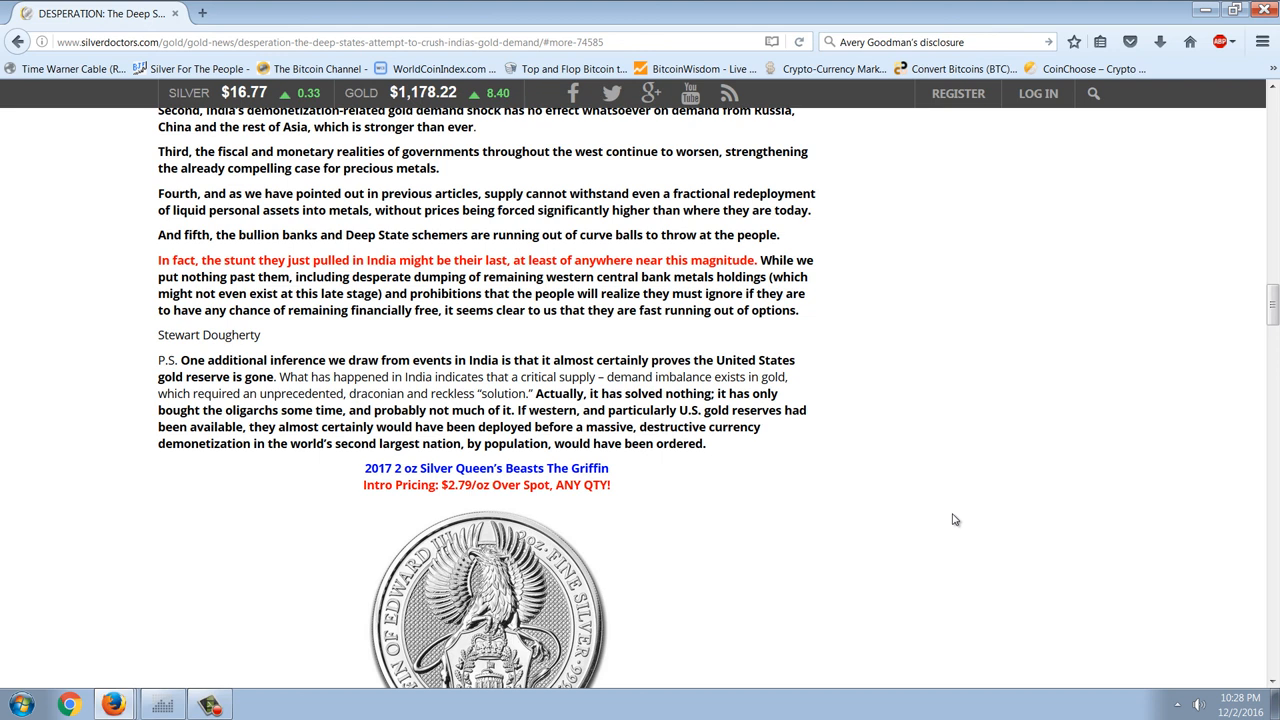
scroll(down, 3)
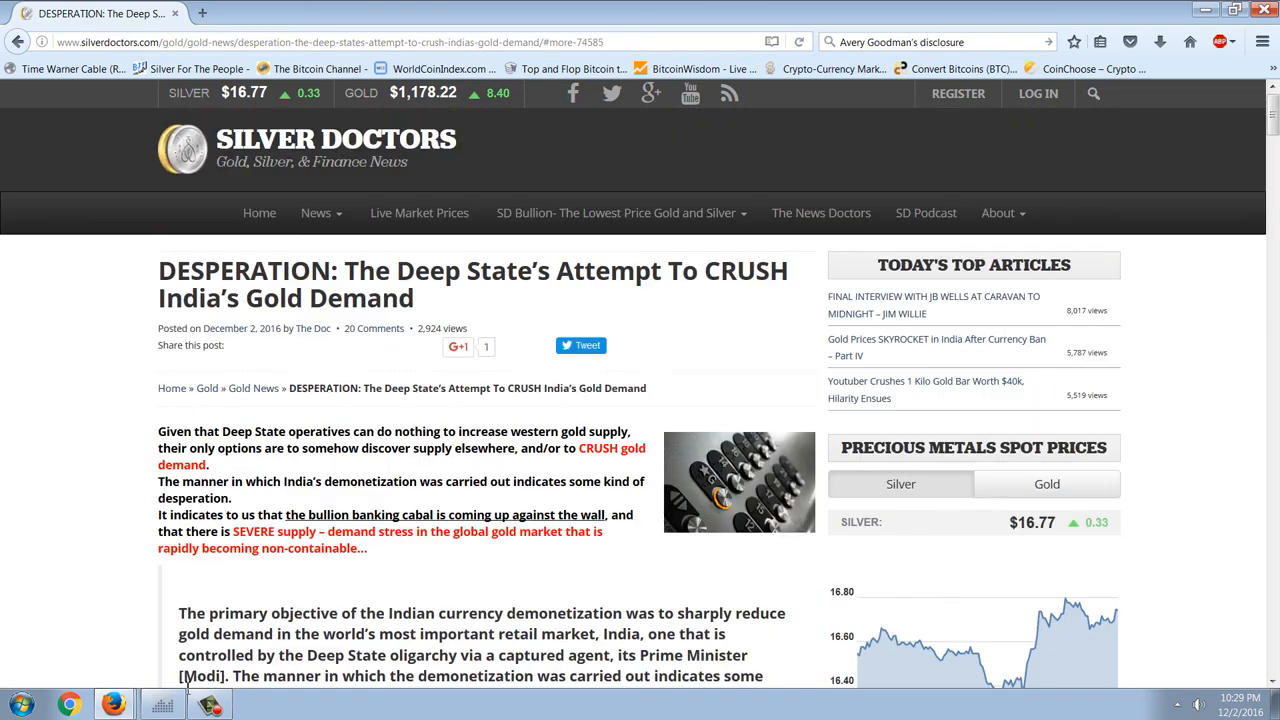
Step: Switch from the NetDania gold spot USD chart window back to the Huobi BTC/CNY chart in BitcoinWisdom
click(160, 704)
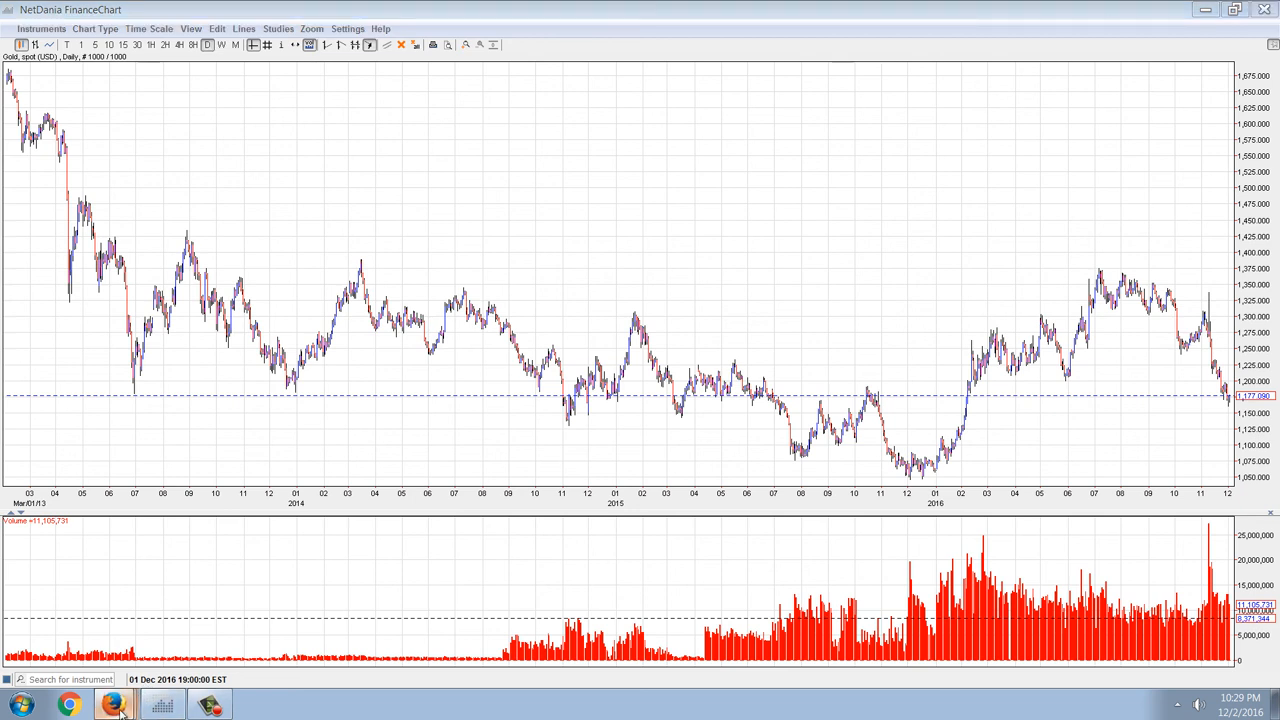
click(112, 702)
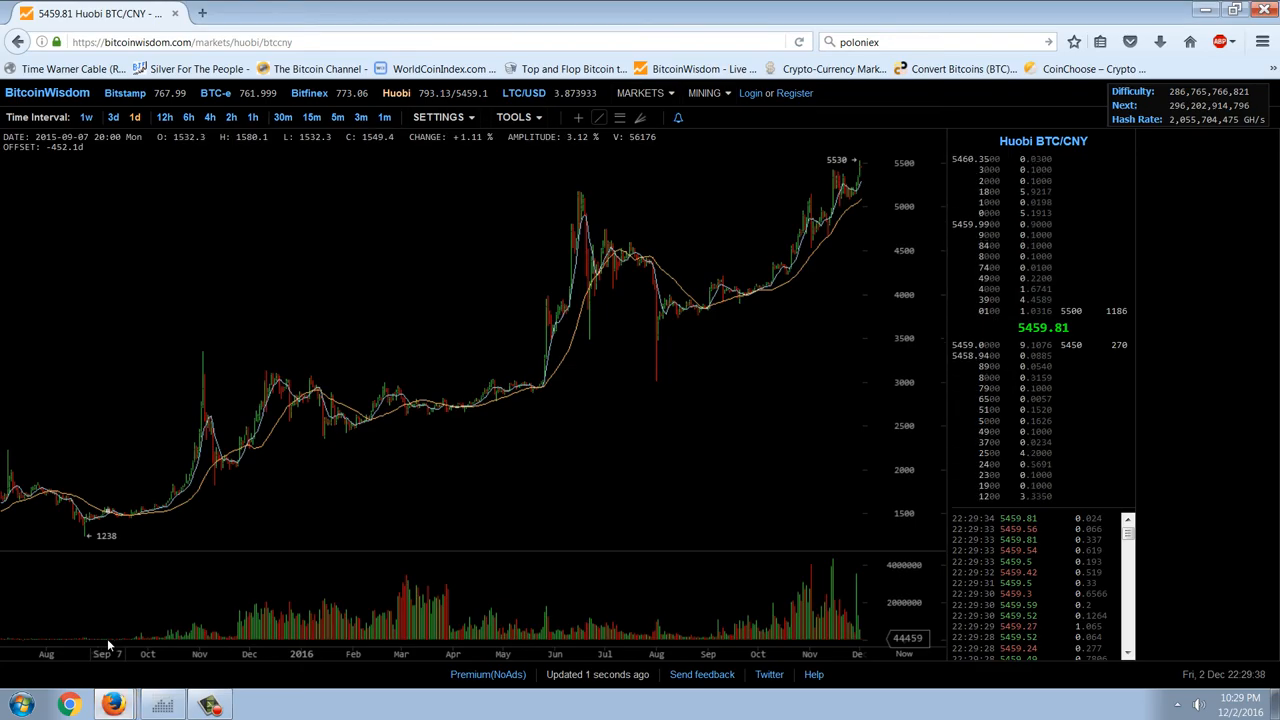